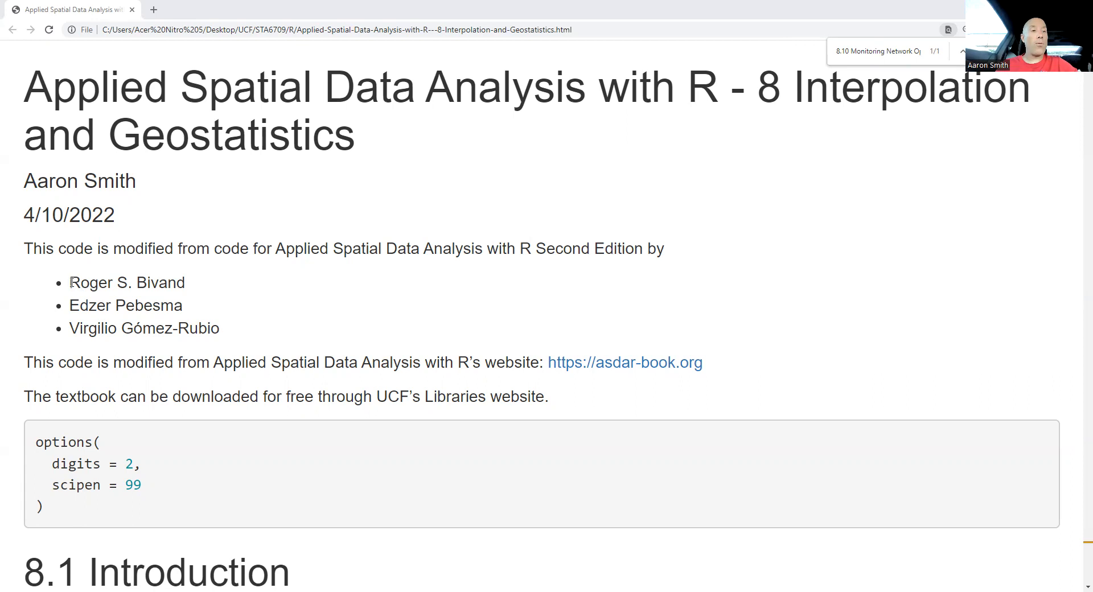
pyautogui.moveTo(628, 383)
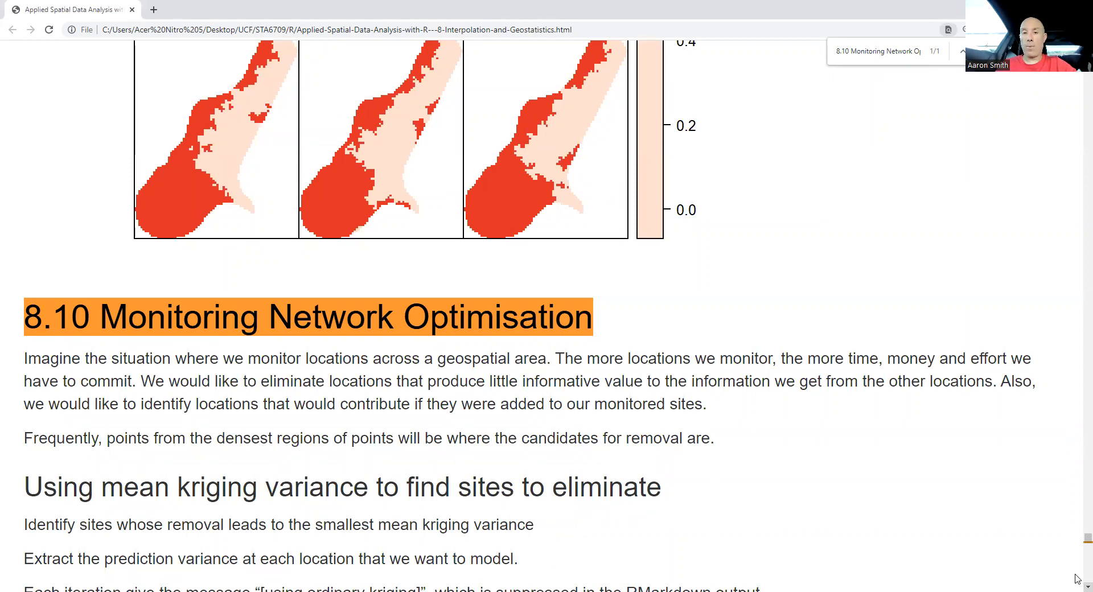
# Step: Bring 'Using mean kriging variance to find sites to eliminate' and its sapply krige code into view
pyautogui.scroll(-3)
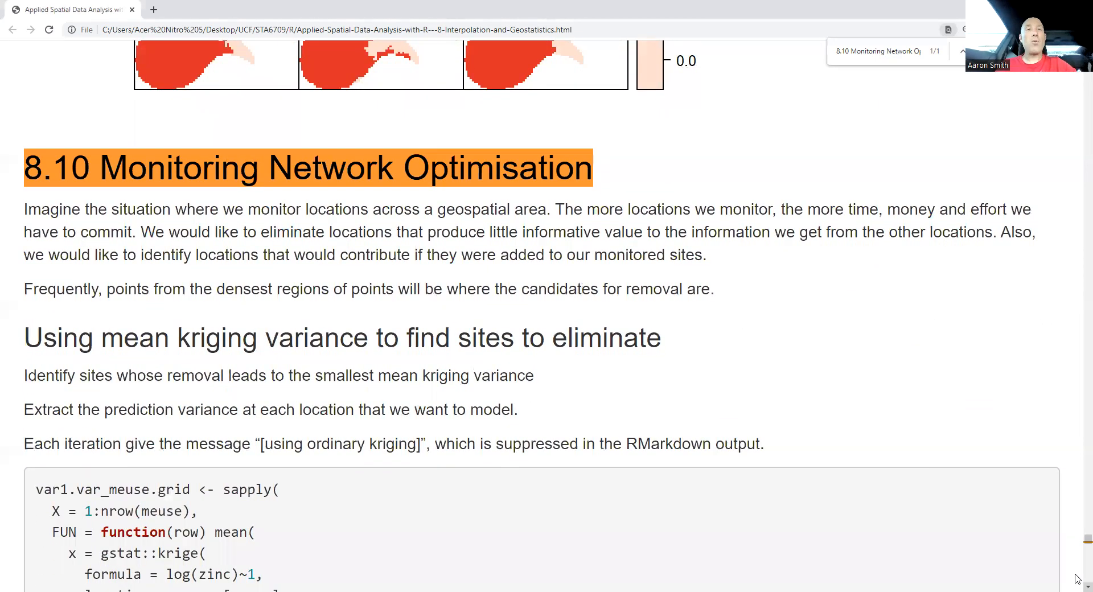
pyautogui.scroll(-3)
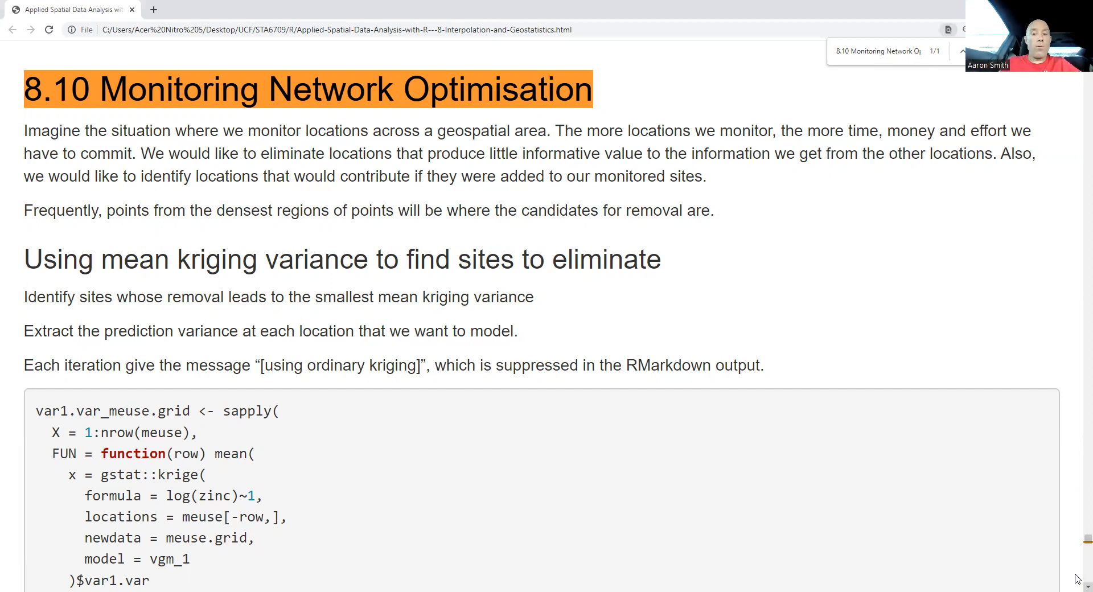
pyautogui.scroll(-3)
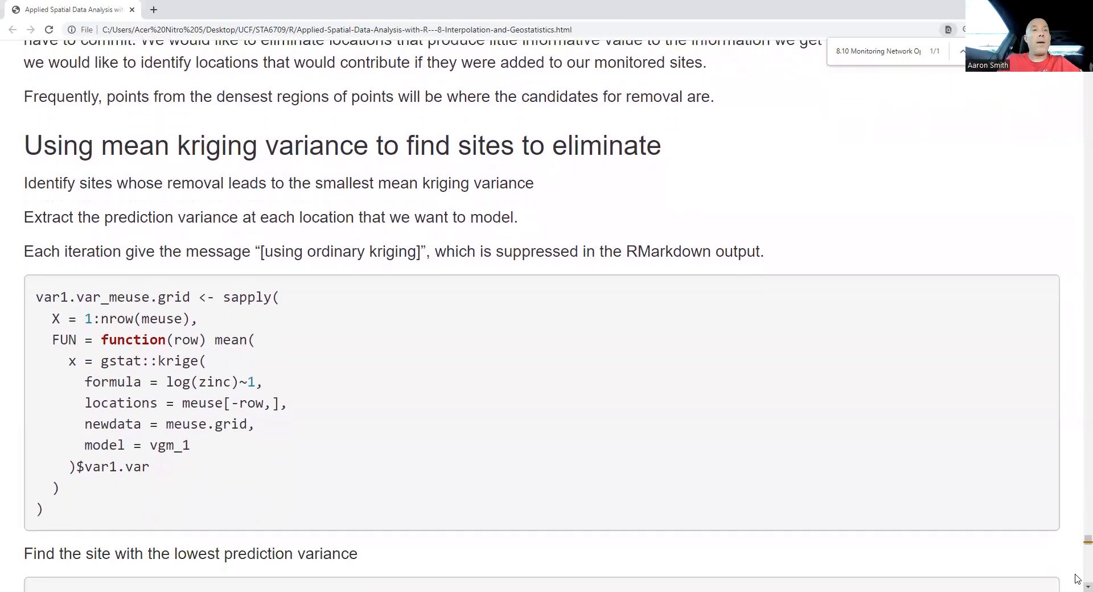
pyautogui.scroll(-3)
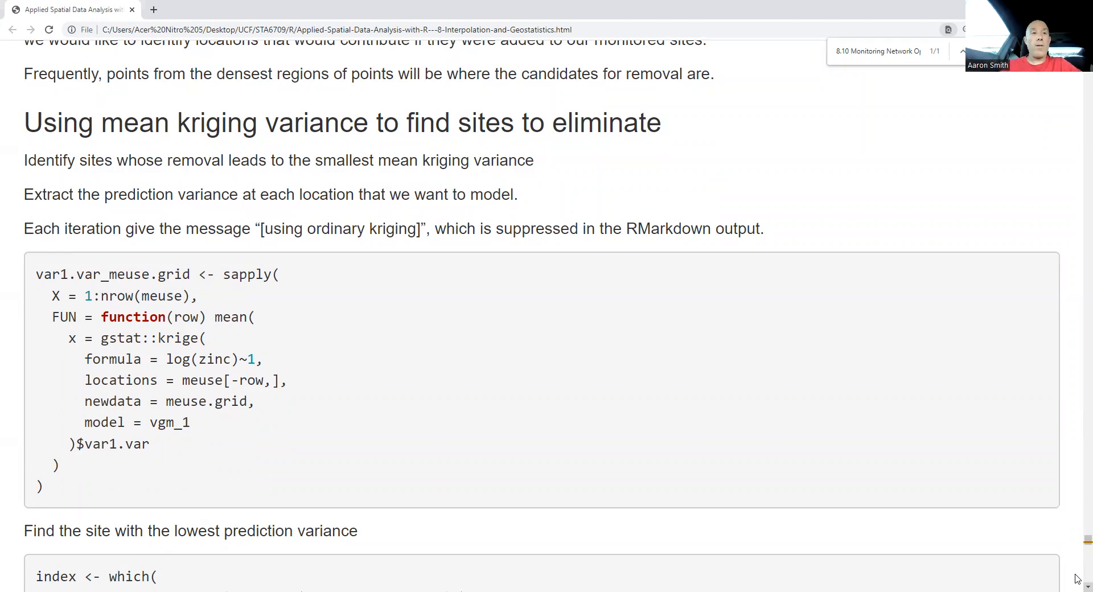
pyautogui.moveTo(81, 200)
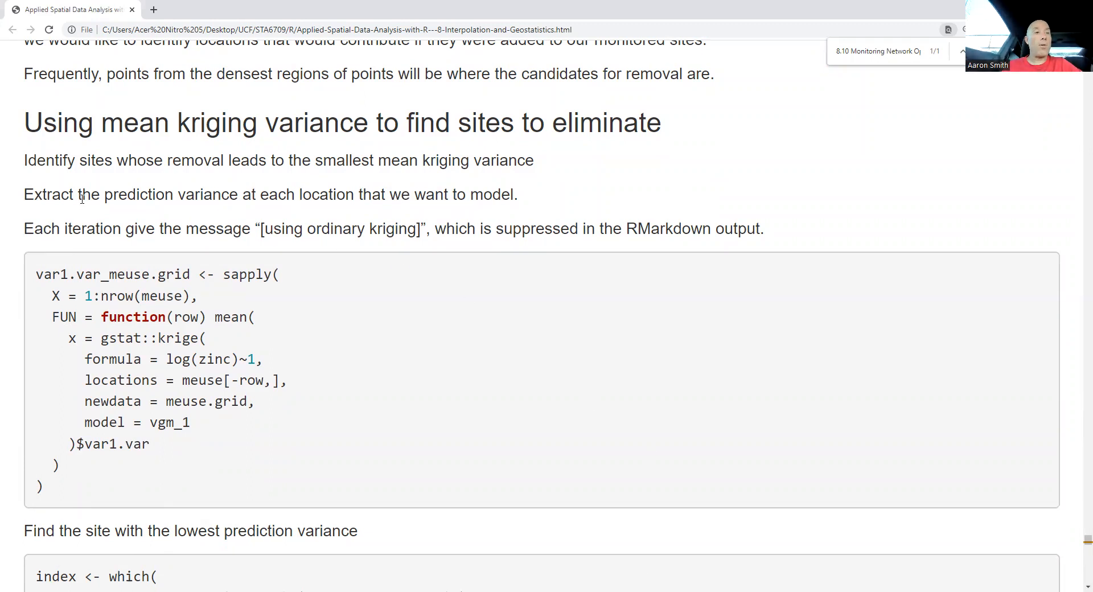
pyautogui.moveTo(101, 194); pyautogui.dragTo(373, 194)
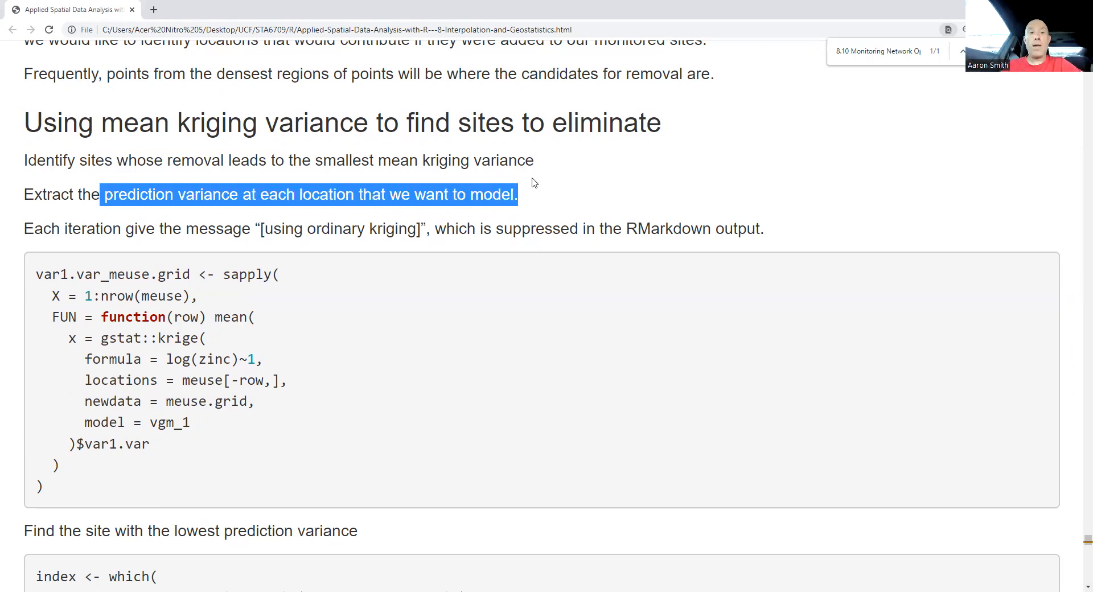
pyautogui.click(170, 299)
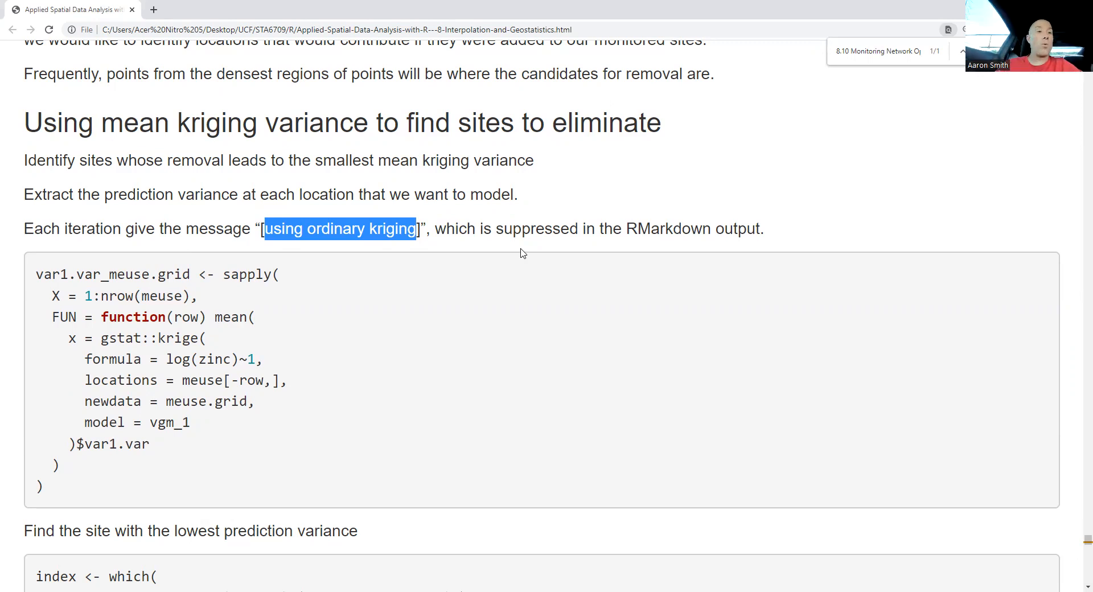
pyautogui.moveTo(238, 298)
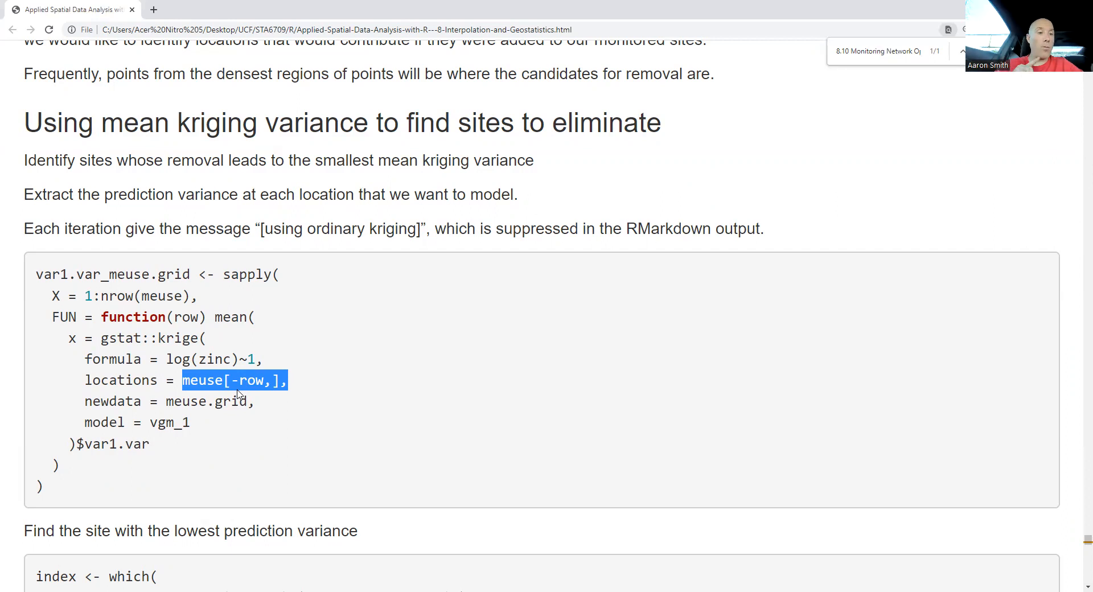
pyautogui.moveTo(208, 382)
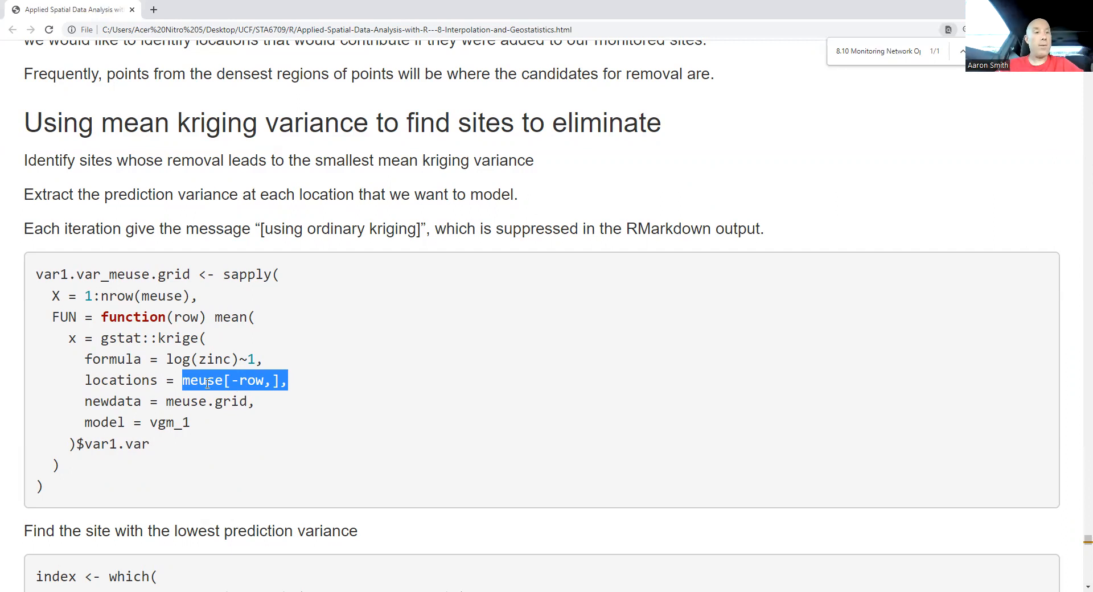
pyautogui.click(190, 401)
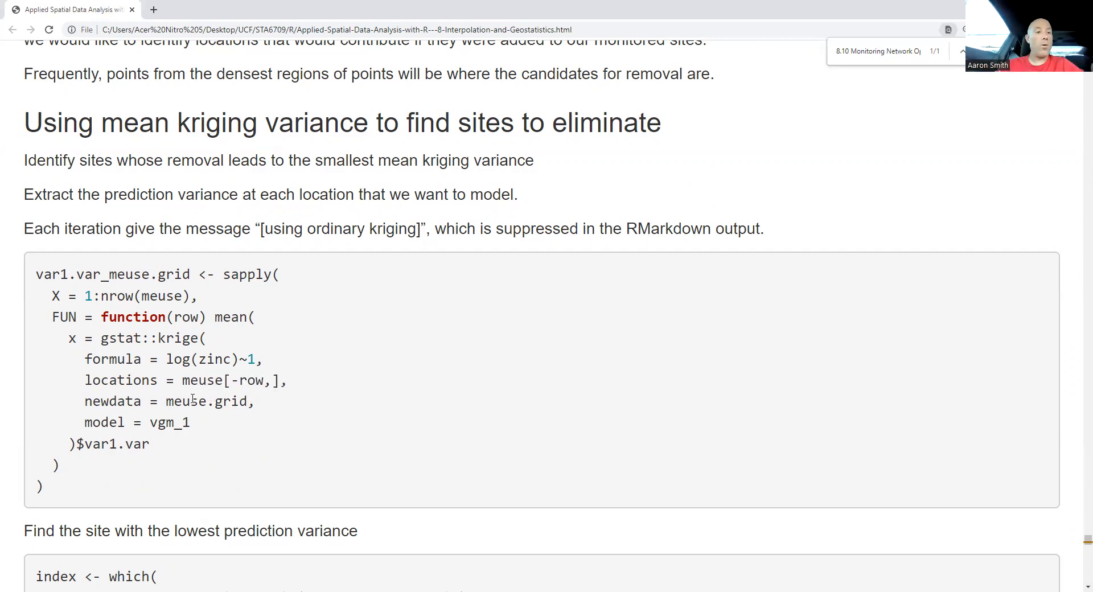
pyautogui.doubleClick(195, 401)
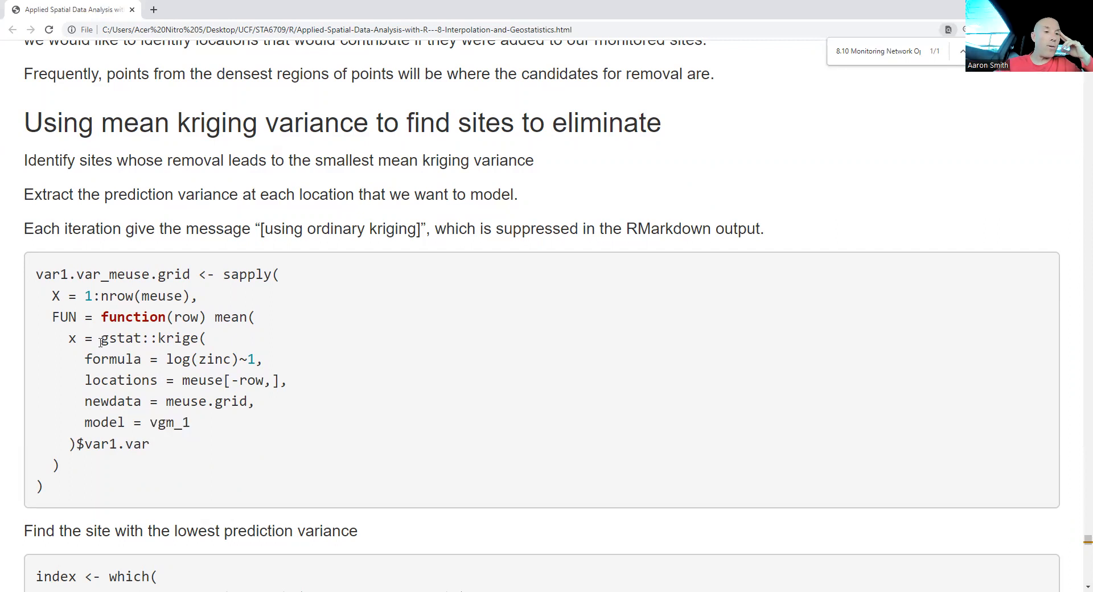
pyautogui.moveTo(99, 338); pyautogui.dragTo(161, 444)
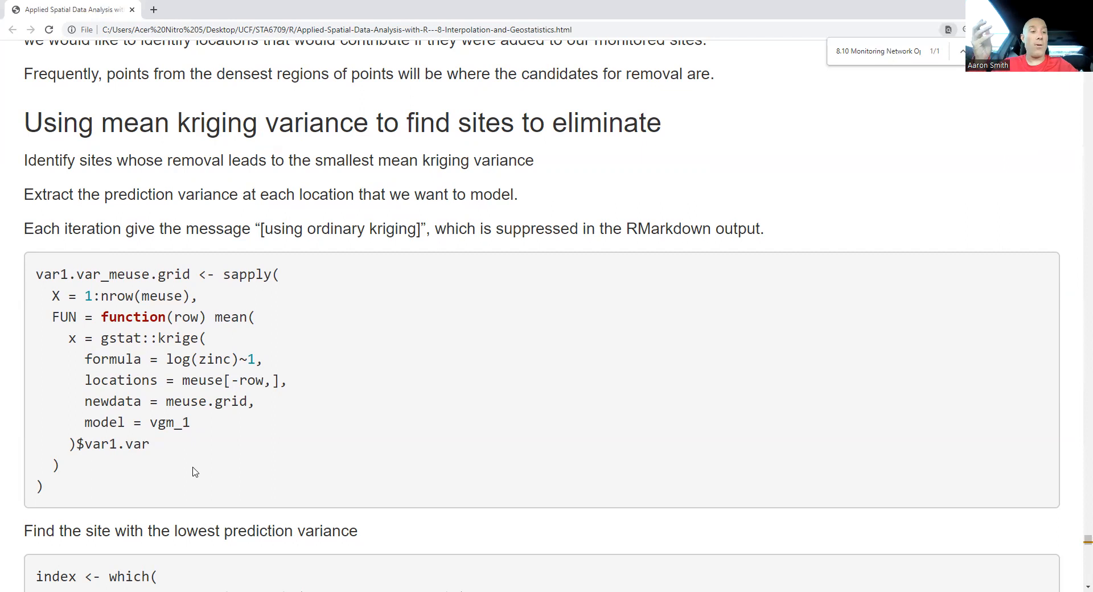
# Step: Highlight var1.var_meuse.grid in the which call and reach the site-72 mean variance 0.19 output
pyautogui.scroll(-3)
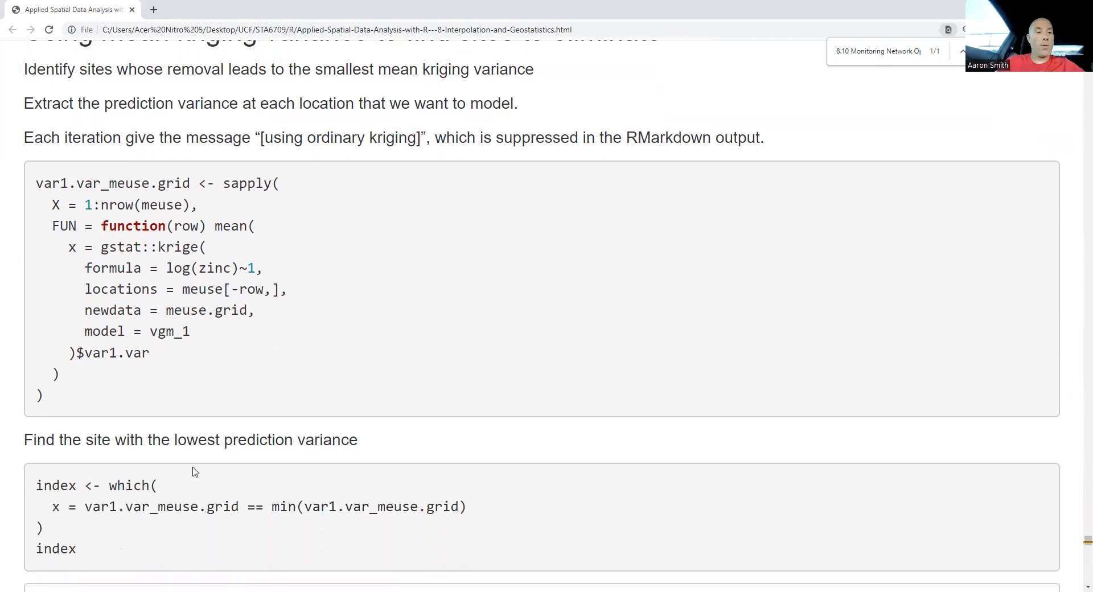
pyautogui.scroll(-3)
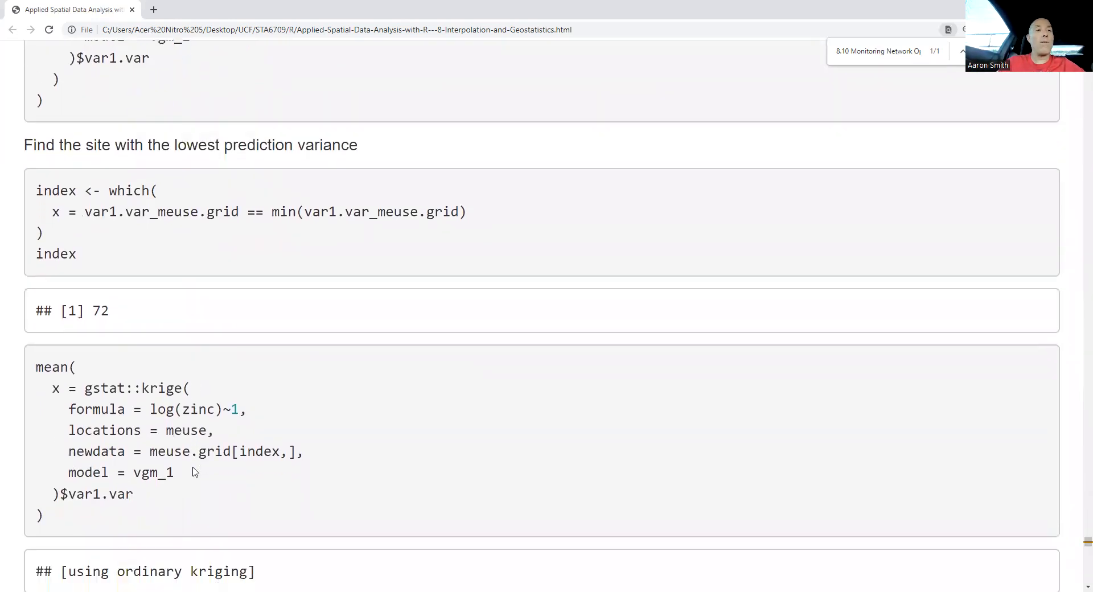
pyautogui.scroll(-3)
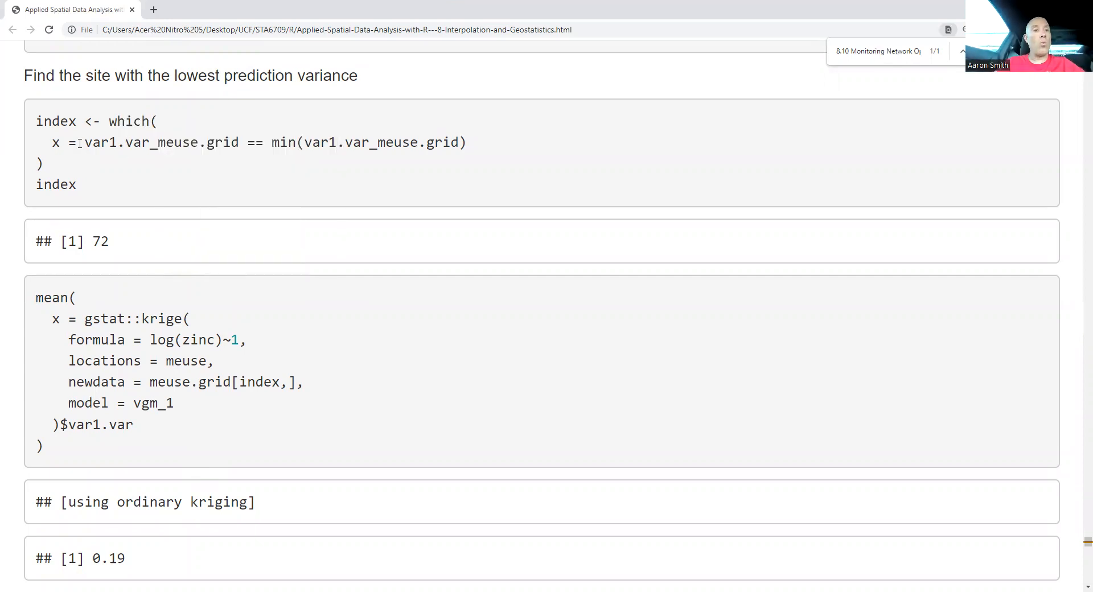
pyautogui.moveTo(82, 143); pyautogui.dragTo(240, 142)
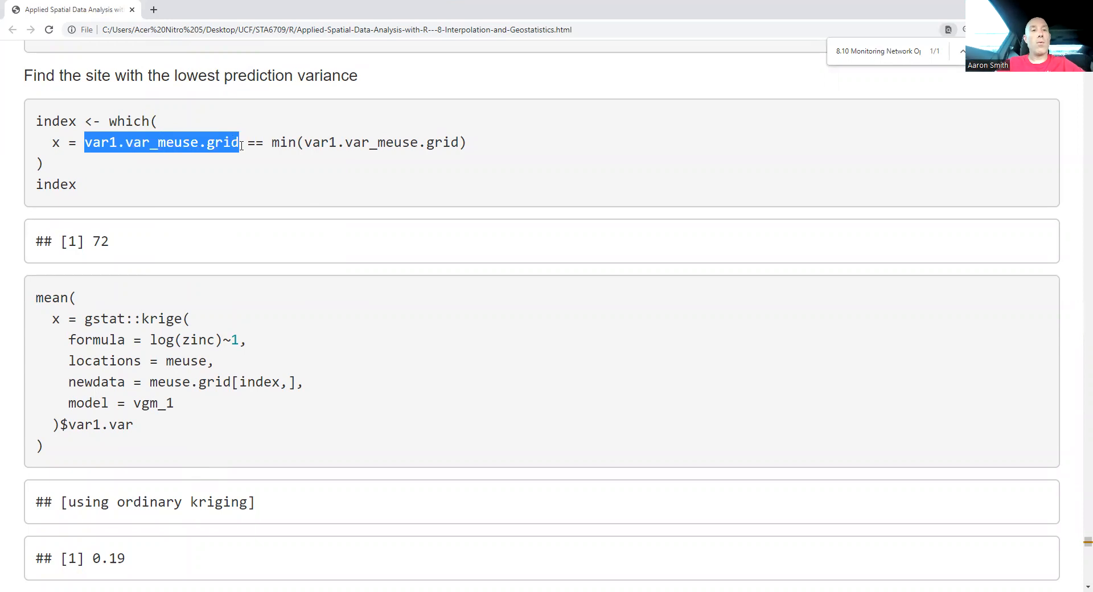
pyautogui.moveTo(282, 156)
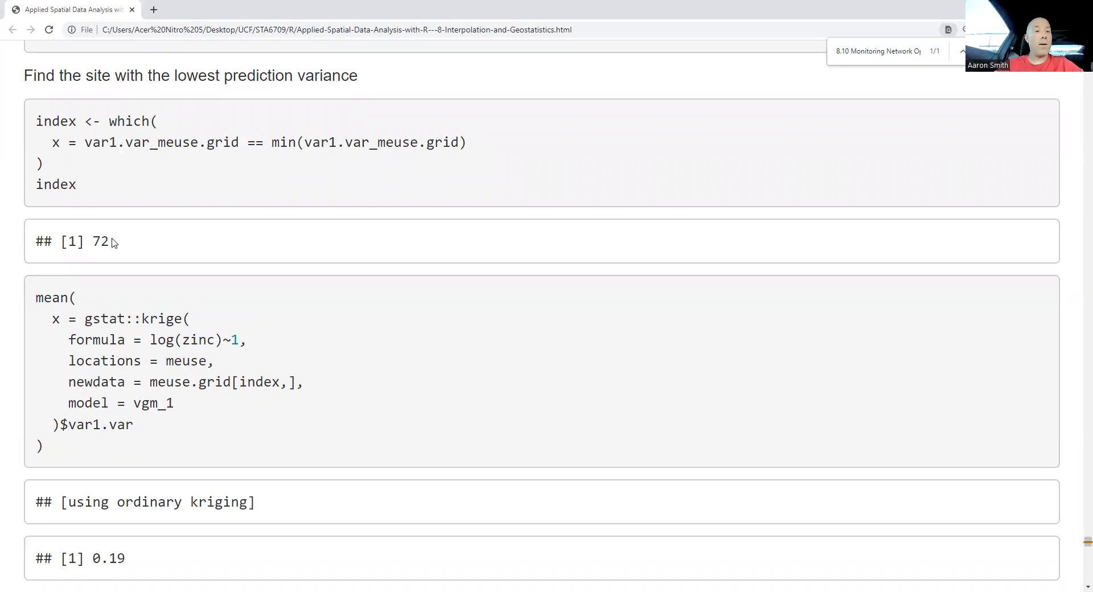
pyautogui.moveTo(131, 247)
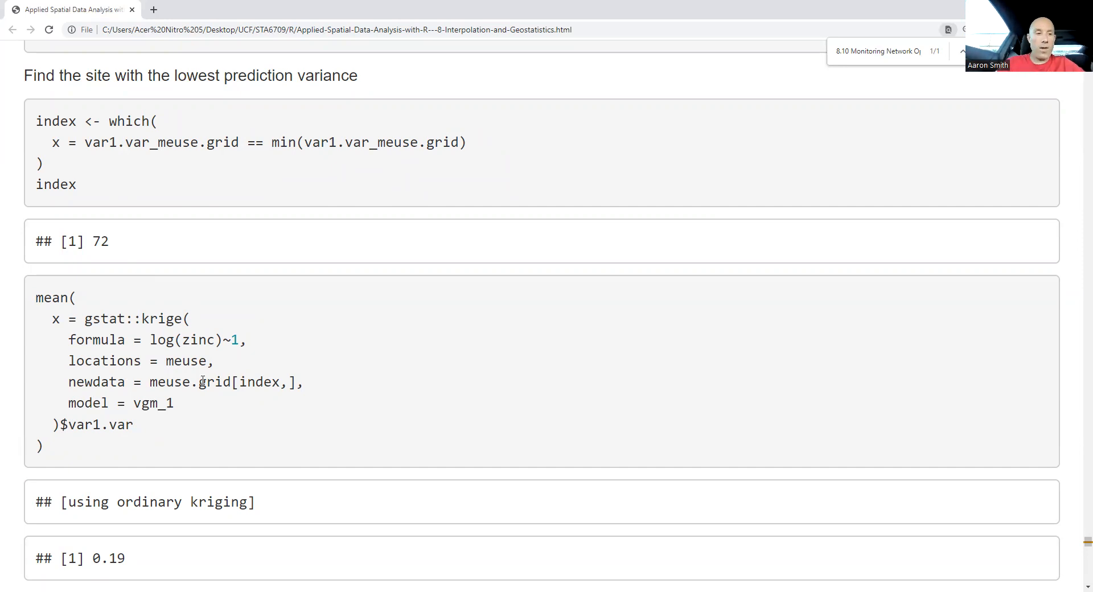
pyautogui.scroll(-3)
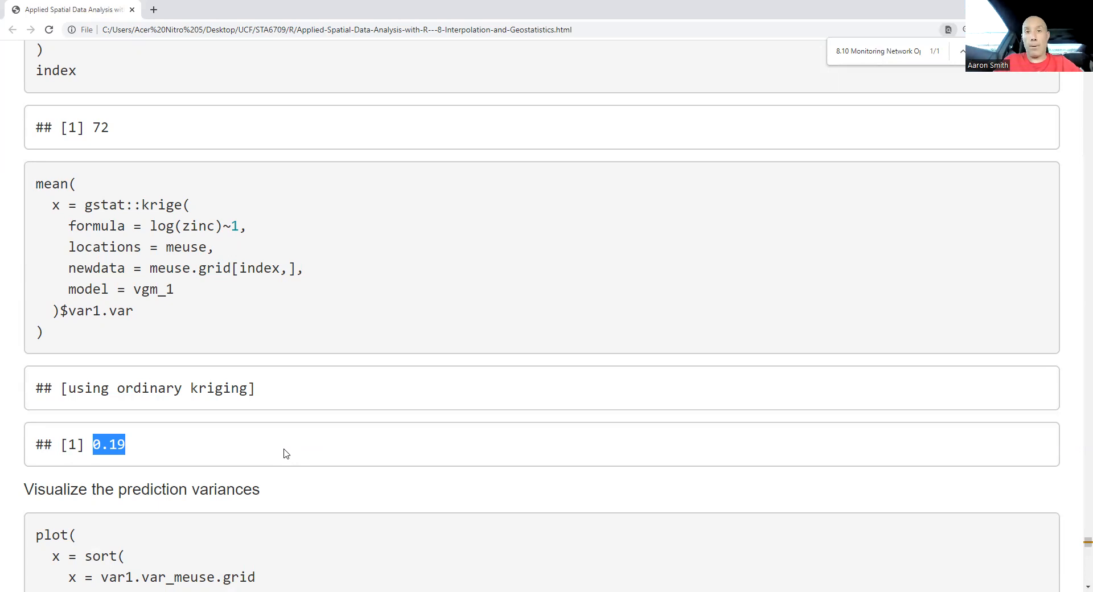
# Step: Pass the sort(var1.var_meuse.grid) plot to 'Find locations with data close to particular value'
pyautogui.scroll(-3)
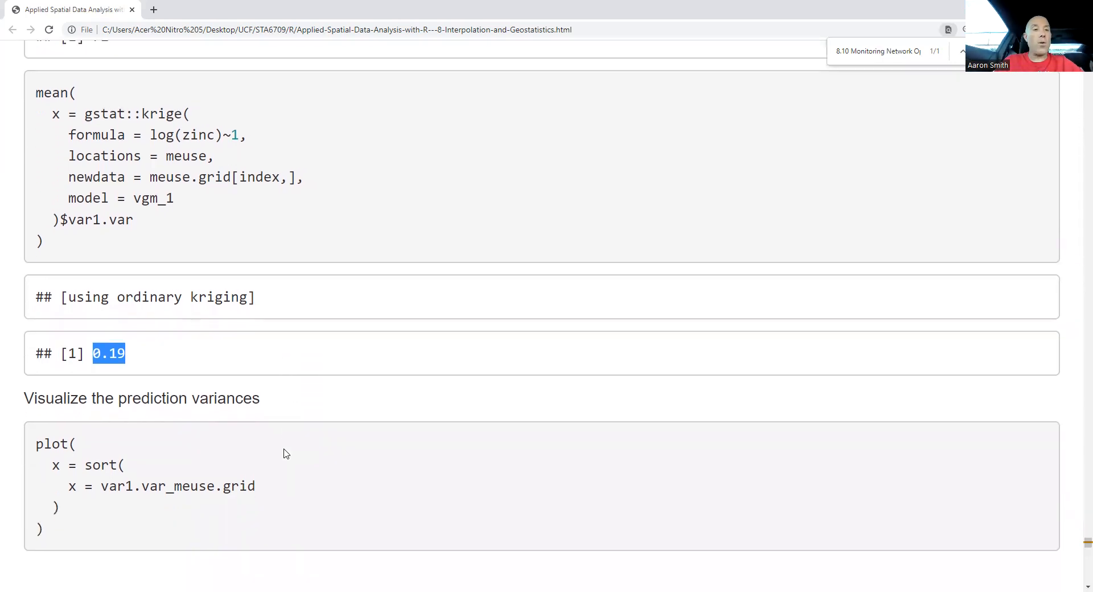
pyautogui.scroll(-3)
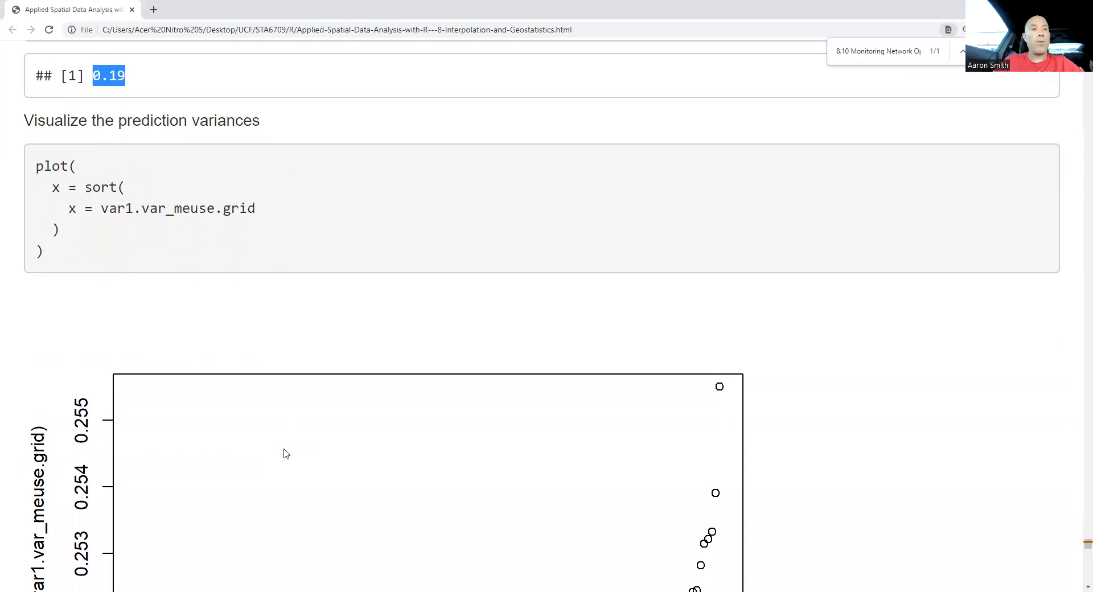
pyautogui.scroll(-3)
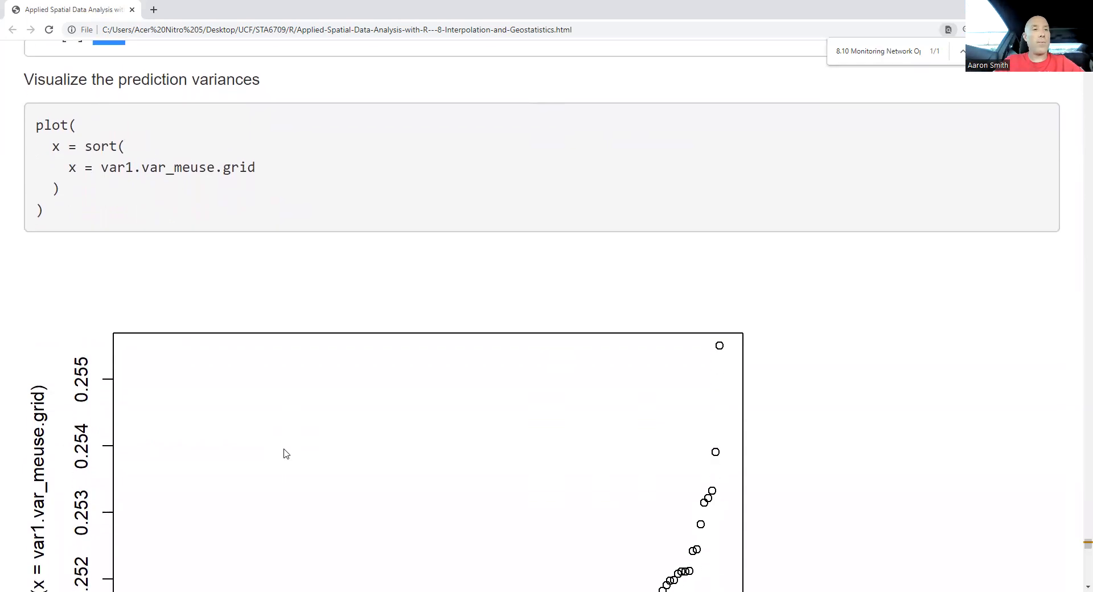
pyautogui.scroll(-3)
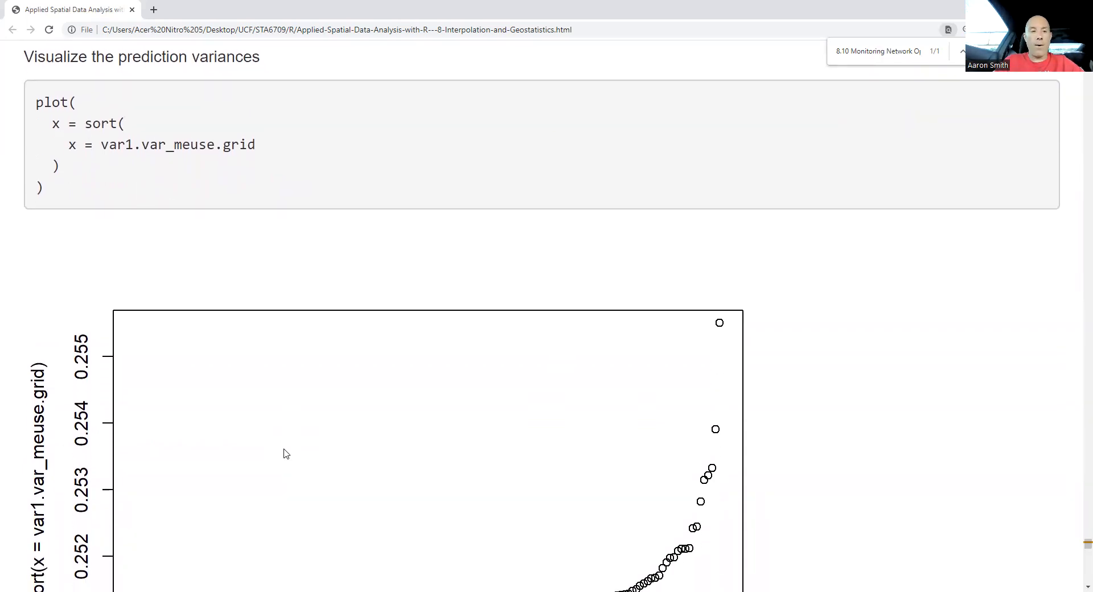
pyautogui.scroll(-3)
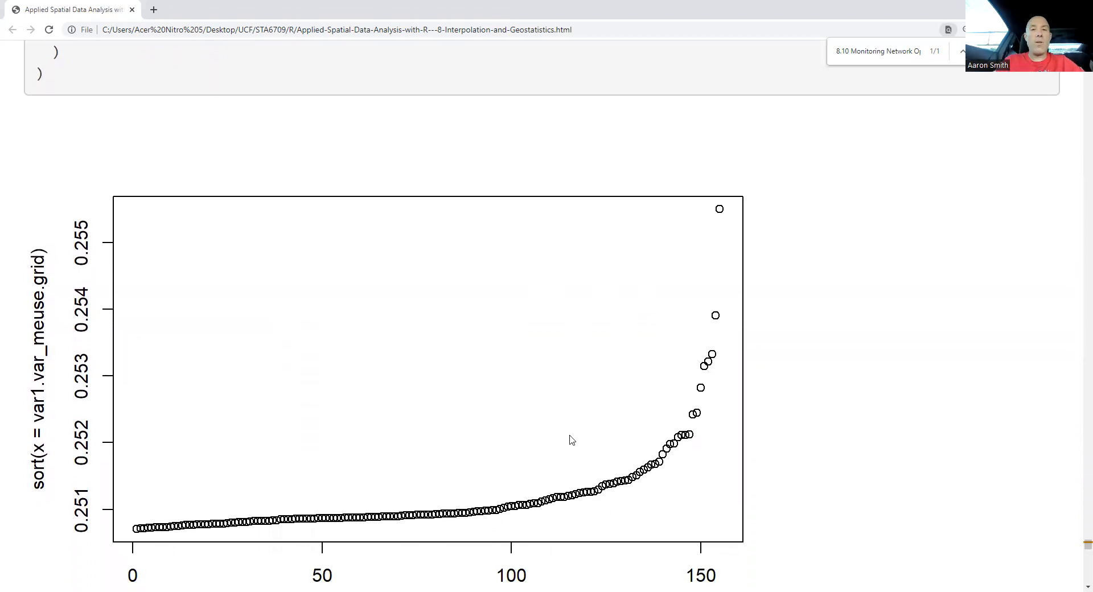
pyautogui.moveTo(722, 228)
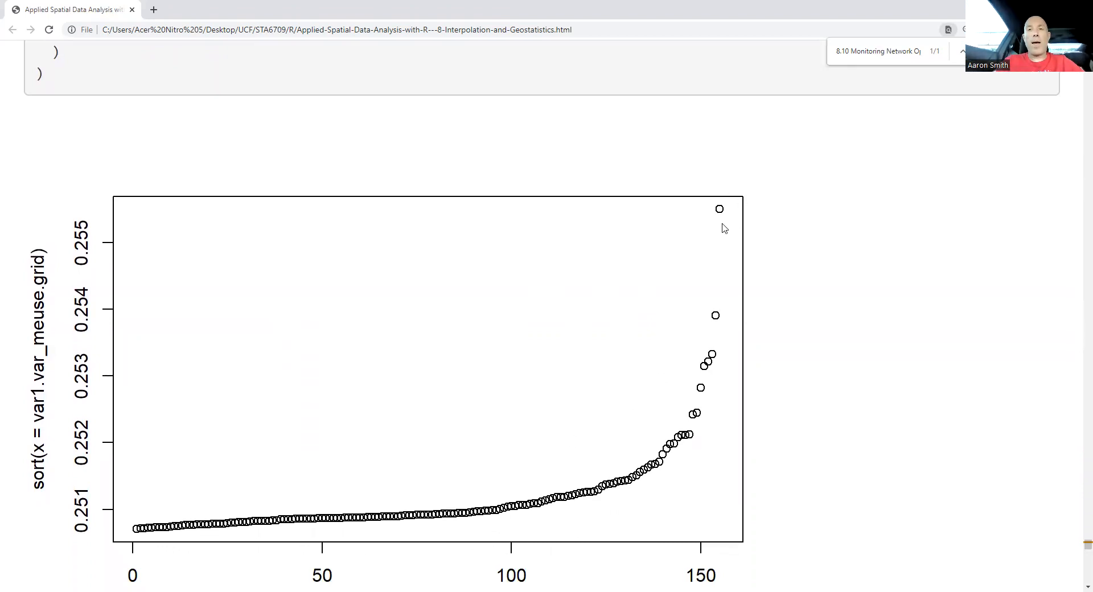
pyautogui.moveTo(705, 244)
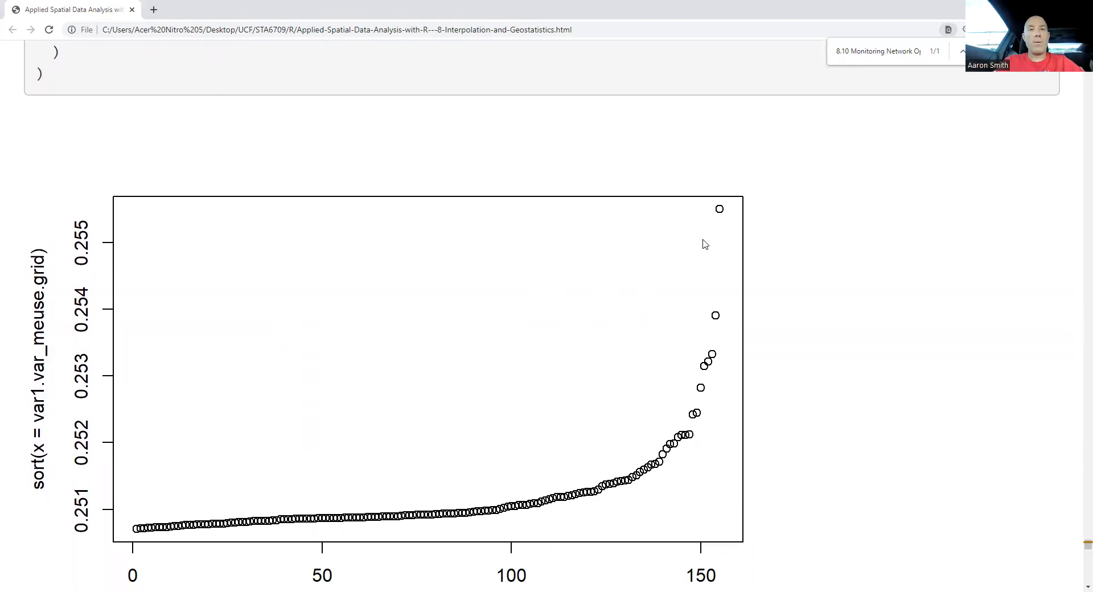
pyautogui.moveTo(703, 342)
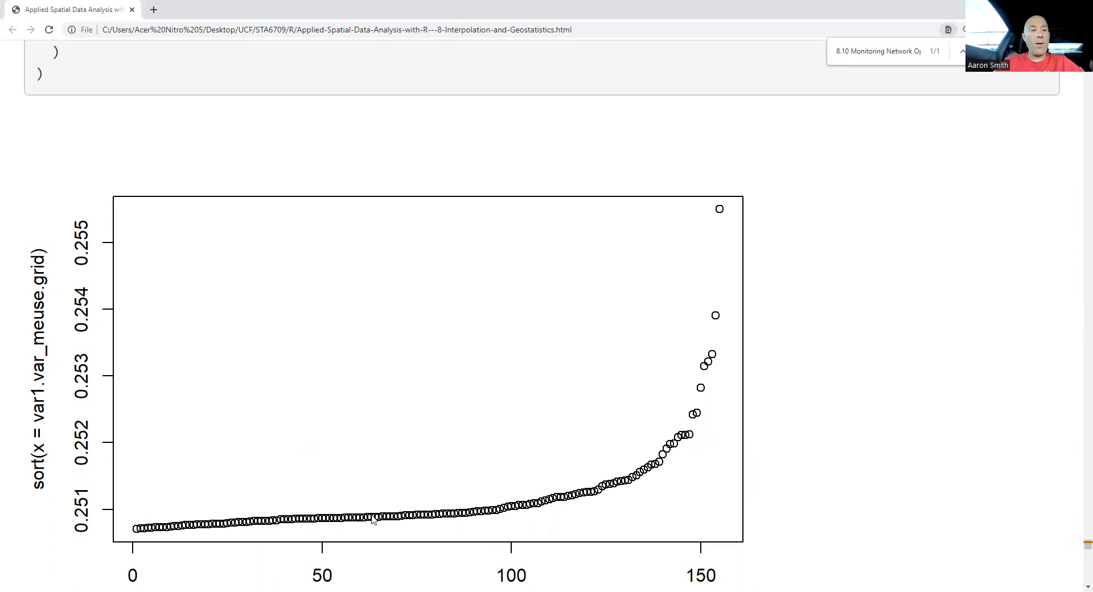
pyautogui.moveTo(253, 549)
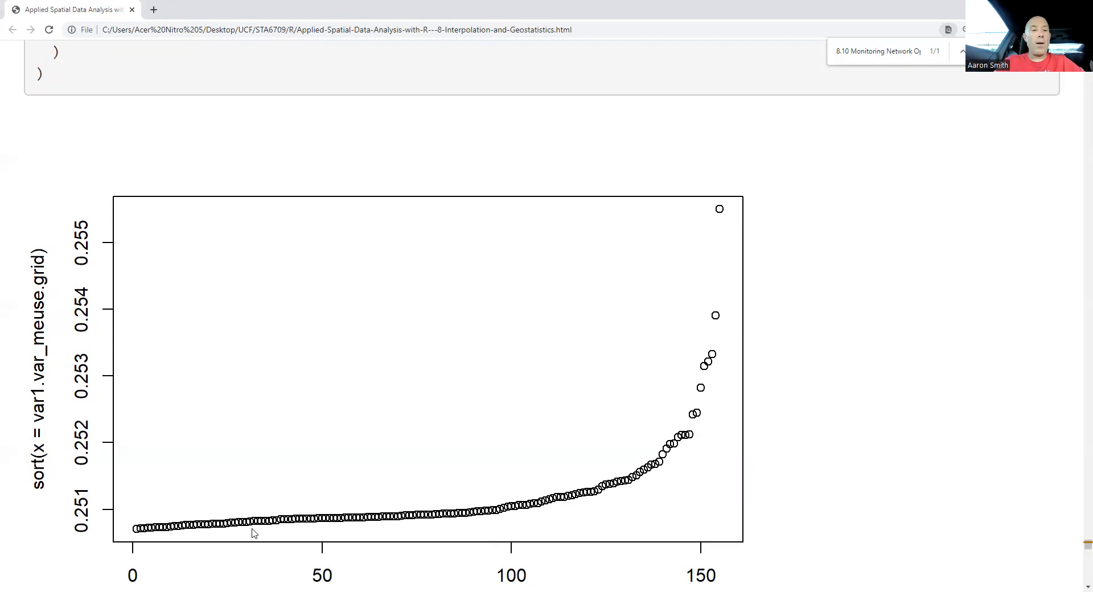
pyautogui.moveTo(166, 516)
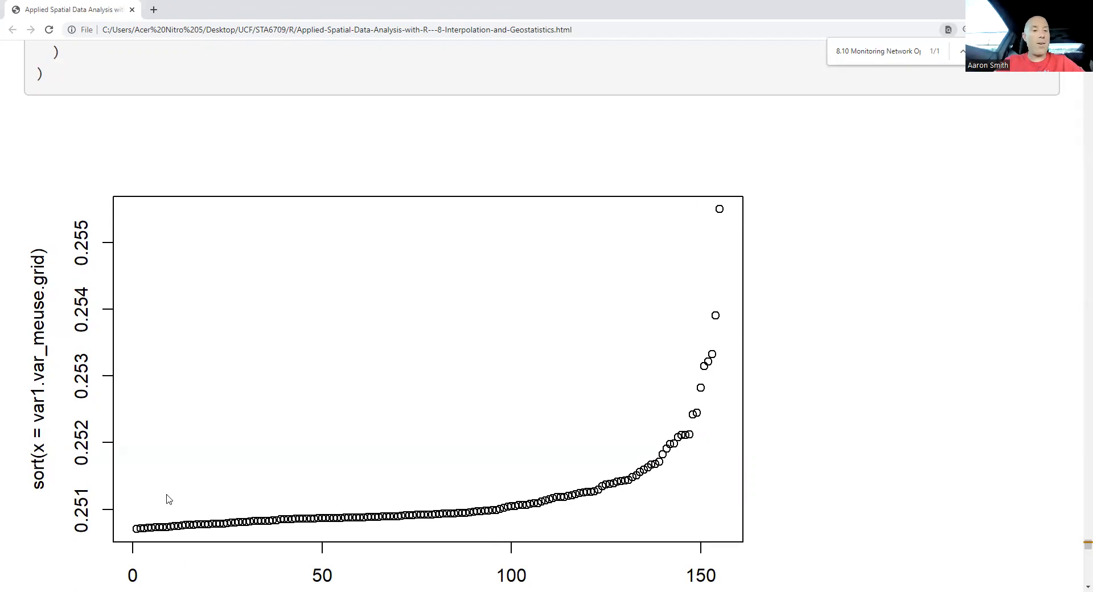
pyautogui.moveTo(174, 536)
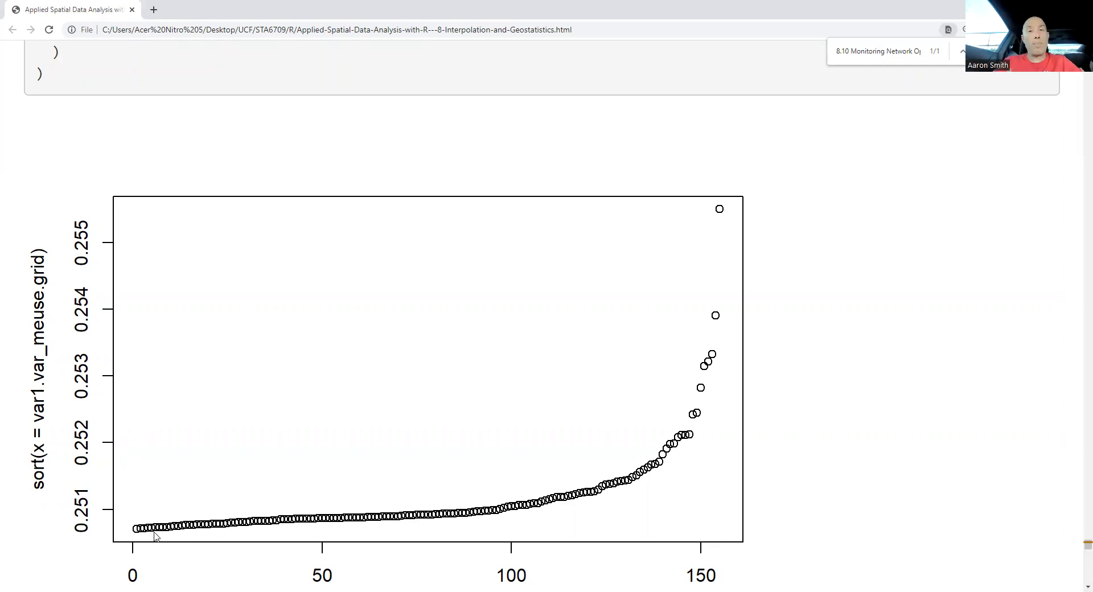
pyautogui.moveTo(678, 375)
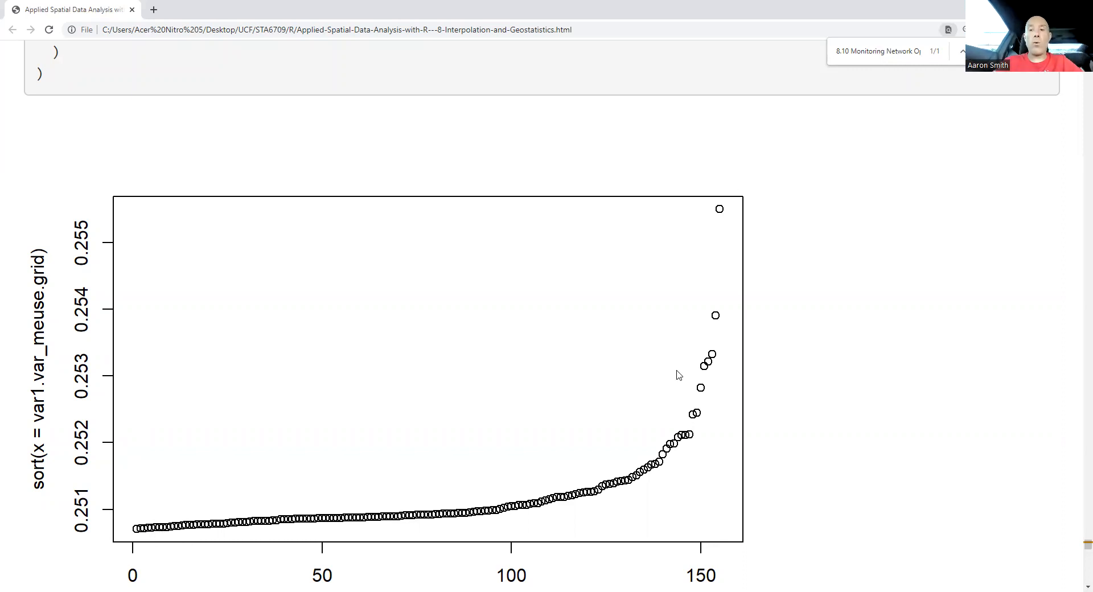
pyautogui.moveTo(212, 459)
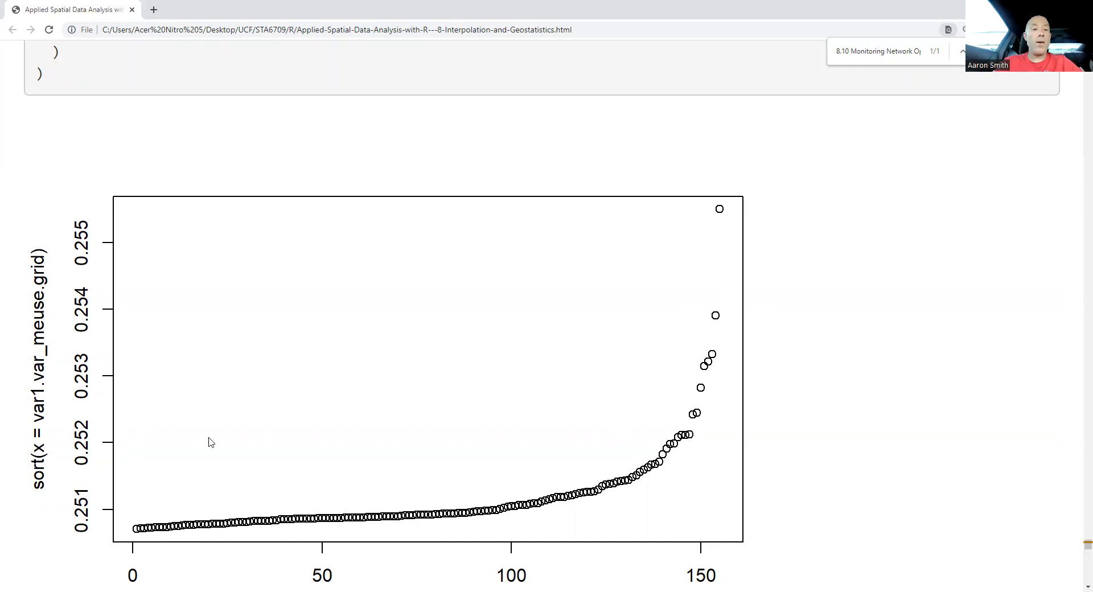
pyautogui.moveTo(133, 540)
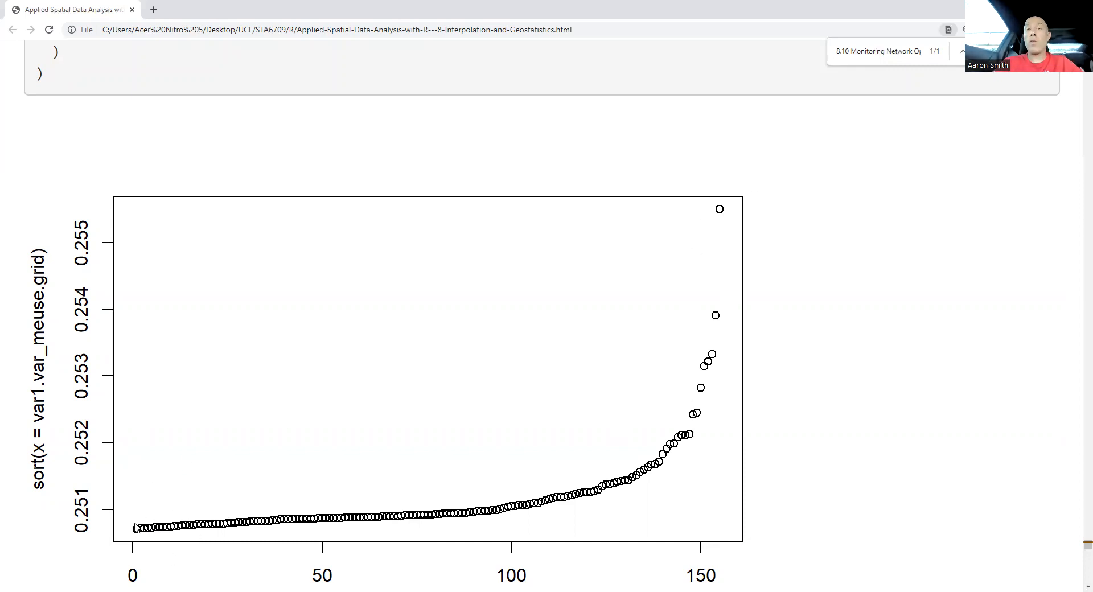
pyautogui.moveTo(131, 552)
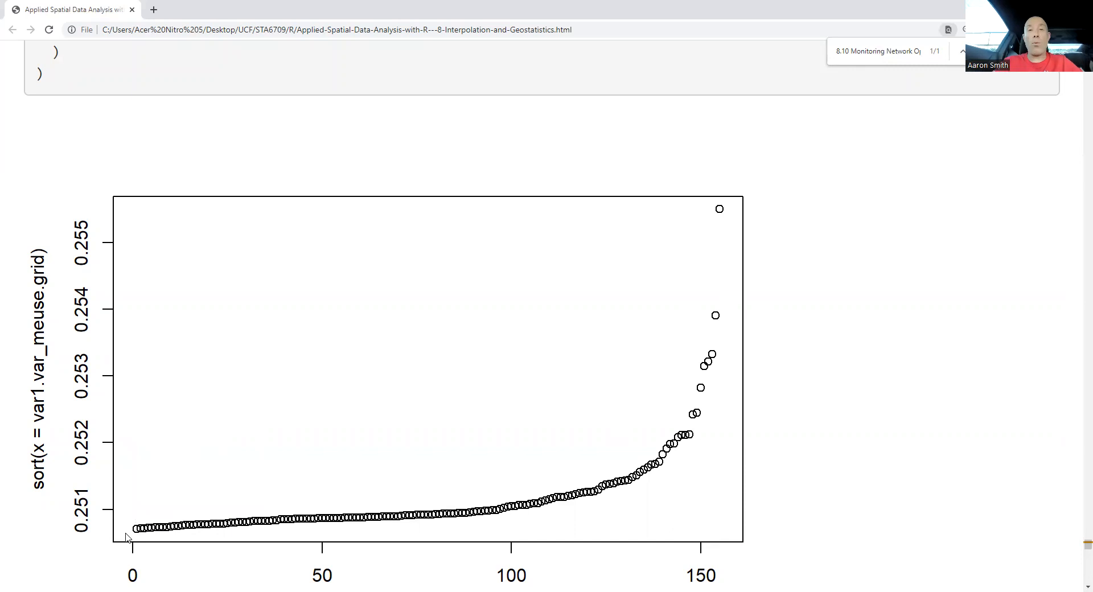
pyautogui.moveTo(155, 529)
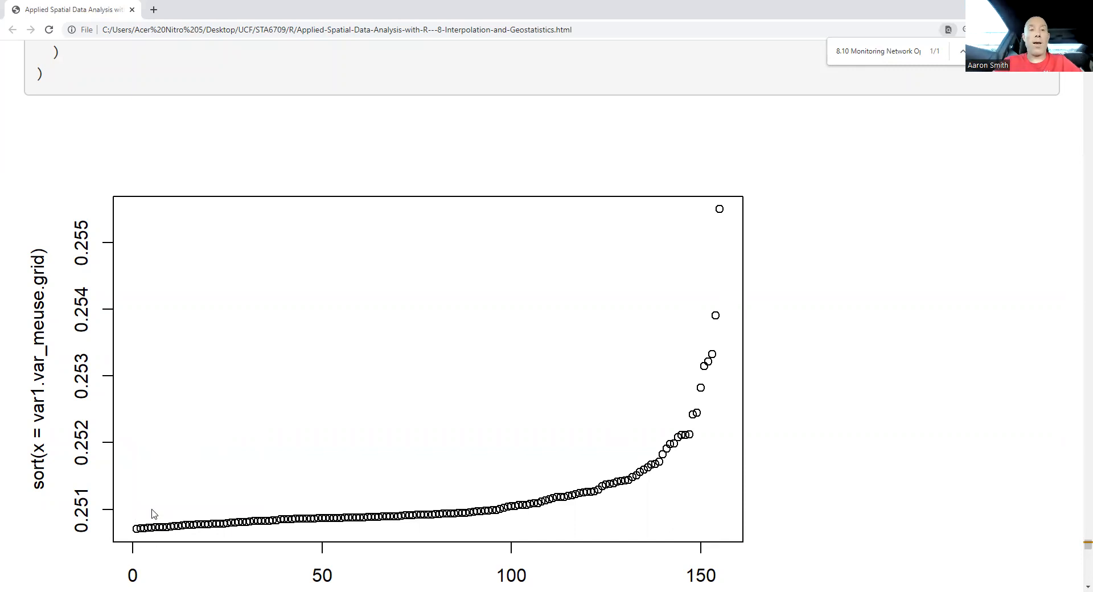
pyautogui.scroll(-3)
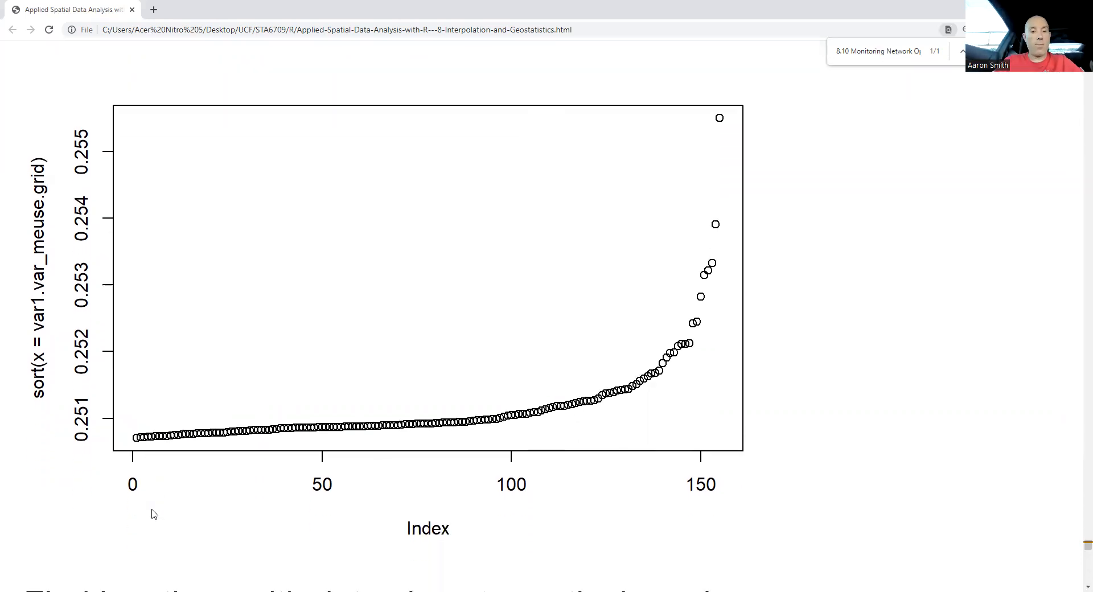
pyautogui.scroll(-3)
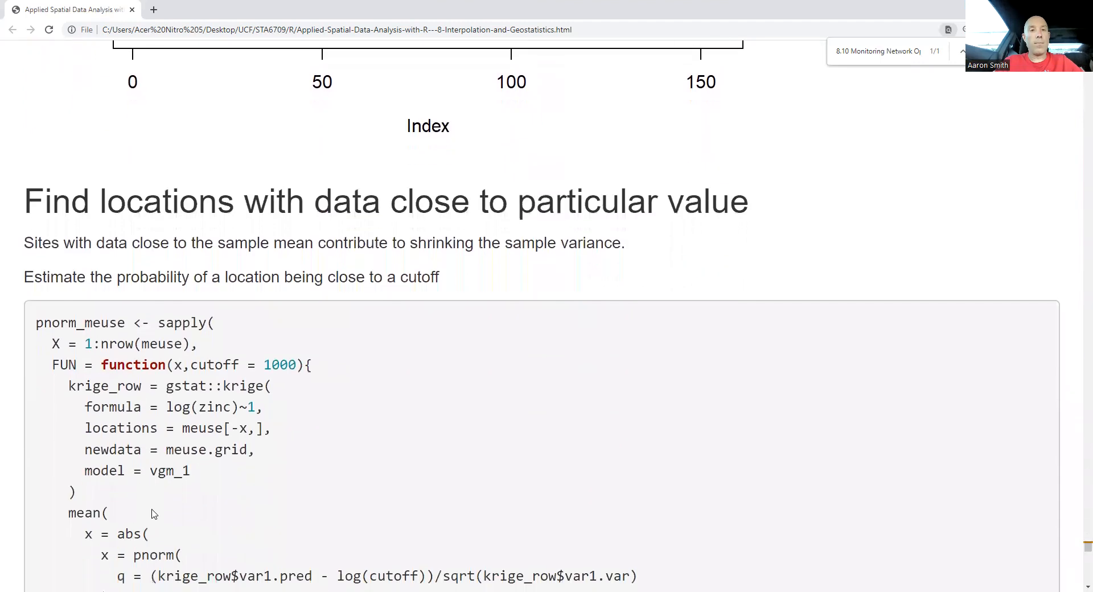
pyautogui.scroll(-3)
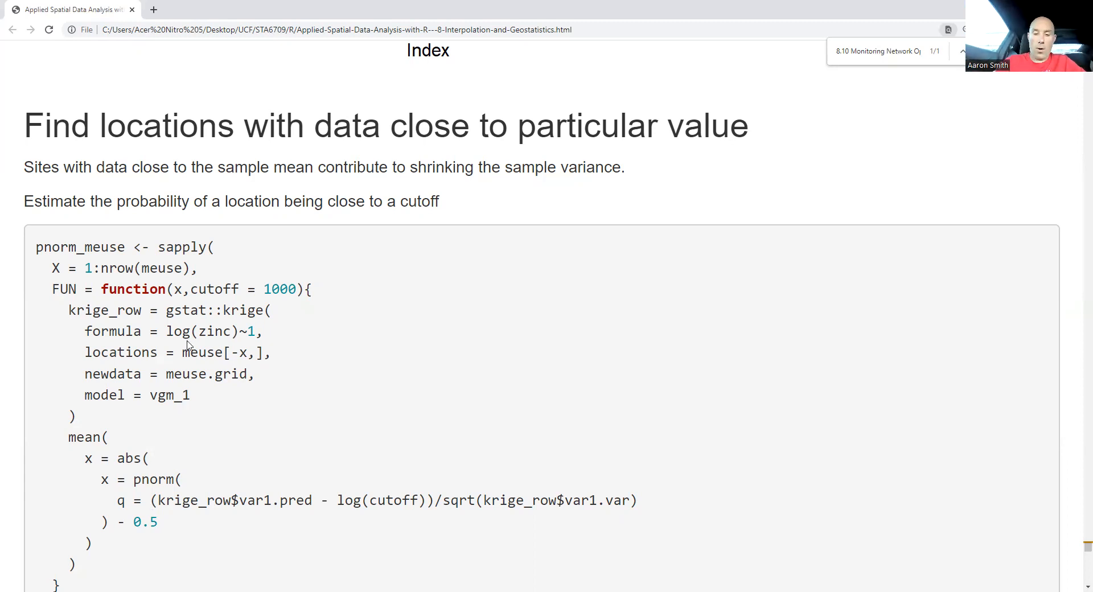
pyautogui.scroll(-3)
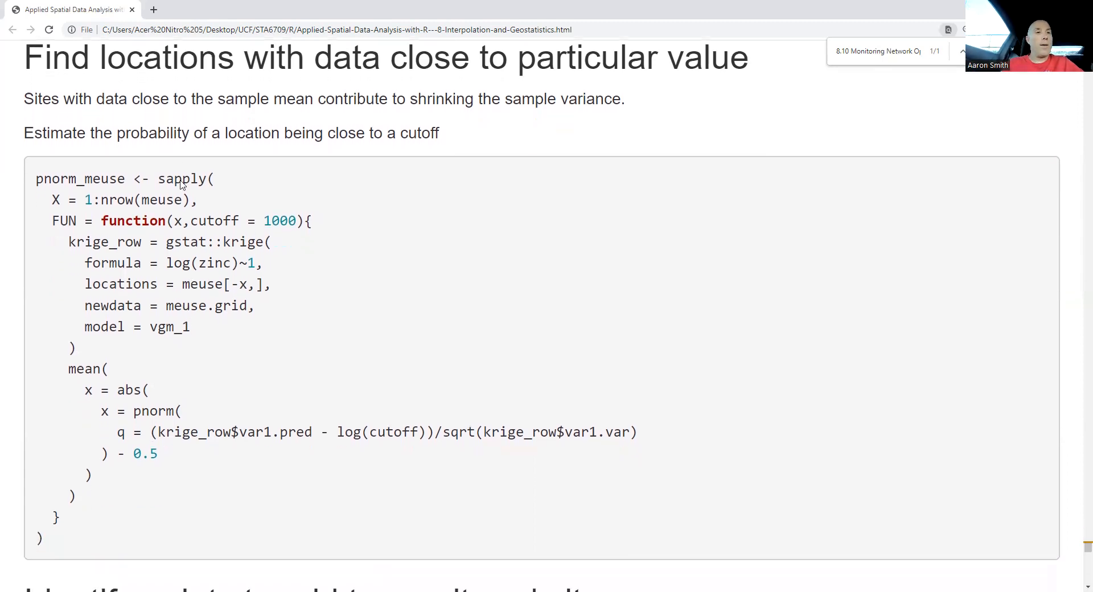
pyautogui.doubleClick(185, 179)
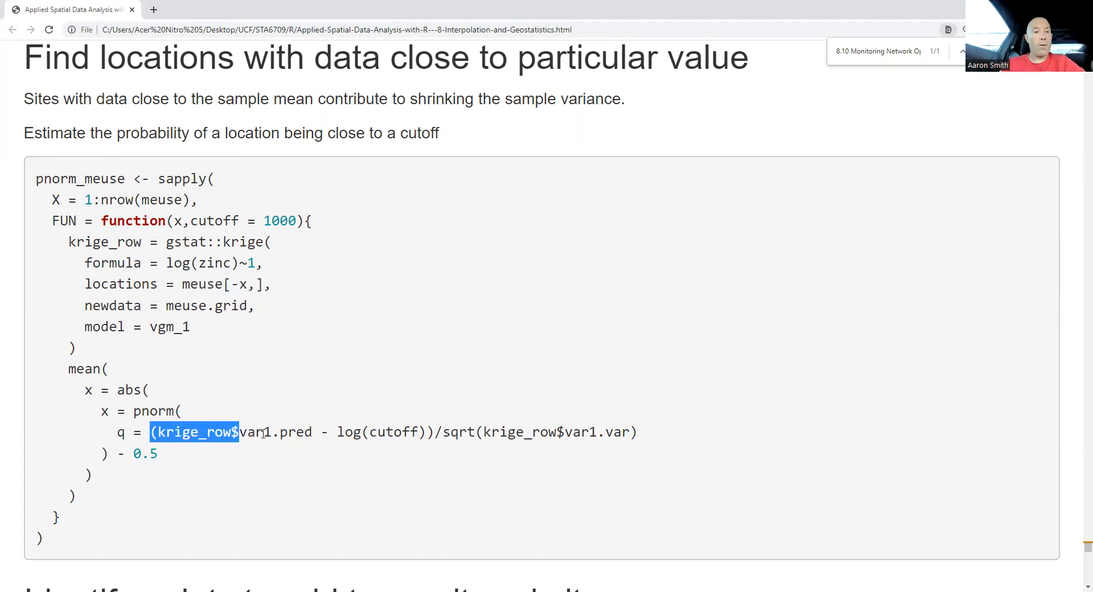
pyautogui.moveTo(237, 431); pyautogui.dragTo(533, 432)
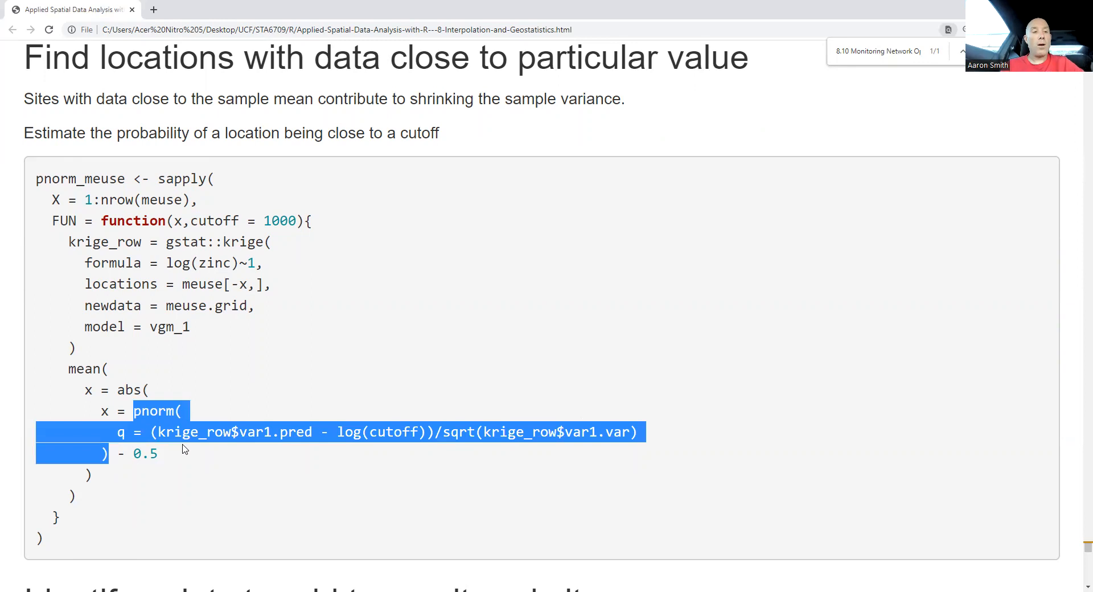
pyautogui.click(242, 474)
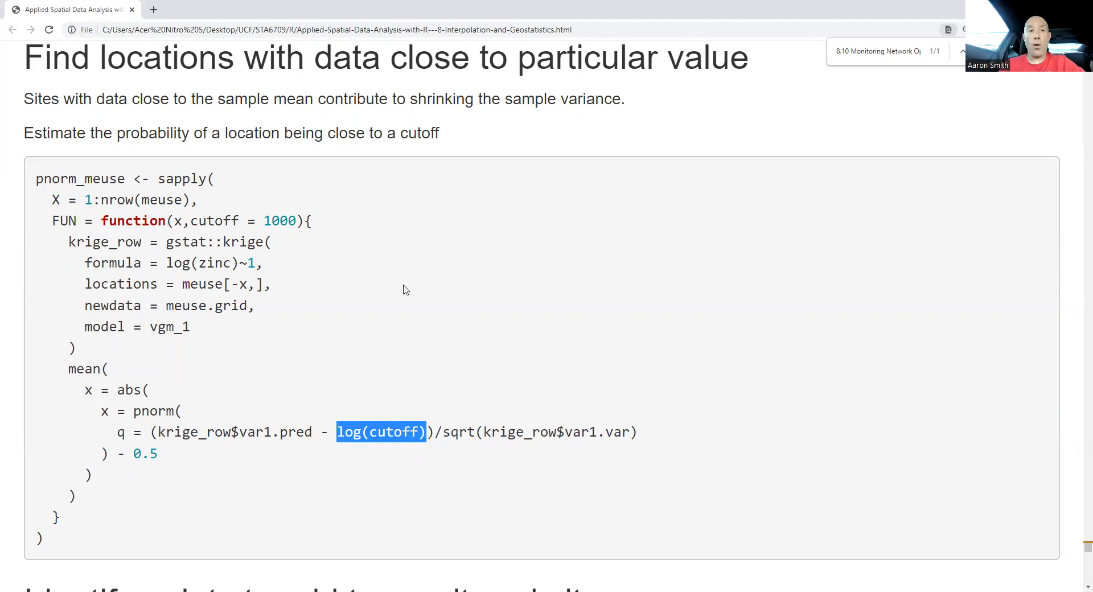
pyautogui.click(166, 261)
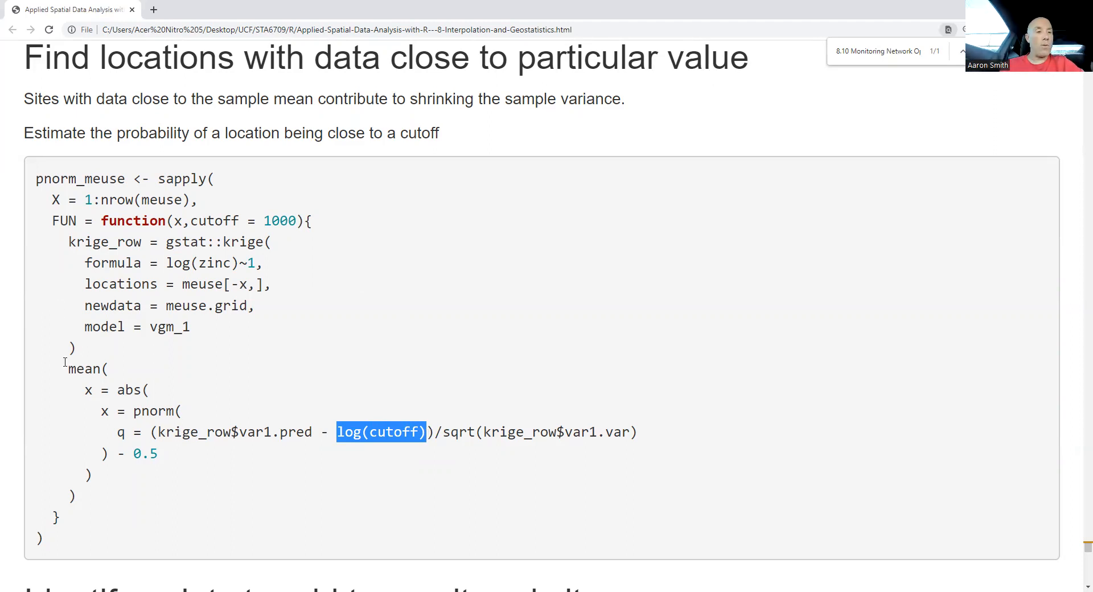
pyautogui.moveTo(62, 369); pyautogui.dragTo(108, 456)
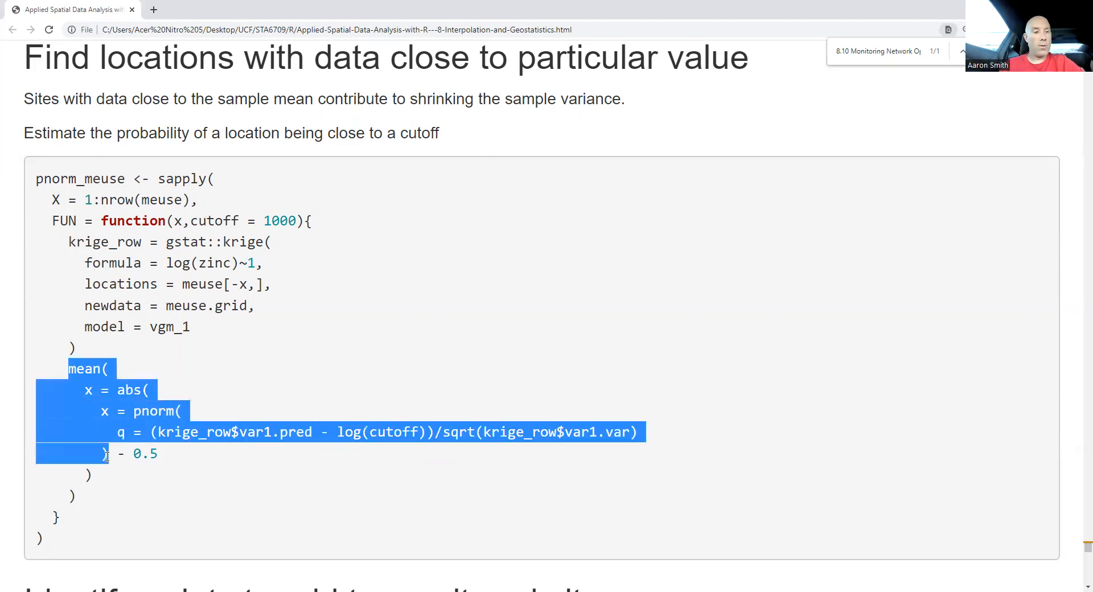
pyautogui.click(103, 499)
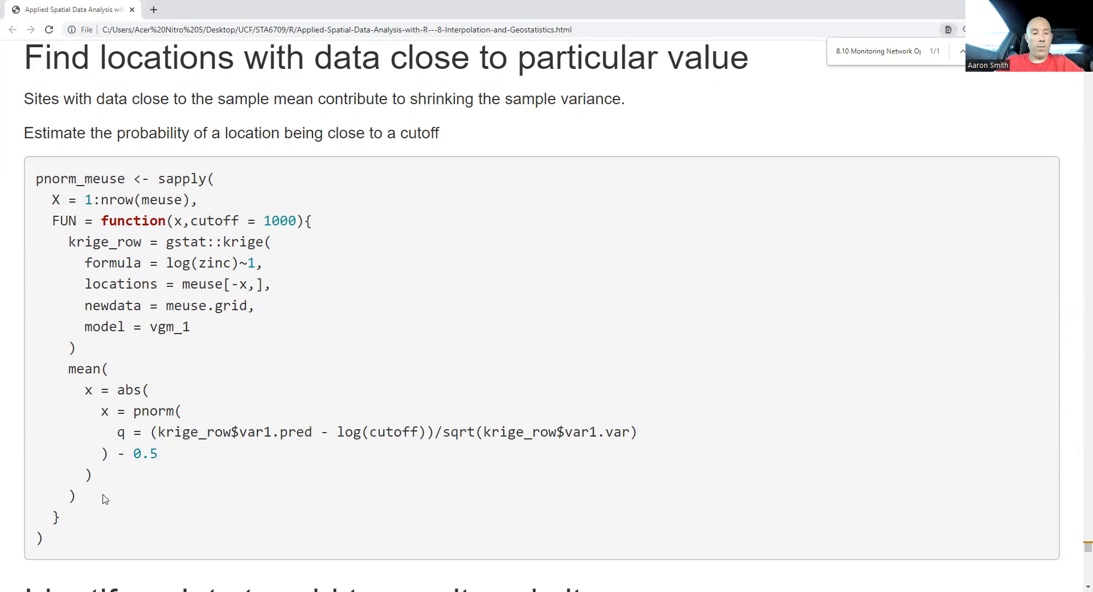
# Step: Go through the site-82 ordinary kriging output, highlighting the which expression and index
pyautogui.scroll(-3)
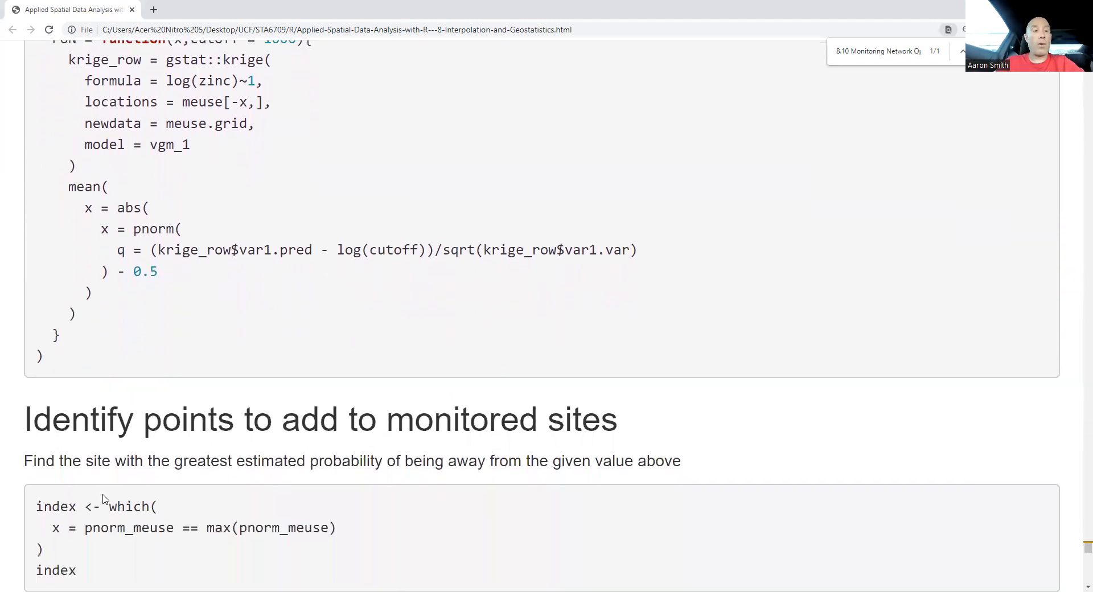
pyautogui.scroll(-3)
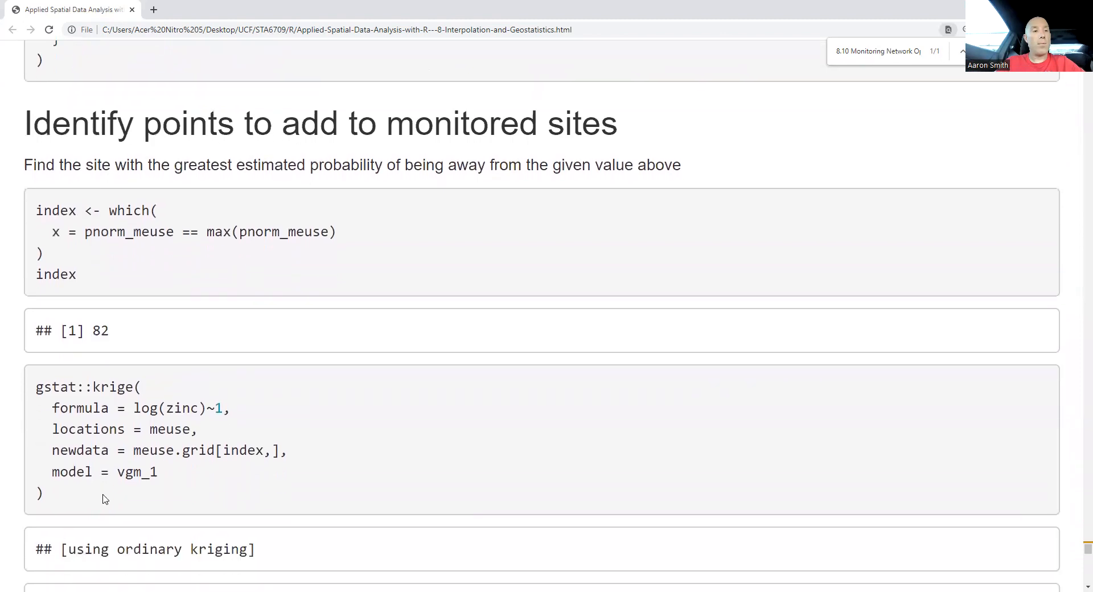
pyautogui.moveTo(248, 336)
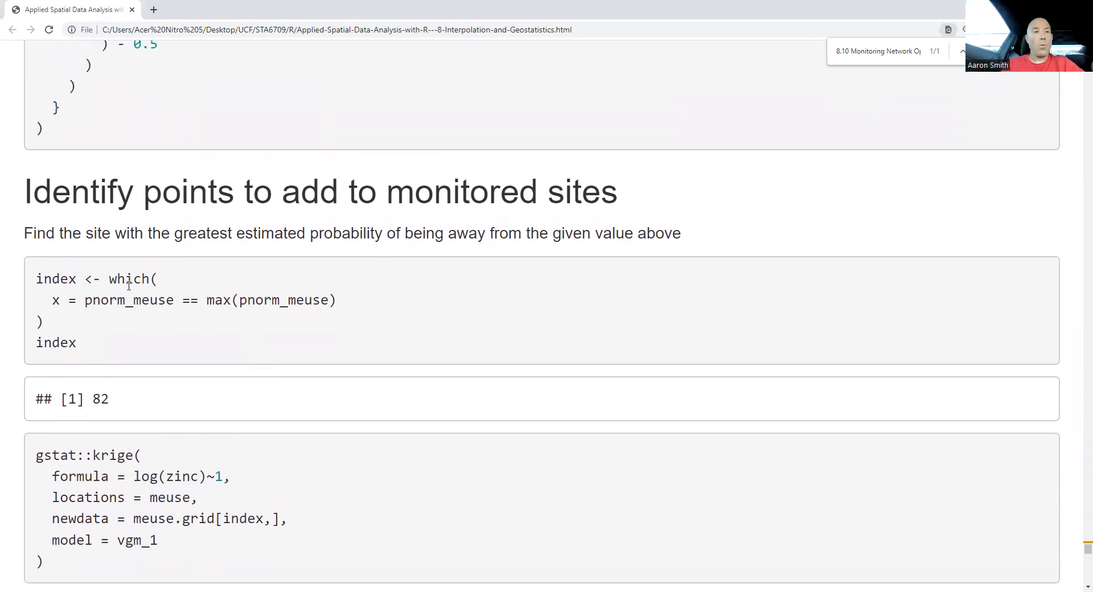
pyautogui.moveTo(108, 278); pyautogui.dragTo(108, 342)
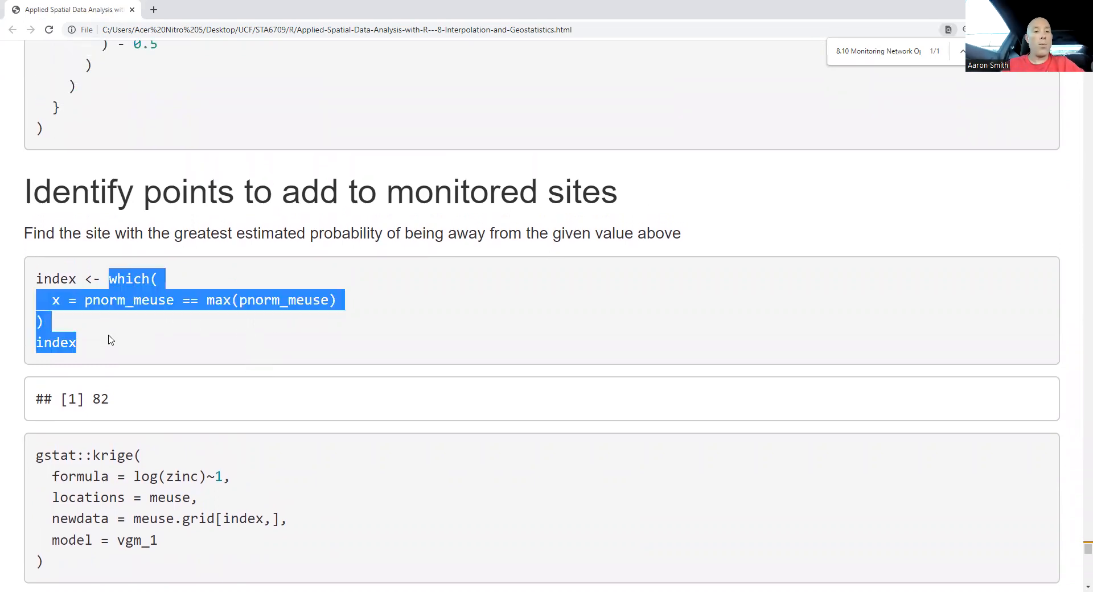
pyautogui.scroll(-3)
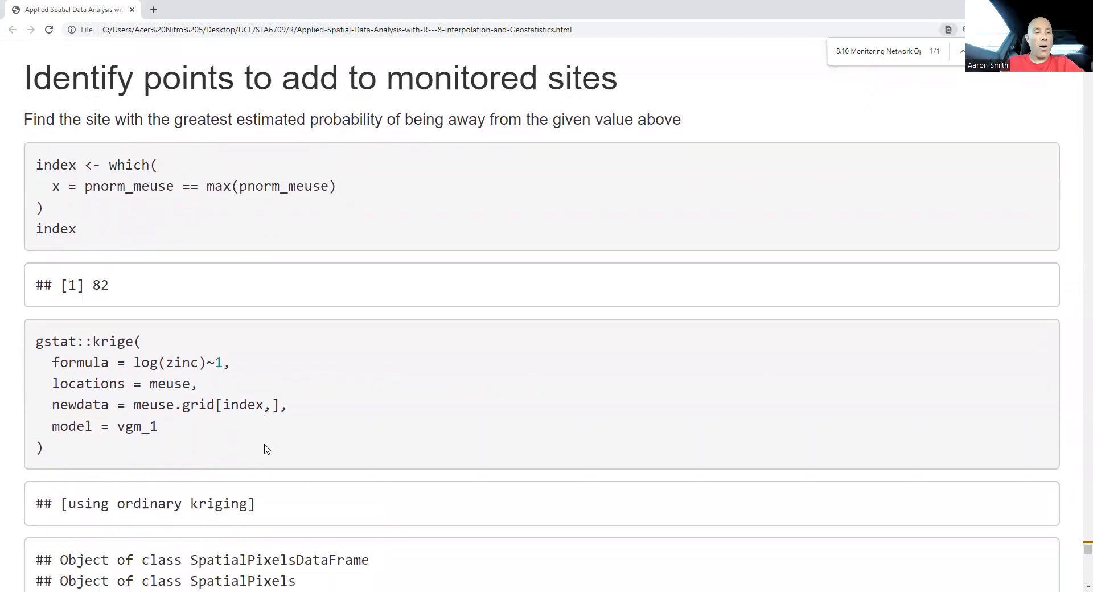
pyautogui.scroll(-3)
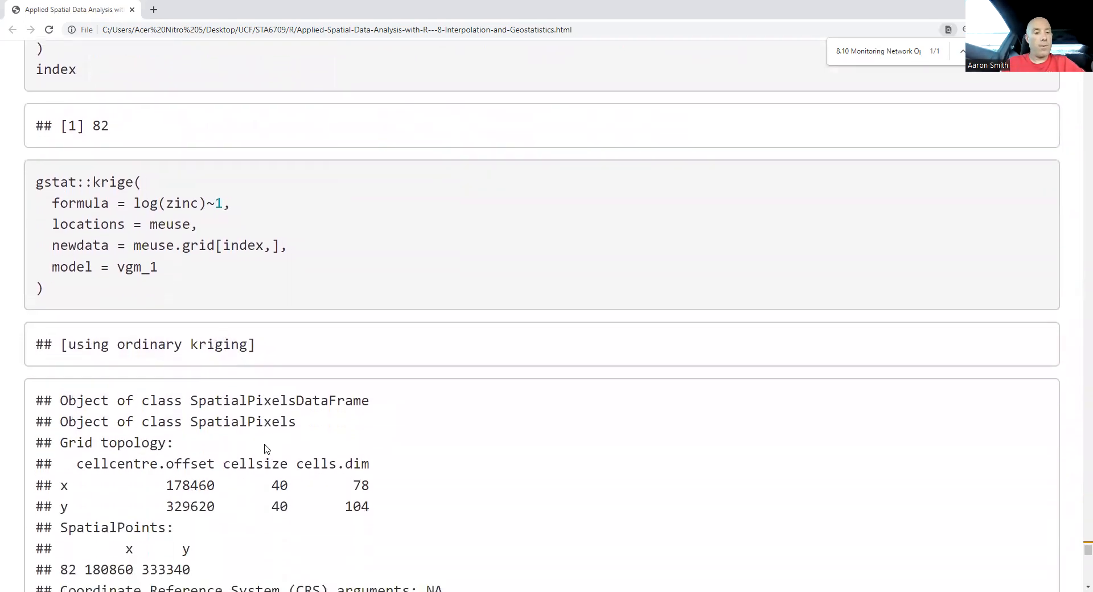
pyautogui.scroll(-3)
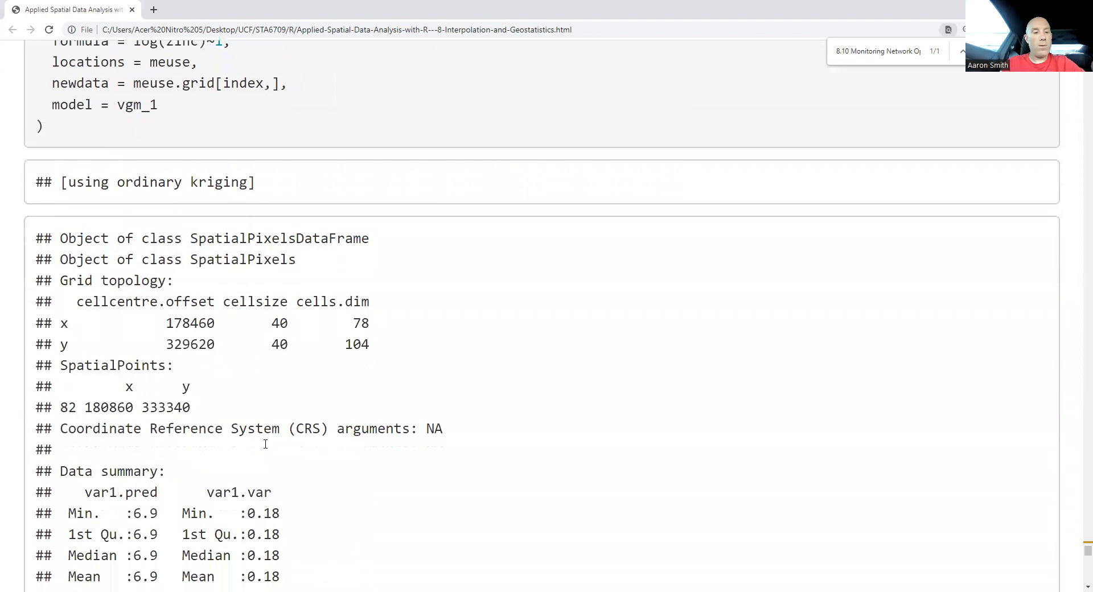
pyautogui.scroll(-3)
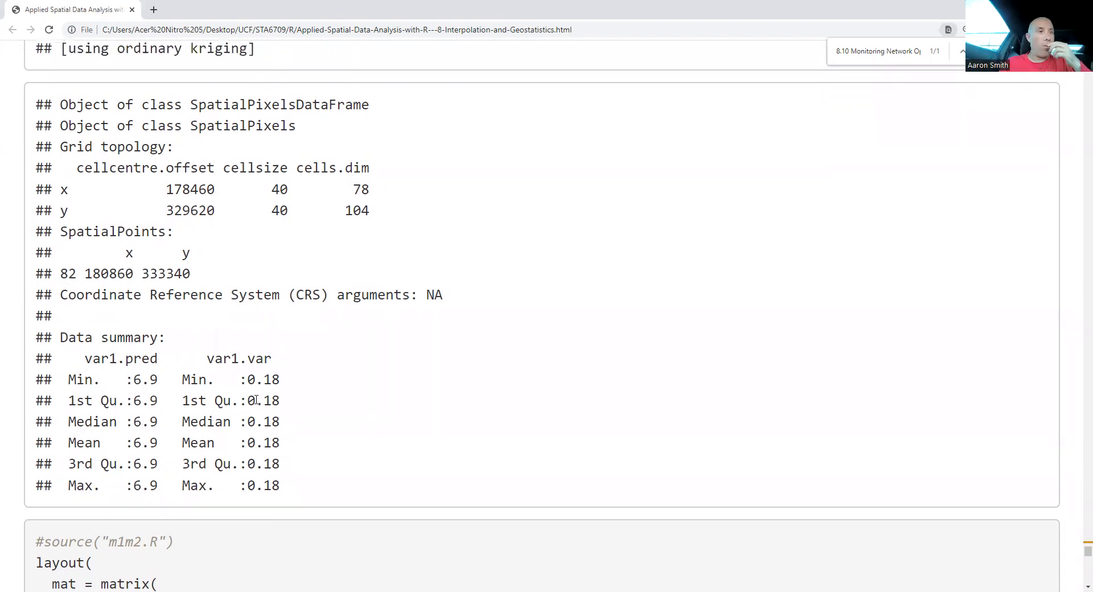
# Step: Revisit the kriging data summary, then move down to the layout() and image() plotting code
pyautogui.scroll(3)
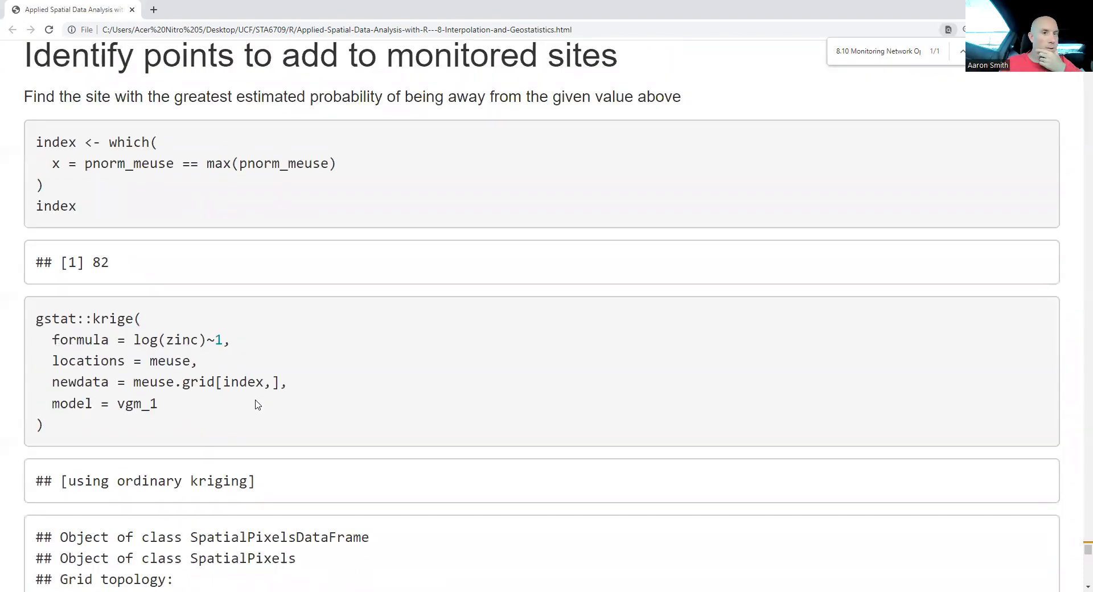
pyautogui.scroll(3)
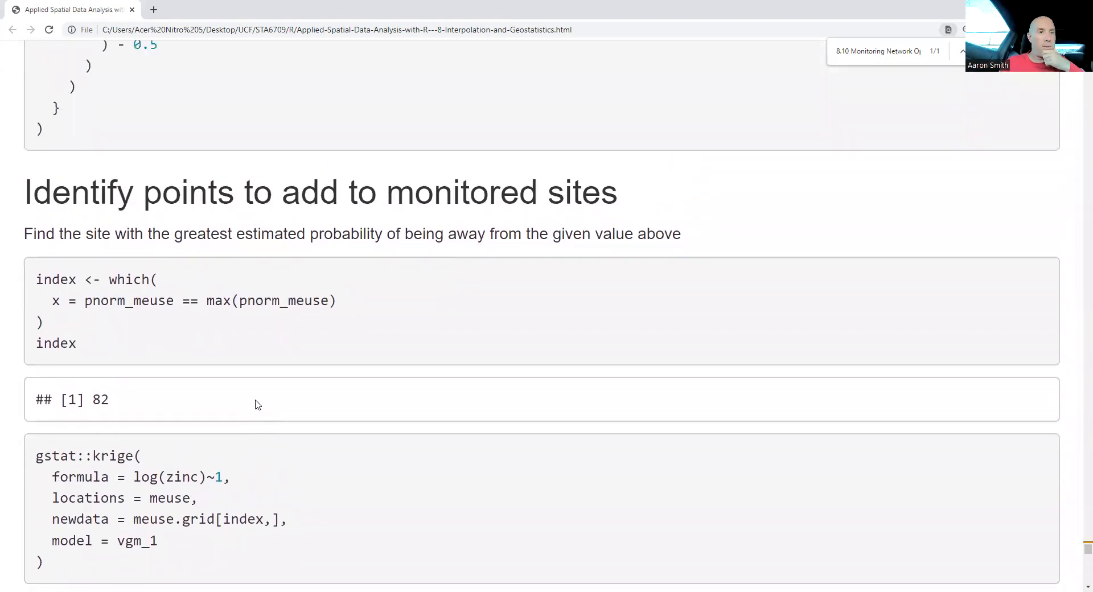
pyautogui.scroll(3)
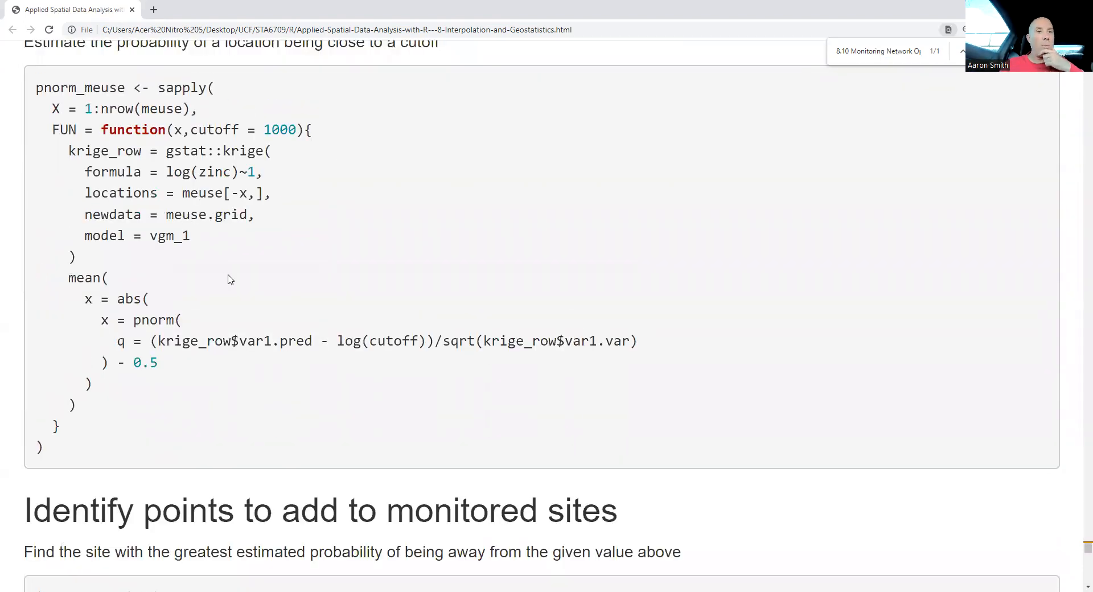
pyautogui.moveTo(130, 320)
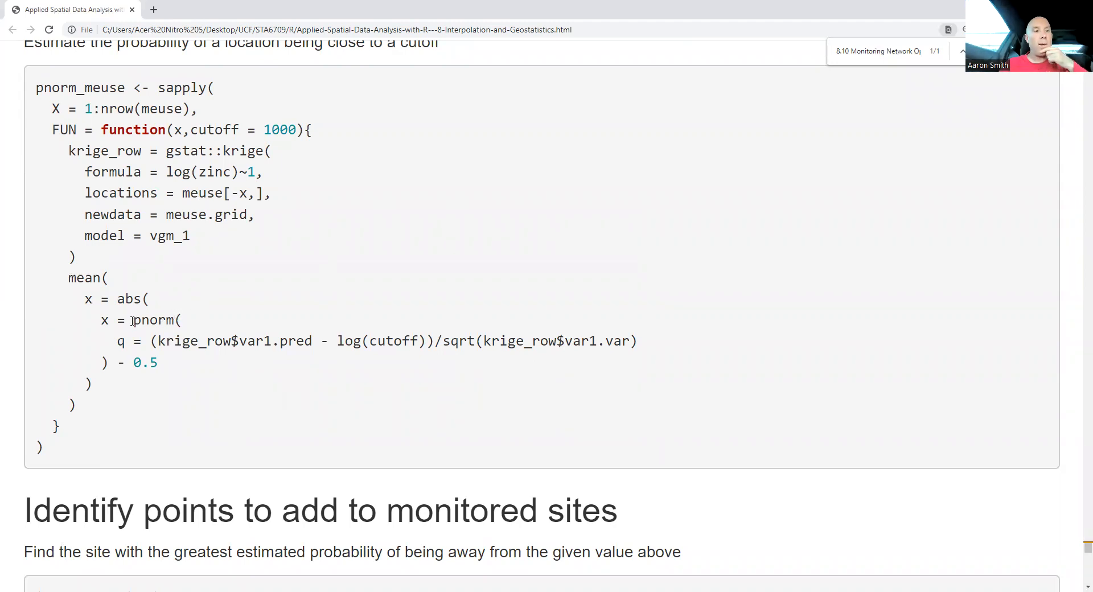
pyautogui.doubleClick(151, 320)
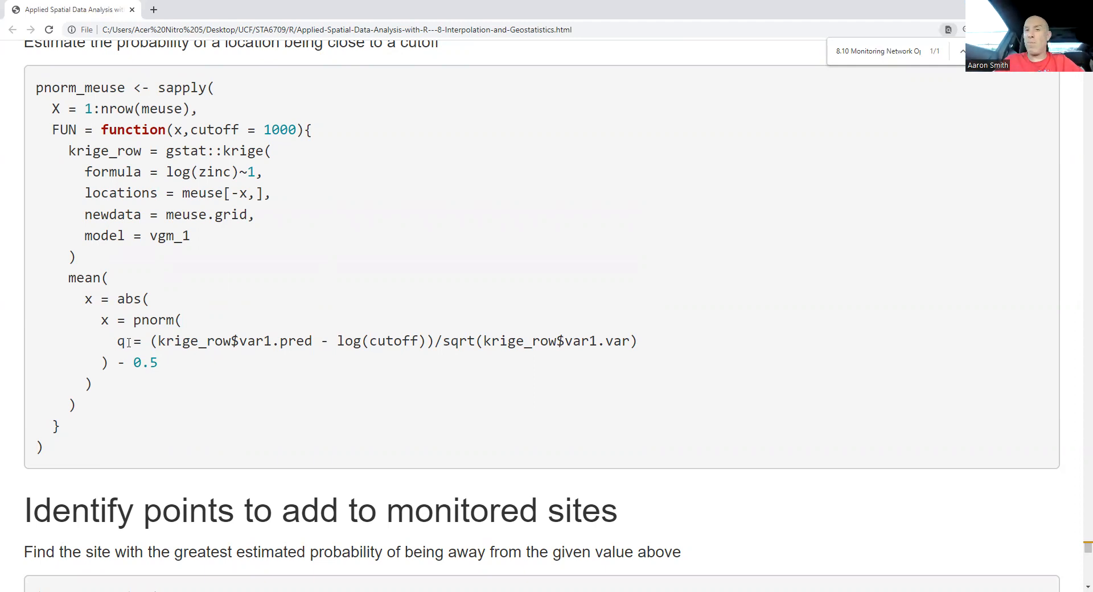
pyautogui.scroll(-3)
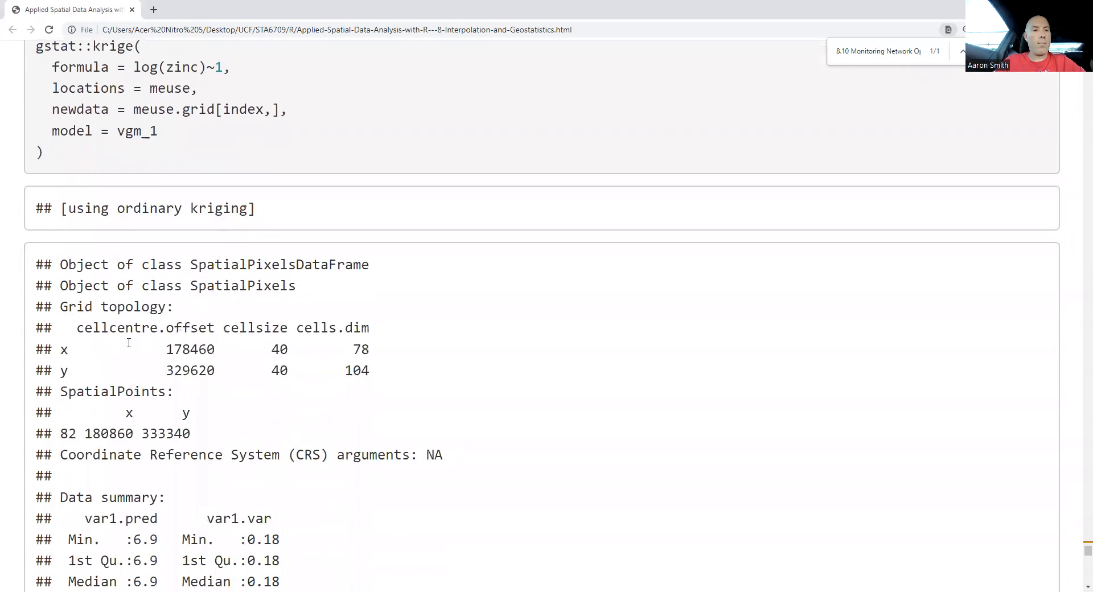
pyautogui.scroll(-3)
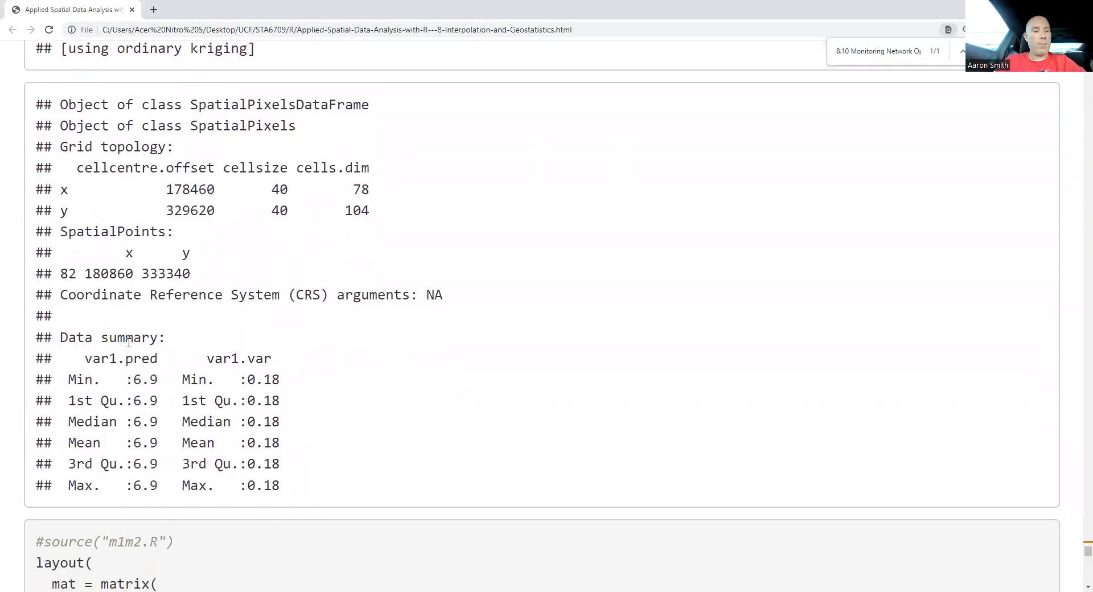
pyautogui.scroll(-3)
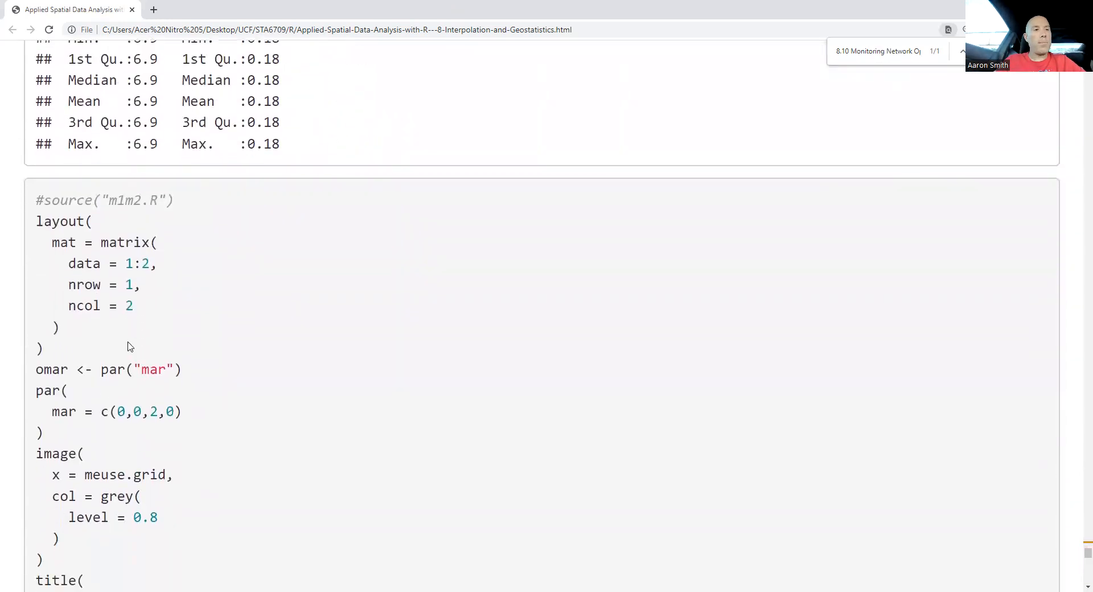
# Step: Highlight the image() call drawing the grey grid, then reach the second image() map's code
pyautogui.scroll(-3)
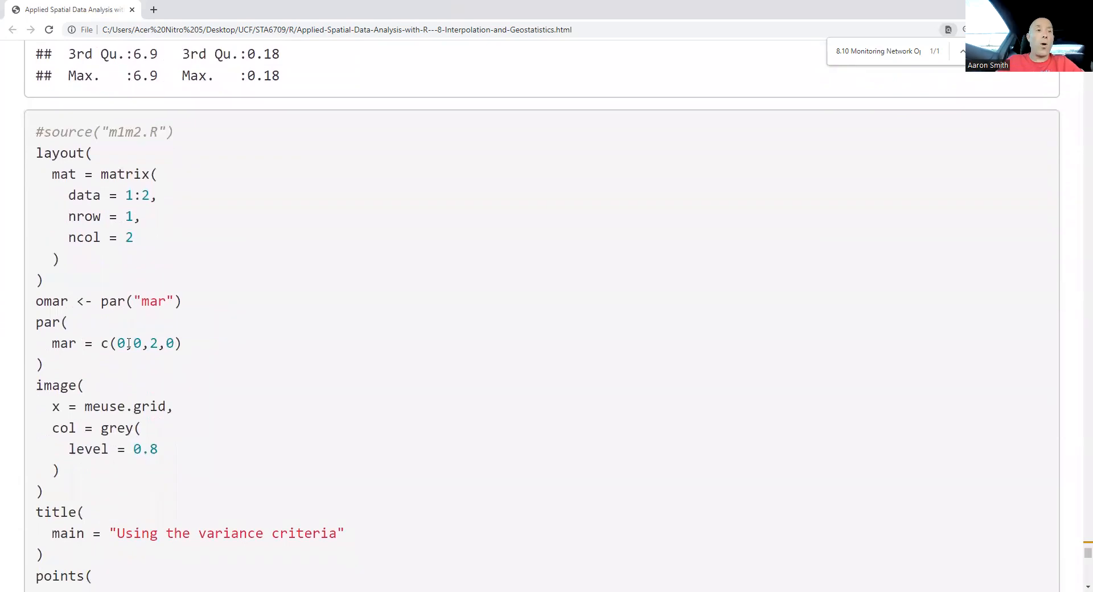
pyautogui.moveTo(35, 153); pyautogui.dragTo(63, 259)
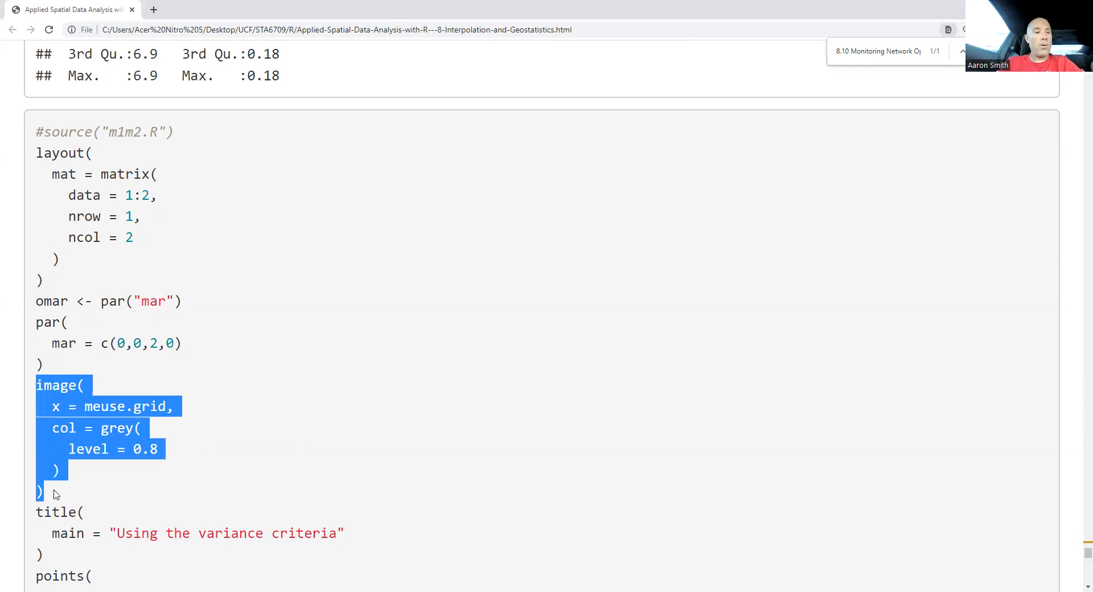
pyautogui.scroll(-3)
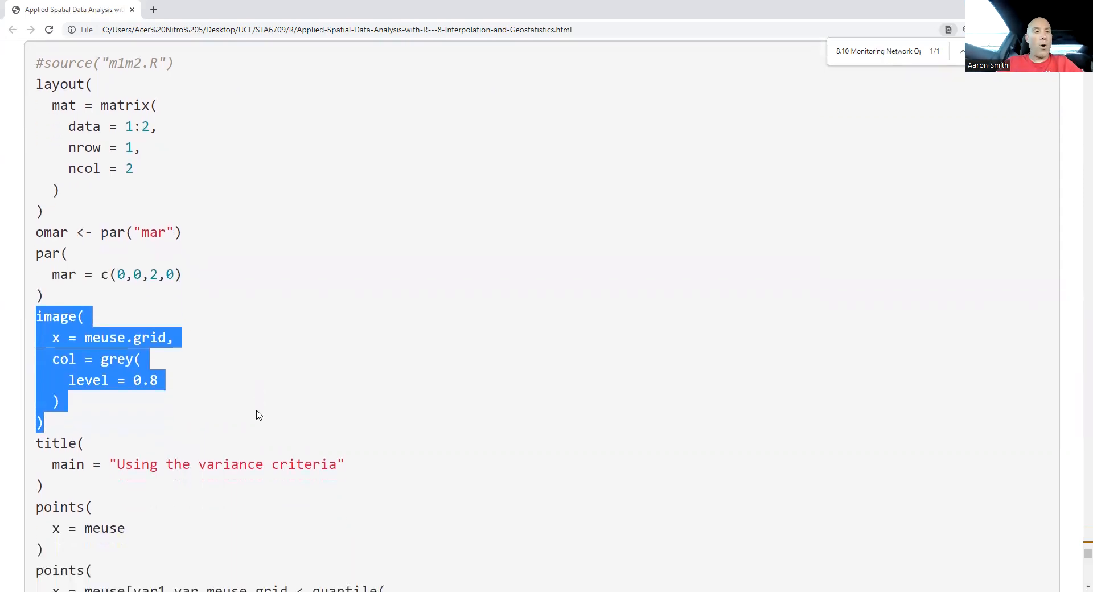
pyautogui.scroll(-3)
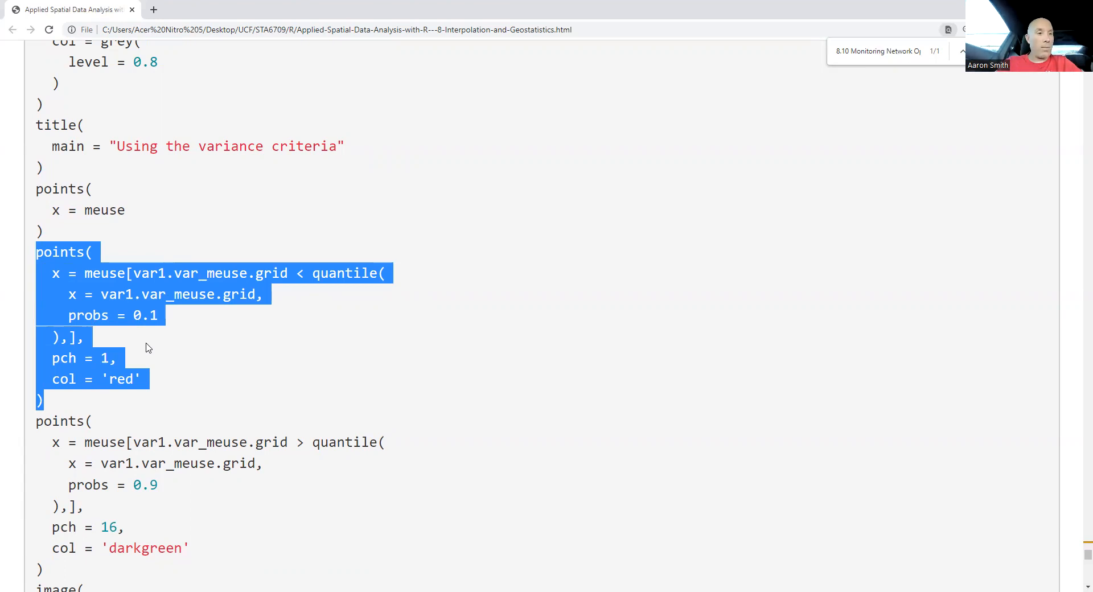
pyautogui.moveTo(36, 428)
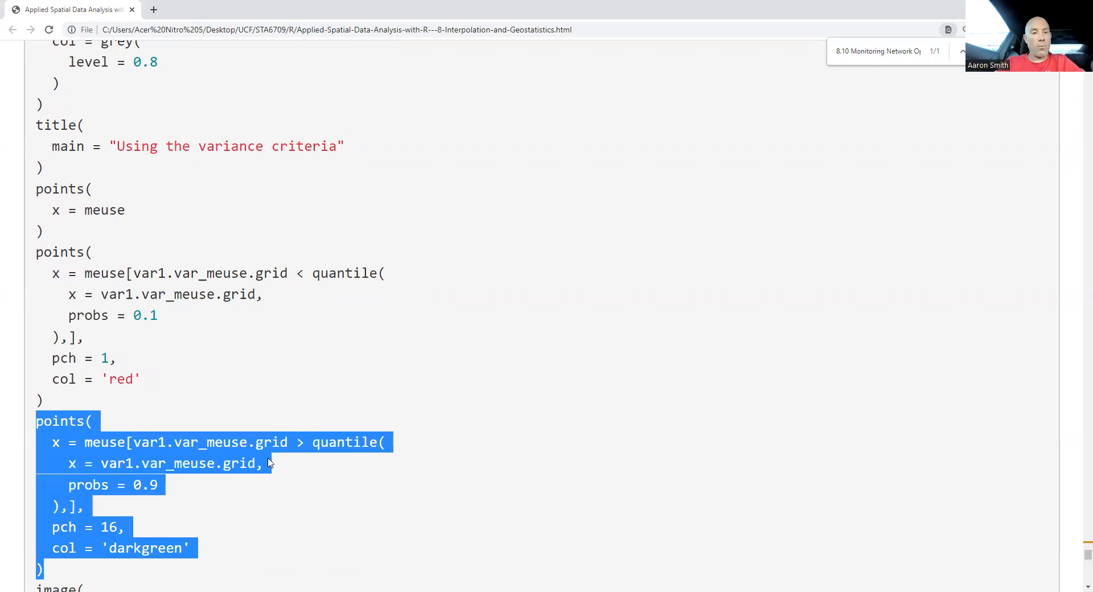
pyautogui.click(291, 442)
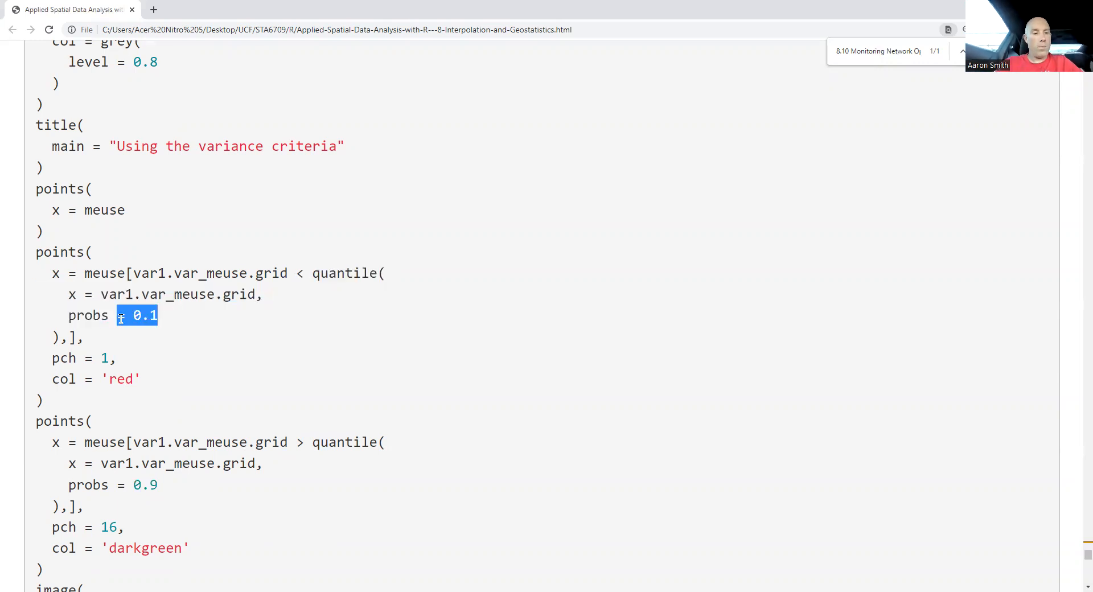
pyautogui.scroll(-3)
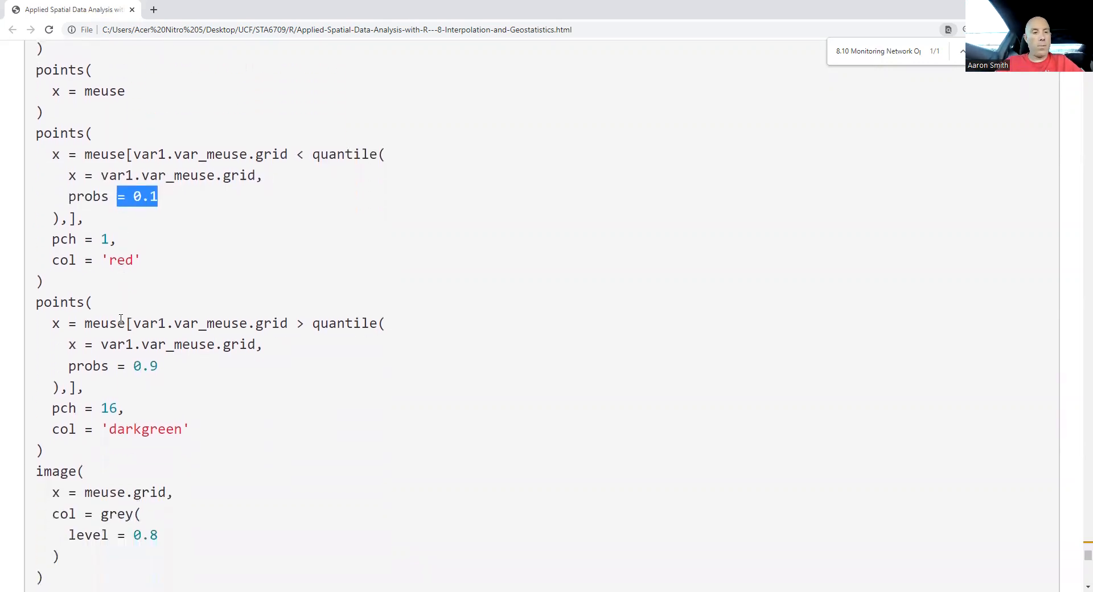
pyautogui.scroll(-3)
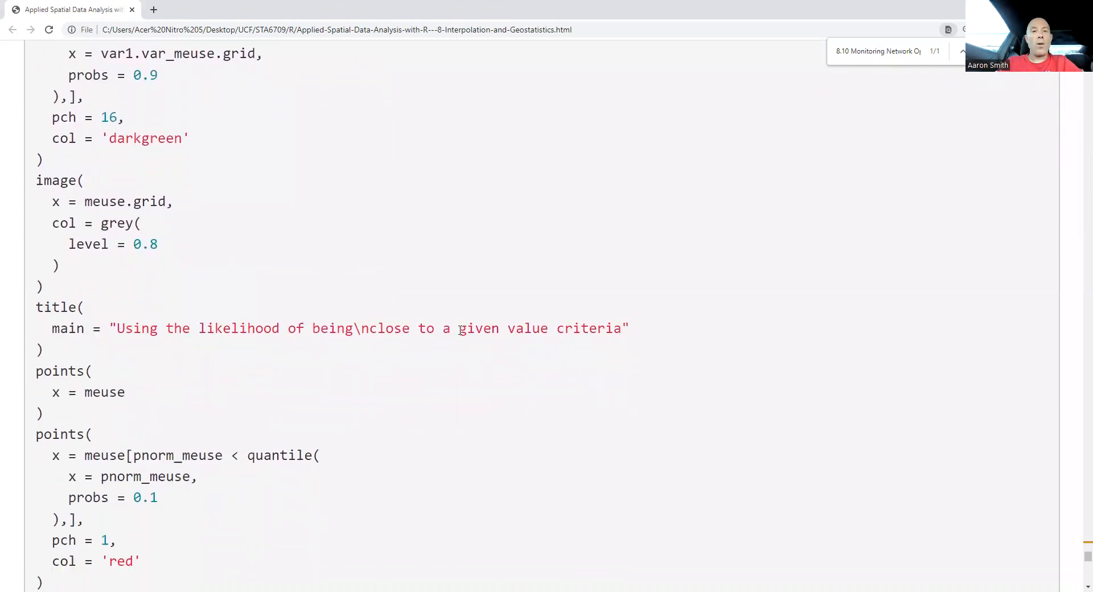
# Step: Highlight the quantile() expressions picking red points, then reach the two rendered comparison maps
pyautogui.moveTo(460, 329); pyautogui.dragTo(614, 328)
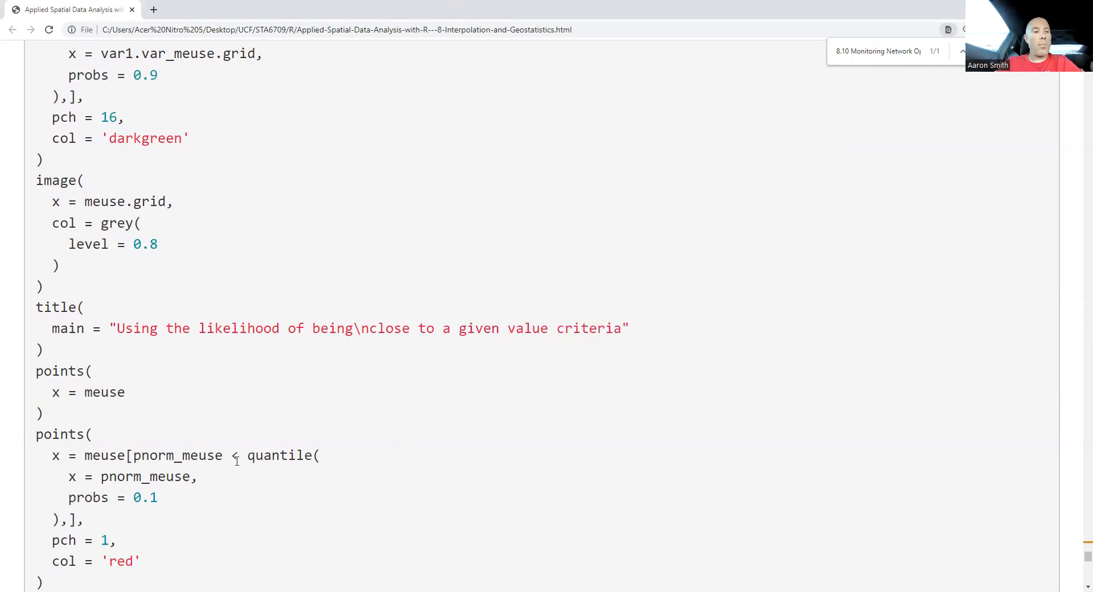
pyautogui.moveTo(245, 454); pyautogui.dragTo(84, 520)
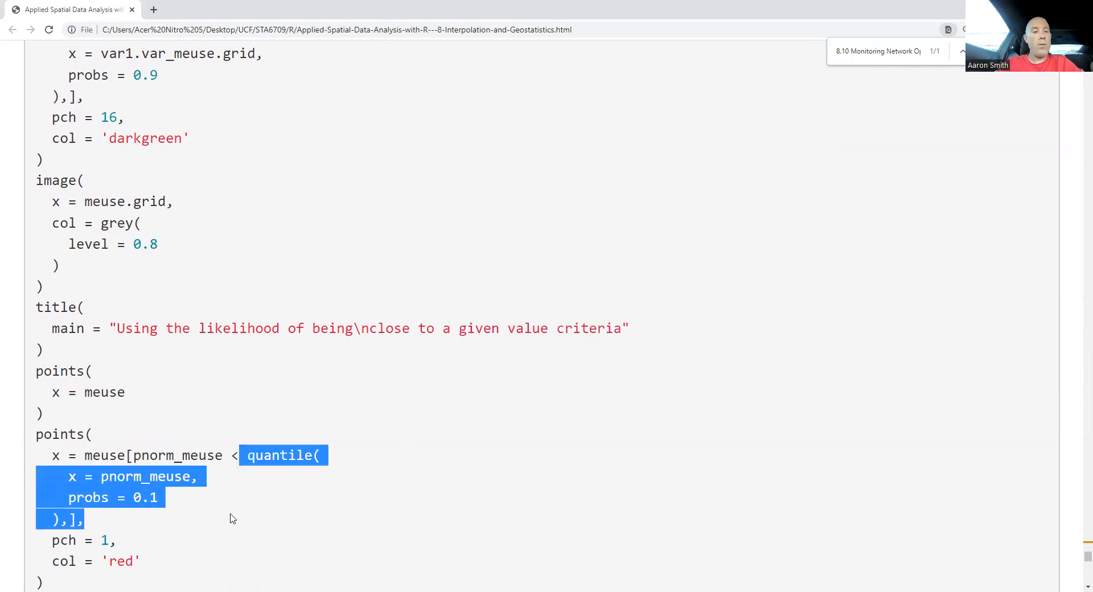
pyautogui.scroll(-3)
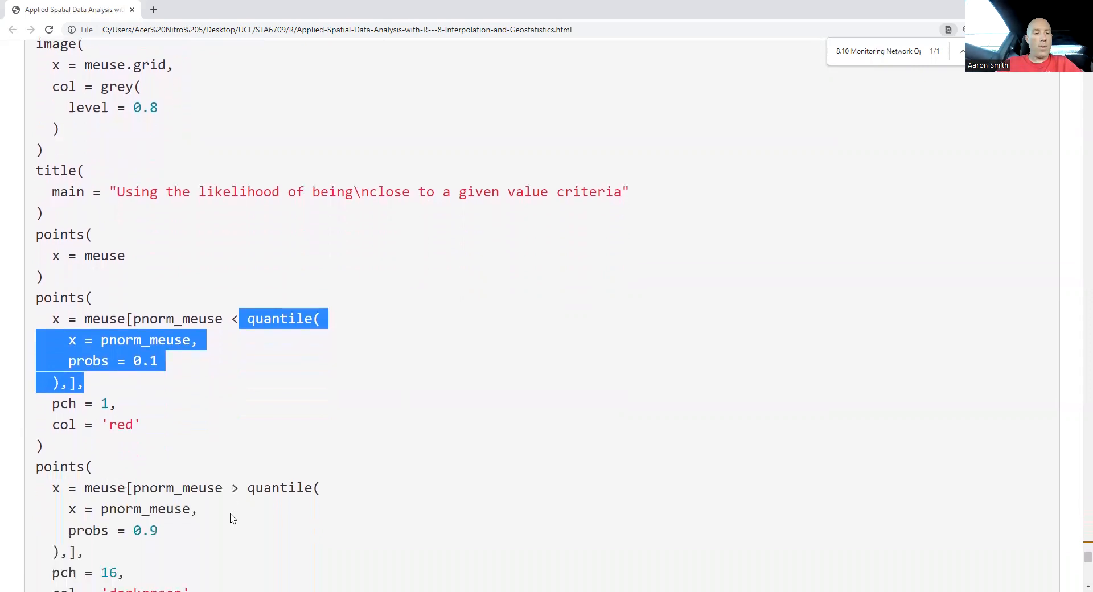
pyautogui.scroll(-3)
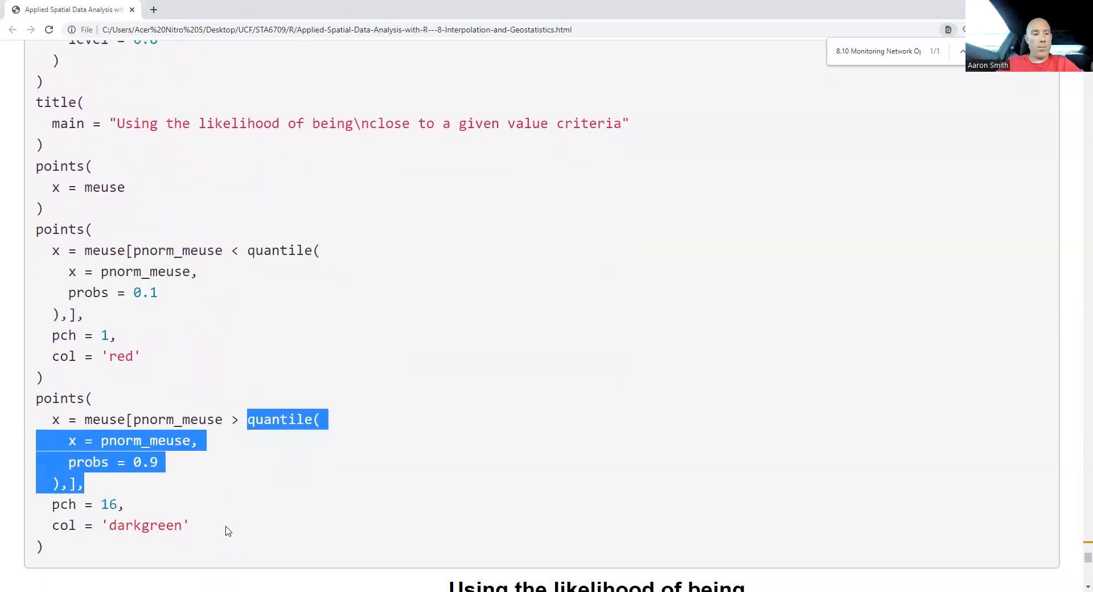
pyautogui.scroll(-3)
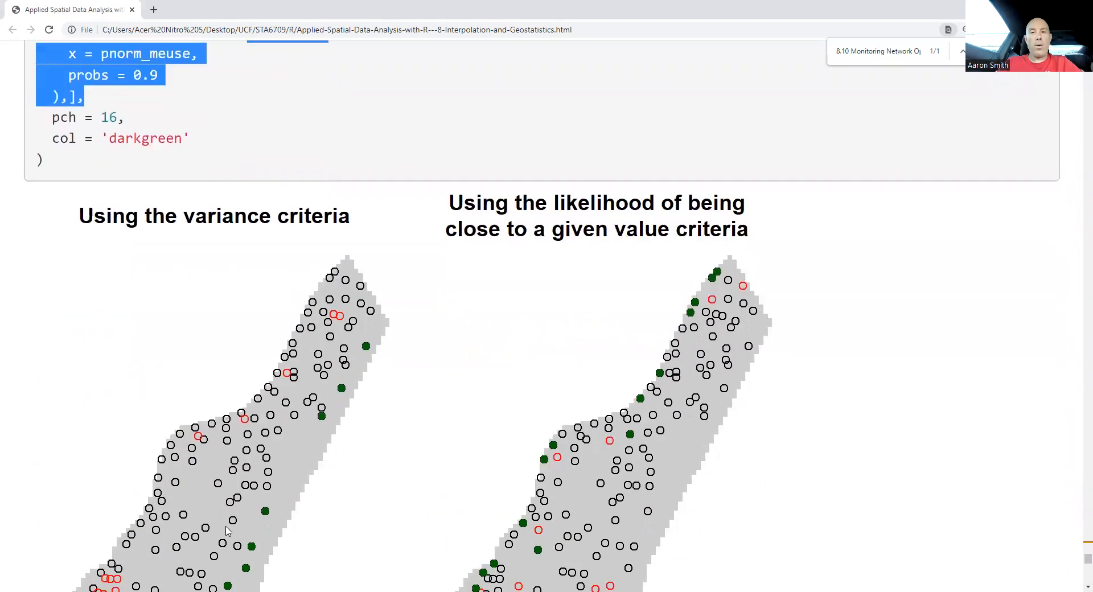
pyautogui.scroll(-3)
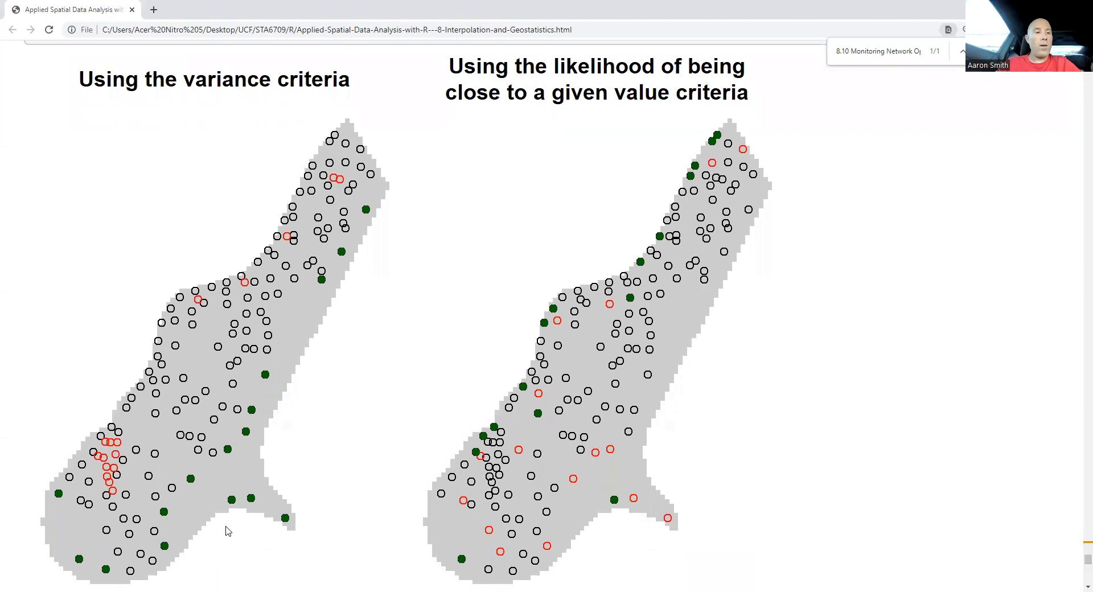
pyautogui.moveTo(129, 462)
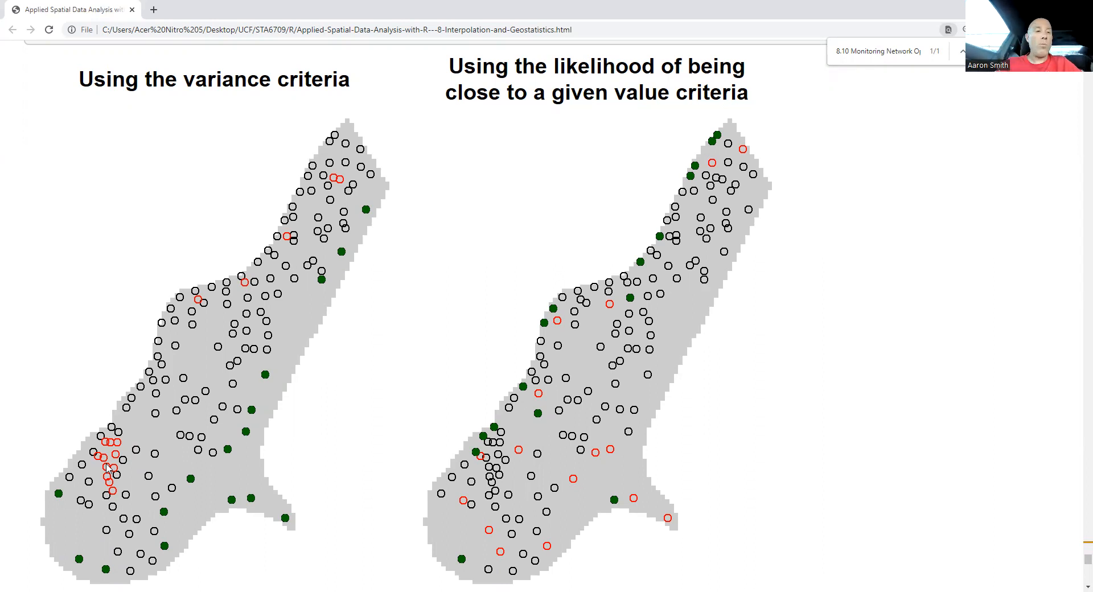
pyautogui.moveTo(177, 516)
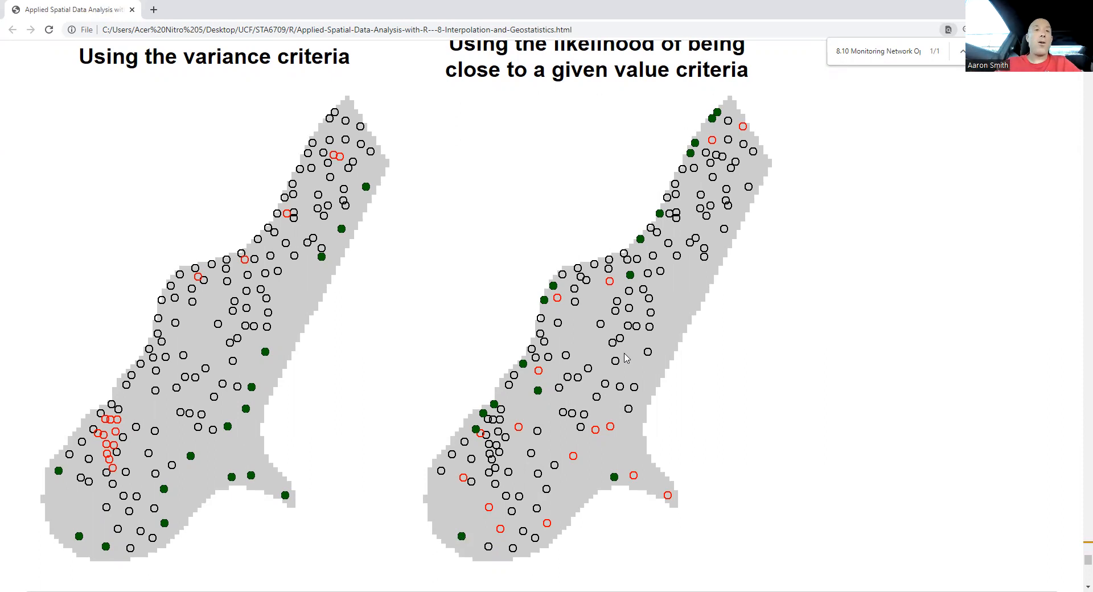
pyautogui.moveTo(412, 134)
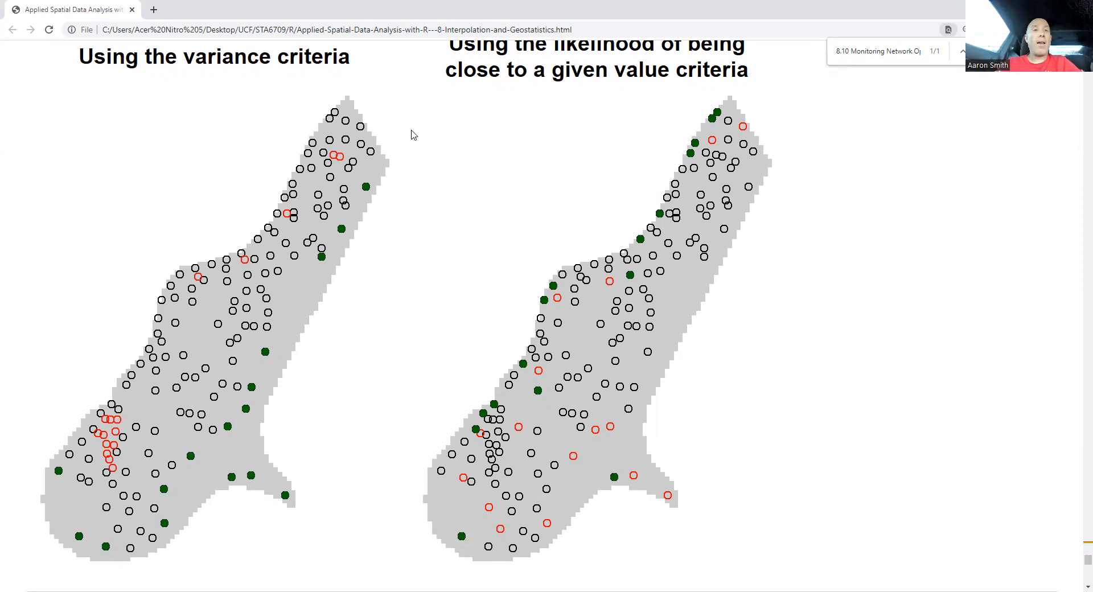
pyautogui.moveTo(231, 82)
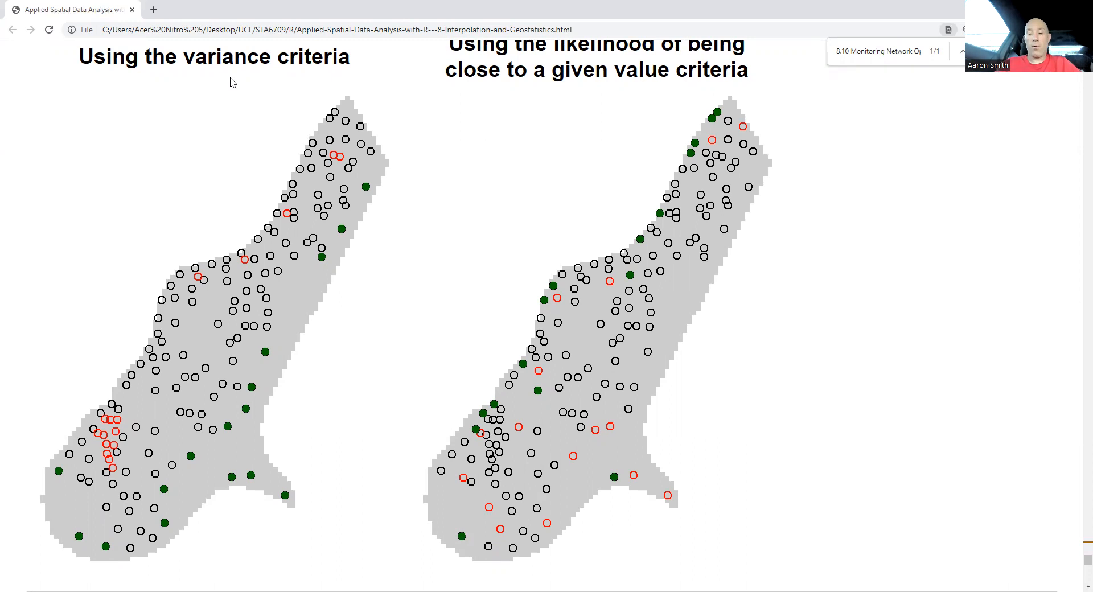
# Step: Move past the plots and par() block to 8.11.3 RandomFields and its packageDescription output
pyautogui.scroll(-3)
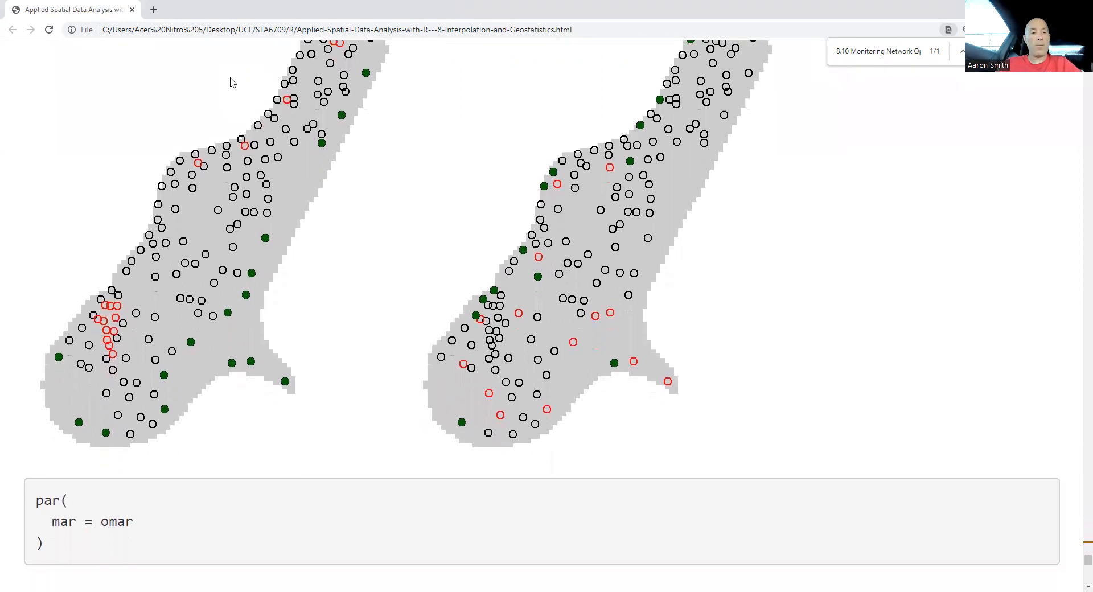
pyautogui.scroll(-3)
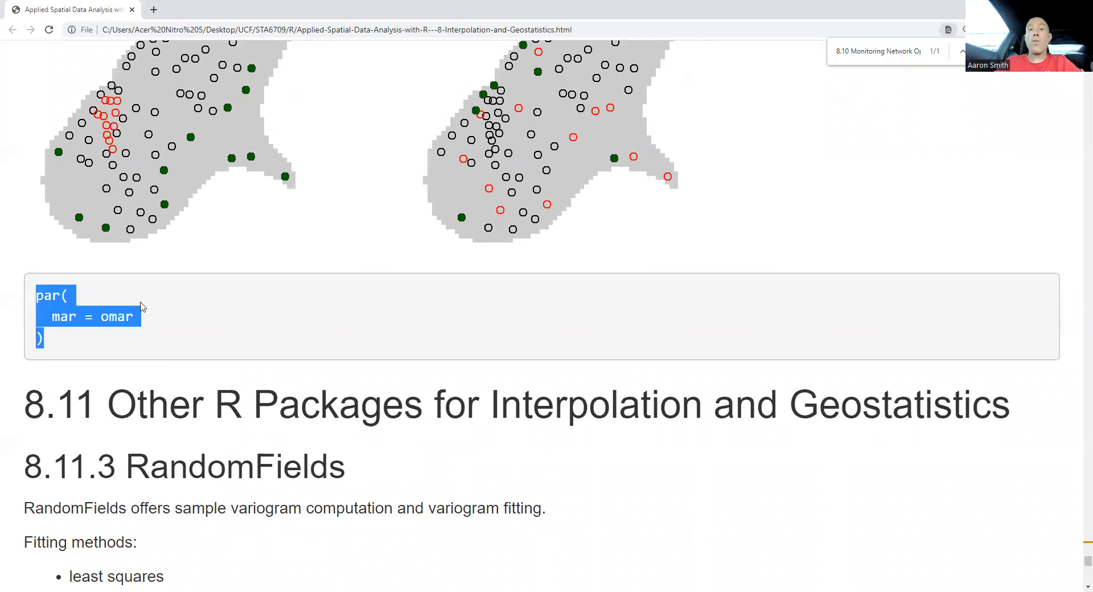
pyautogui.scroll(-3)
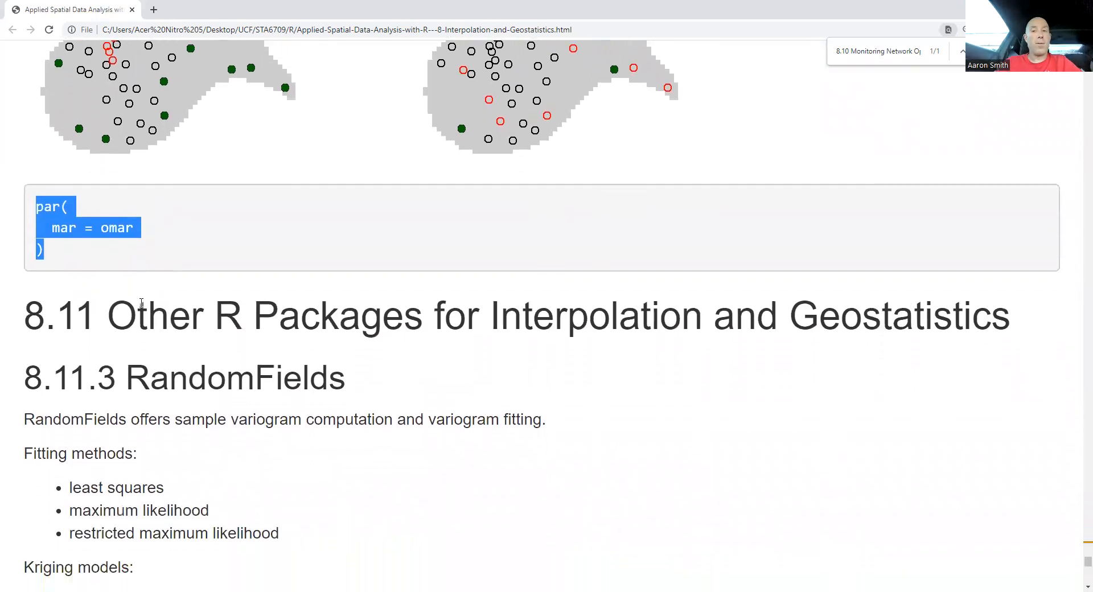
pyautogui.scroll(-3)
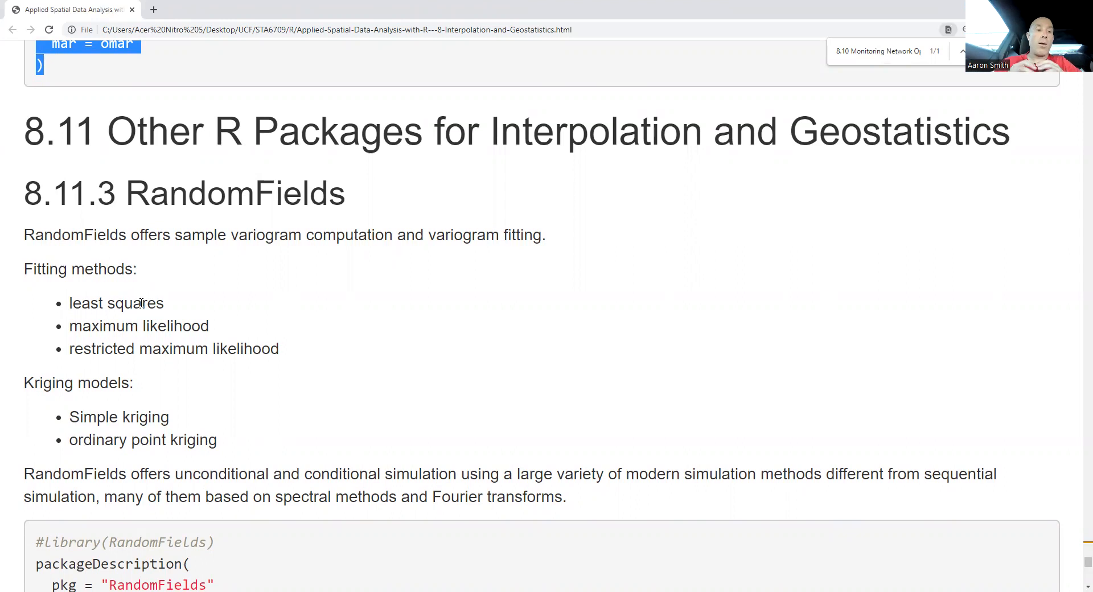
pyautogui.scroll(-3)
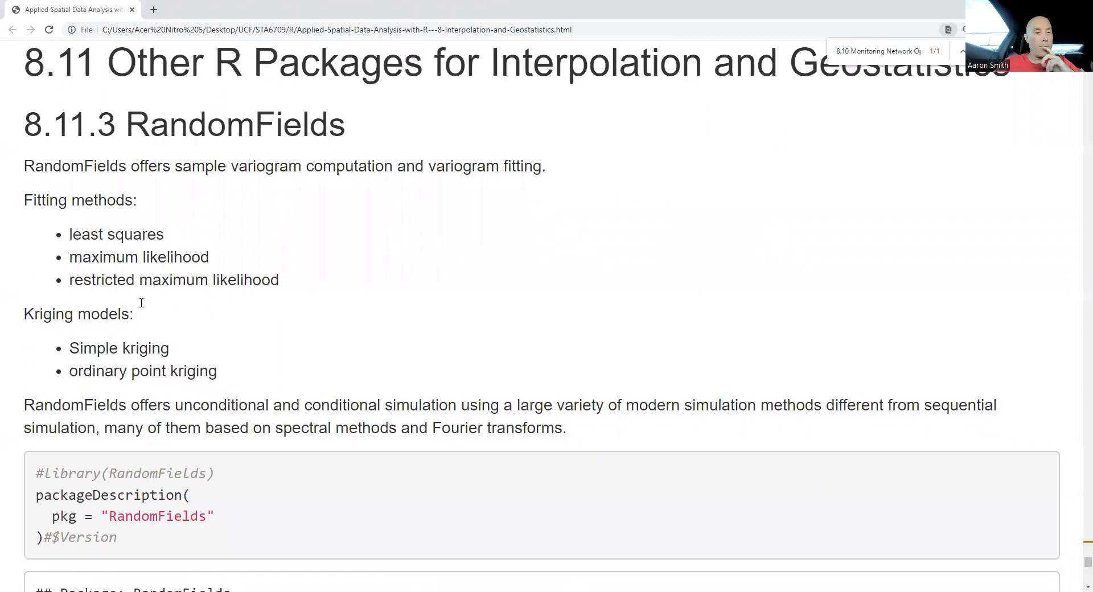
pyautogui.scroll(-3)
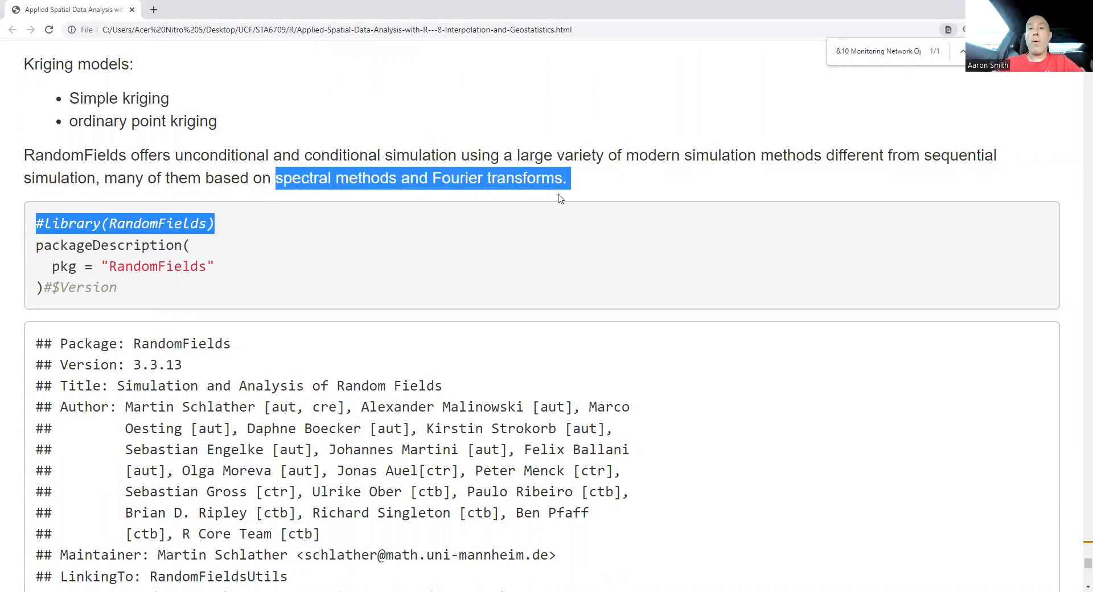
# Step: Clear the highlighted RandomFields text and read further down the package description output
pyautogui.click(483, 231)
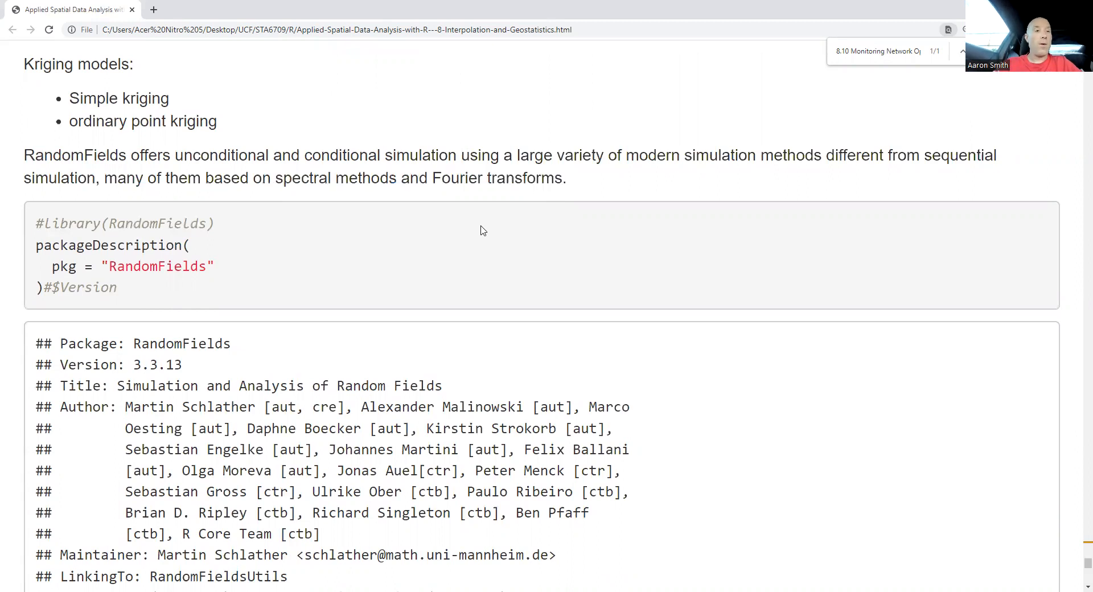
pyautogui.scroll(-3)
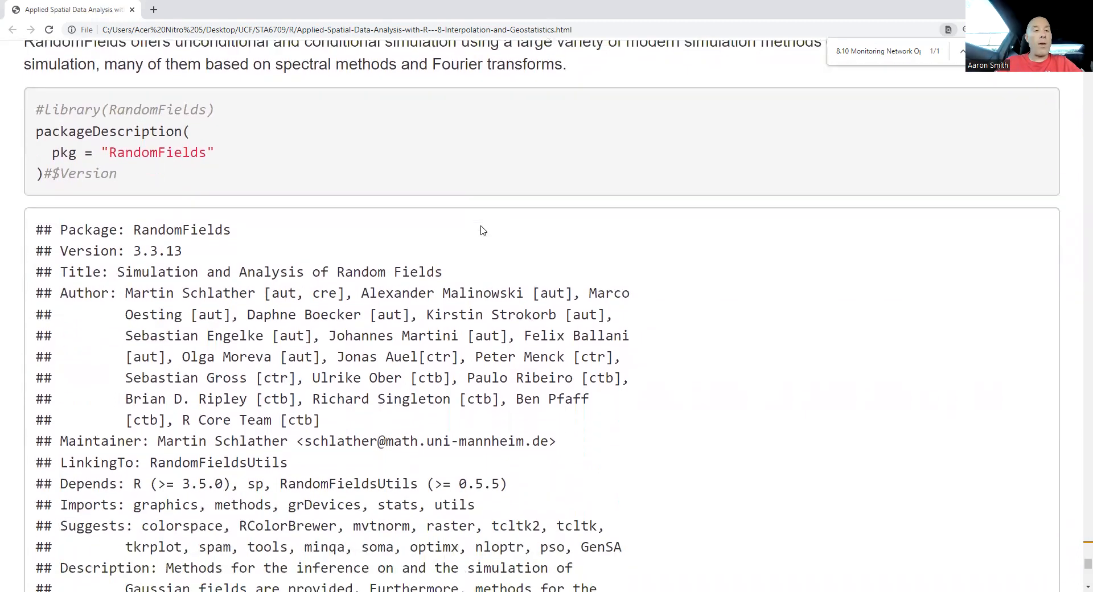
pyautogui.scroll(-3)
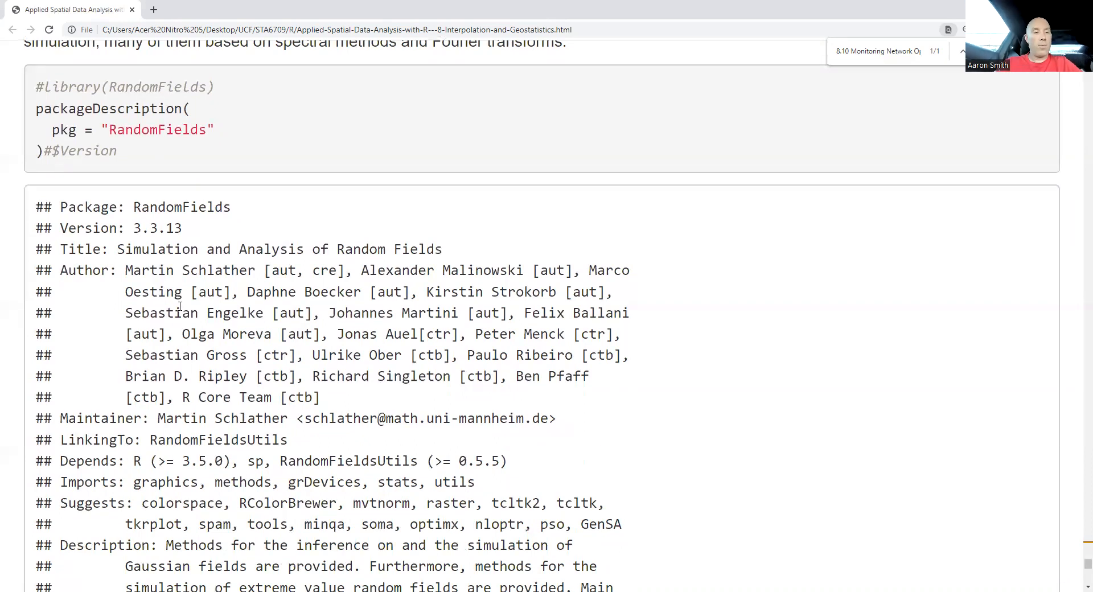
pyautogui.scroll(-3)
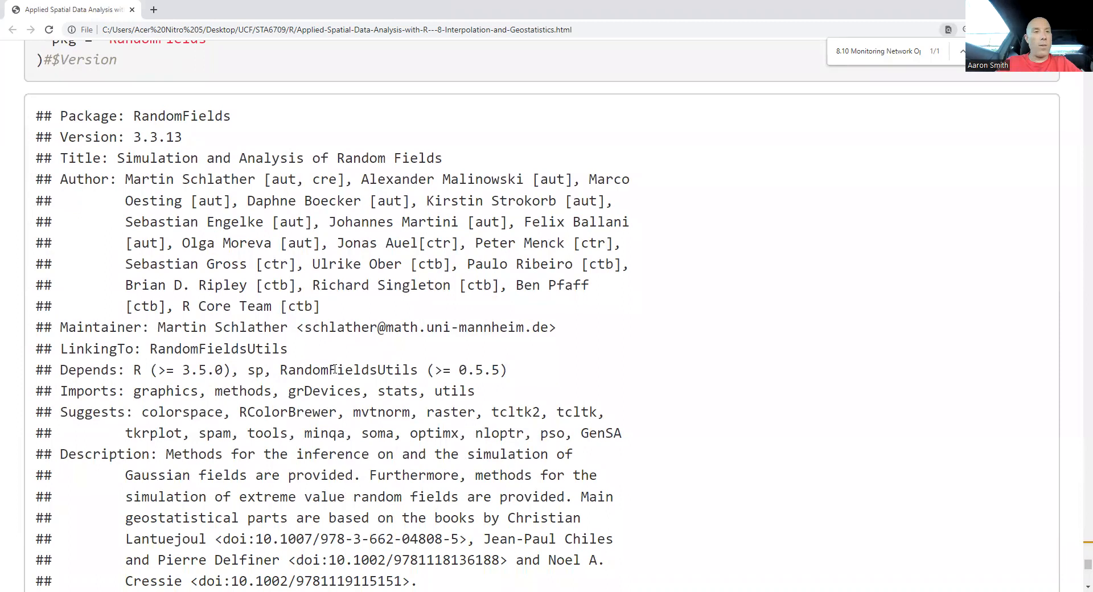
pyautogui.scroll(-3)
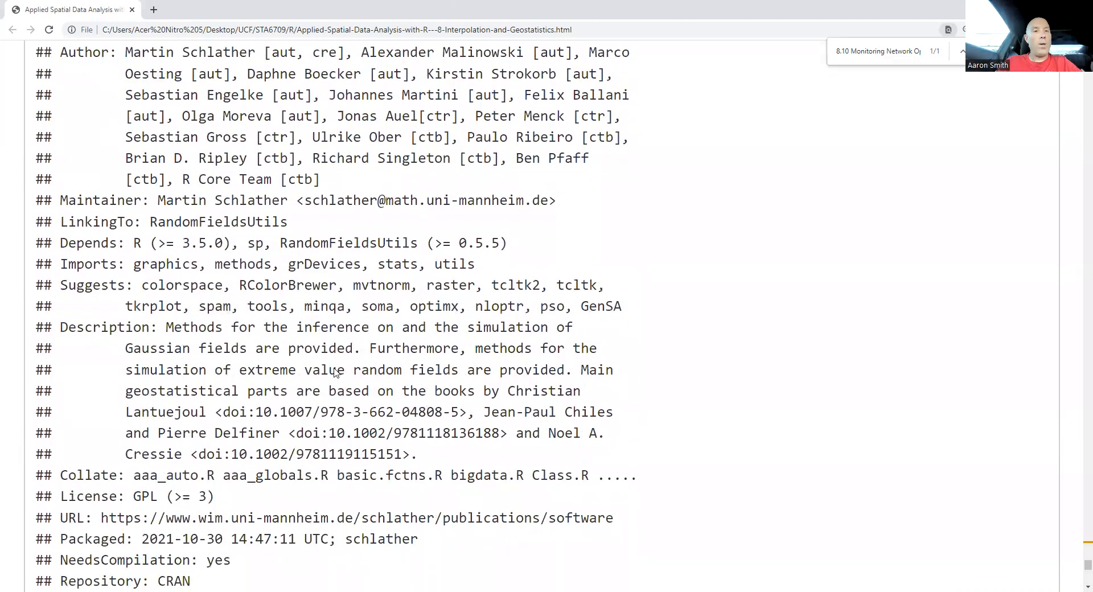
pyautogui.scroll(-3)
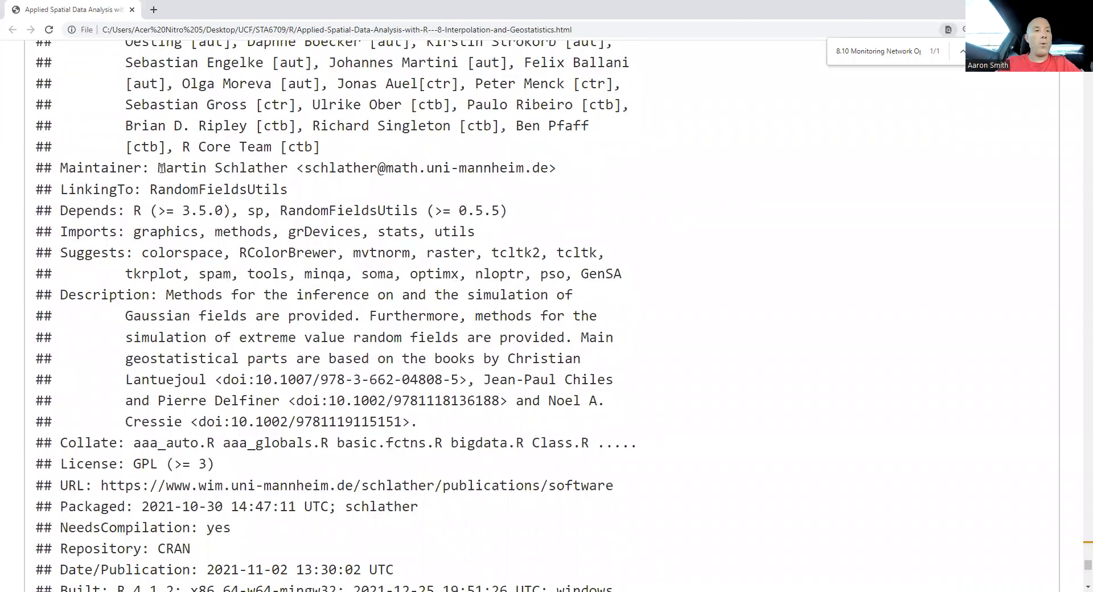
# Step: Highlight the maintainer's contact line, then the opening phrase of the package Description
pyautogui.moveTo(157, 168); pyautogui.dragTo(510, 167)
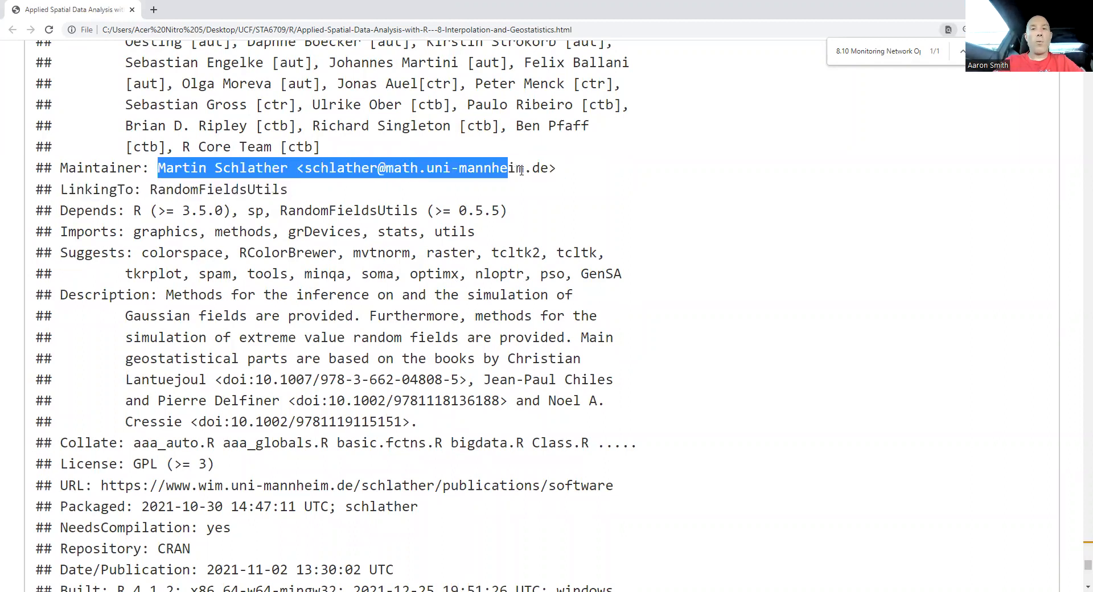
pyautogui.click(547, 176)
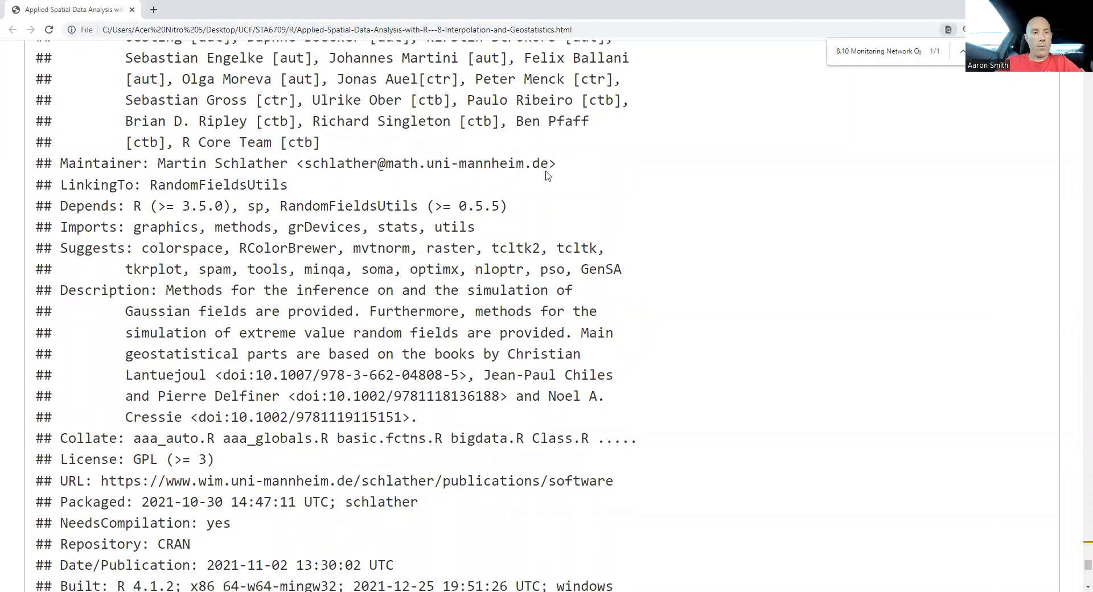
pyautogui.scroll(-3)
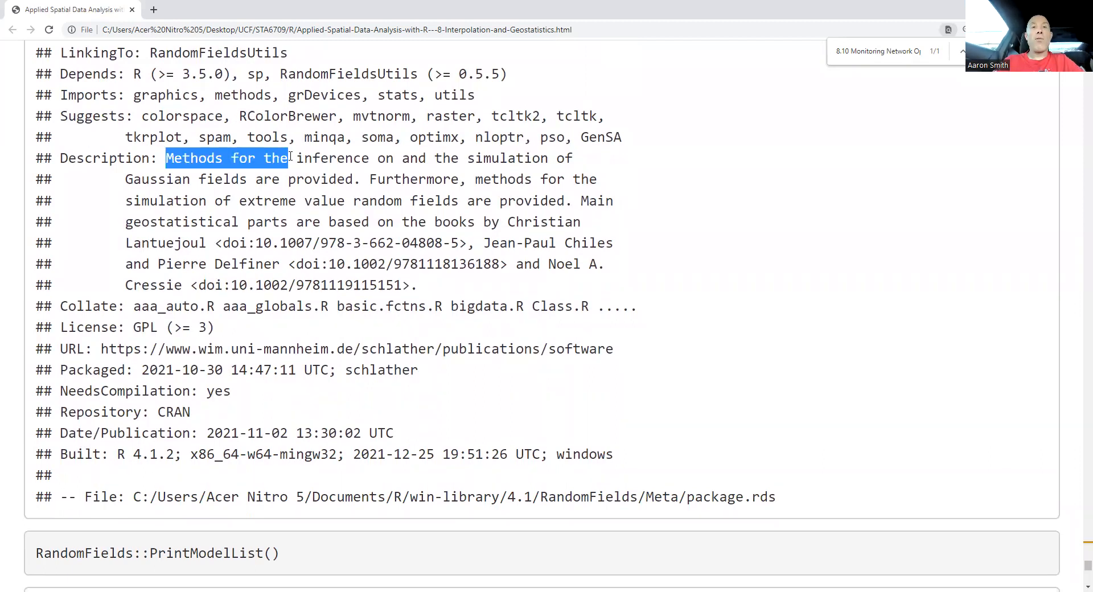
pyautogui.moveTo(286, 158); pyautogui.dragTo(481, 158)
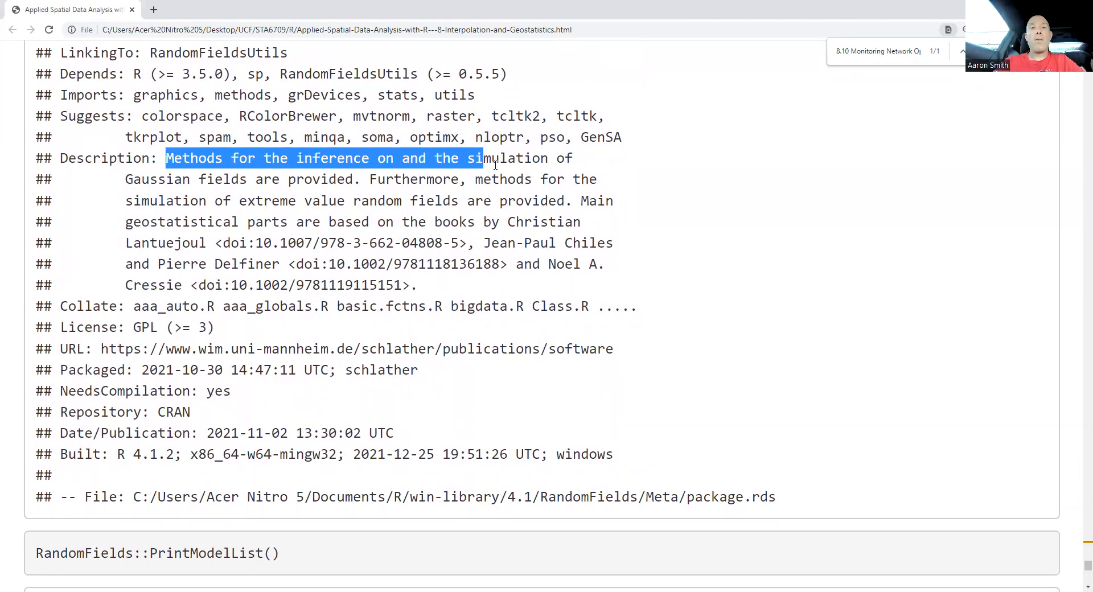
pyautogui.moveTo(481, 158); pyautogui.dragTo(558, 179)
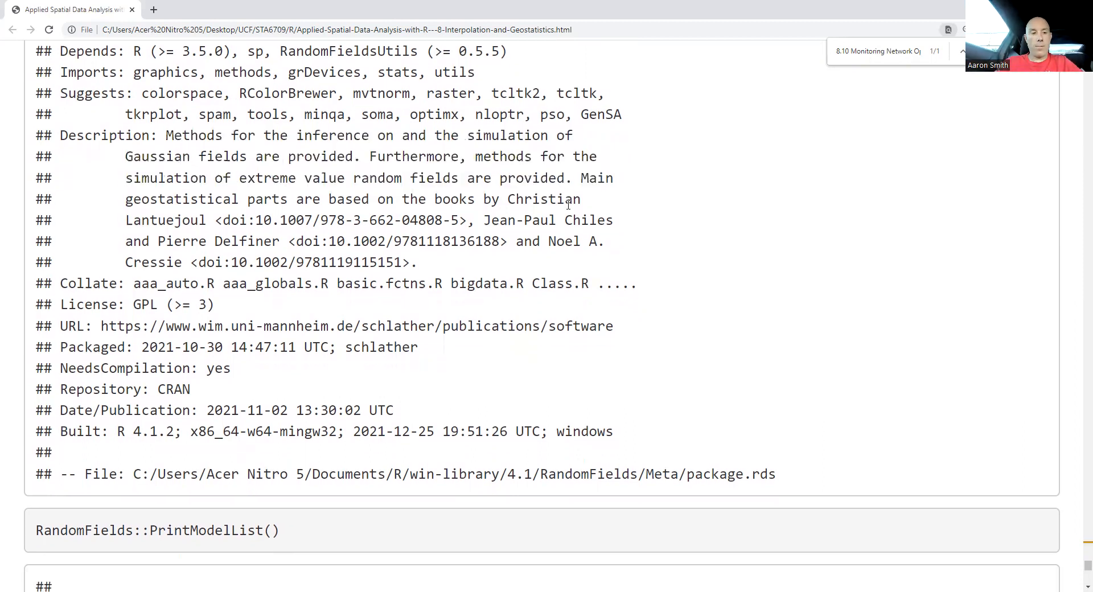
# Step: Reach the RandomFields::PrintModelList() Simple models table, from locstatfb through hyperbolic
pyautogui.scroll(-3)
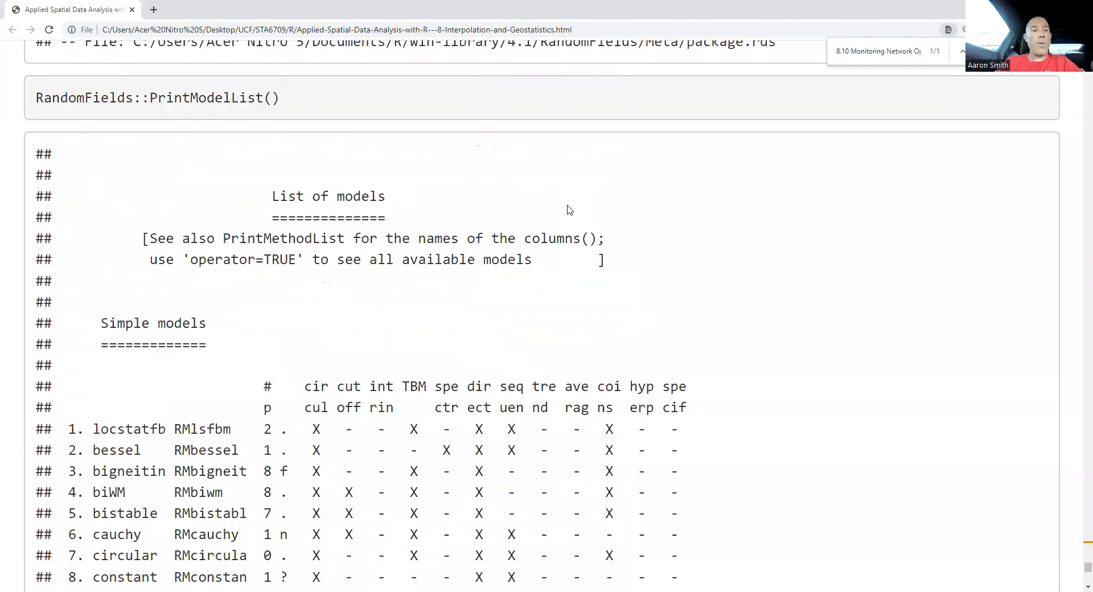
pyautogui.scroll(-3)
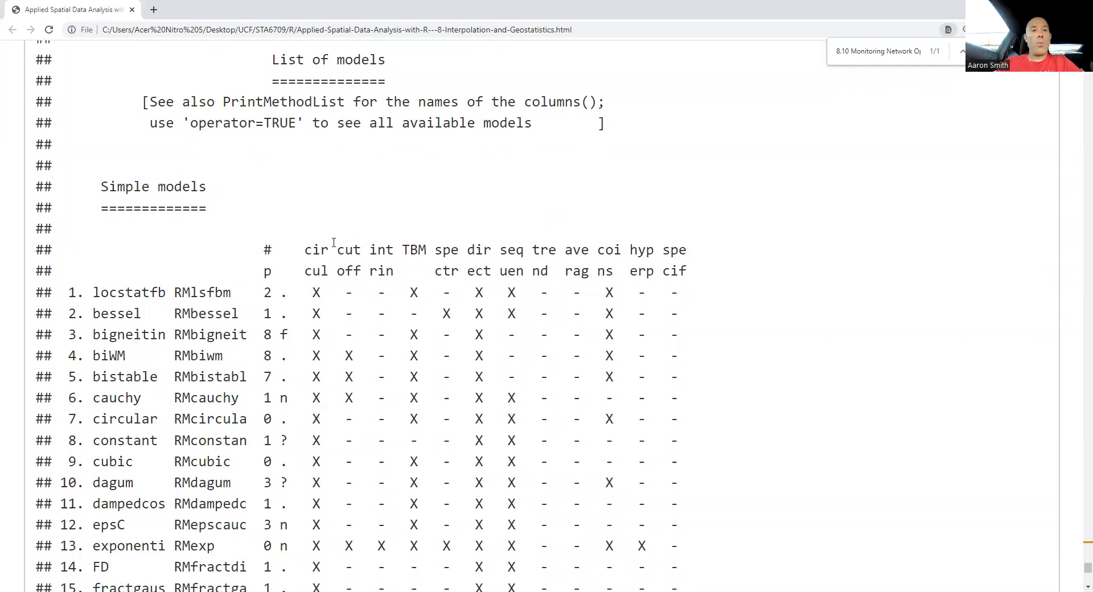
pyautogui.moveTo(382, 248)
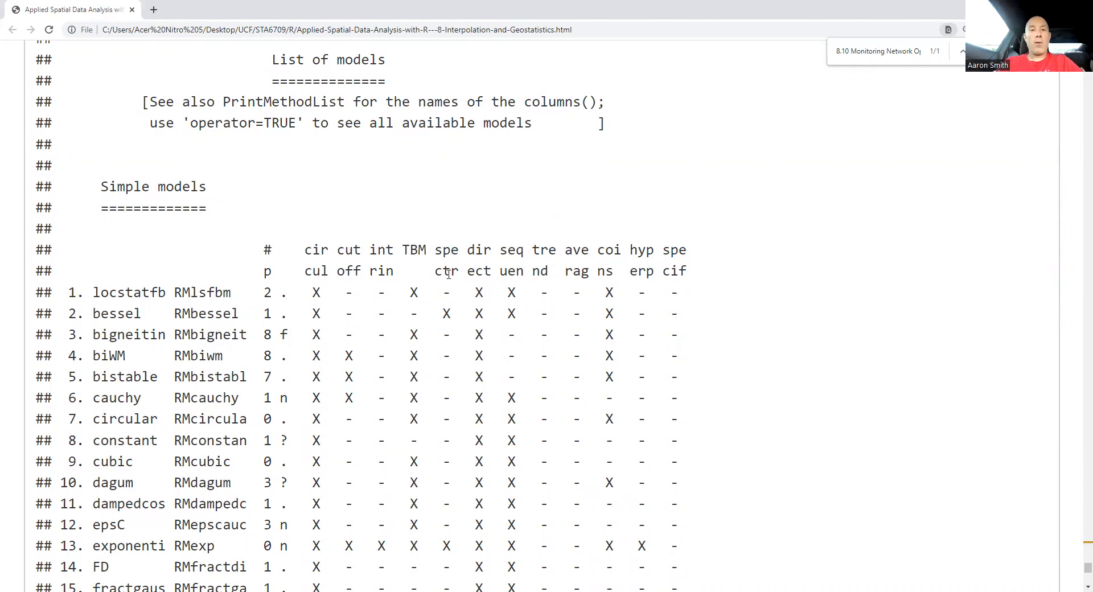
pyautogui.moveTo(549, 248)
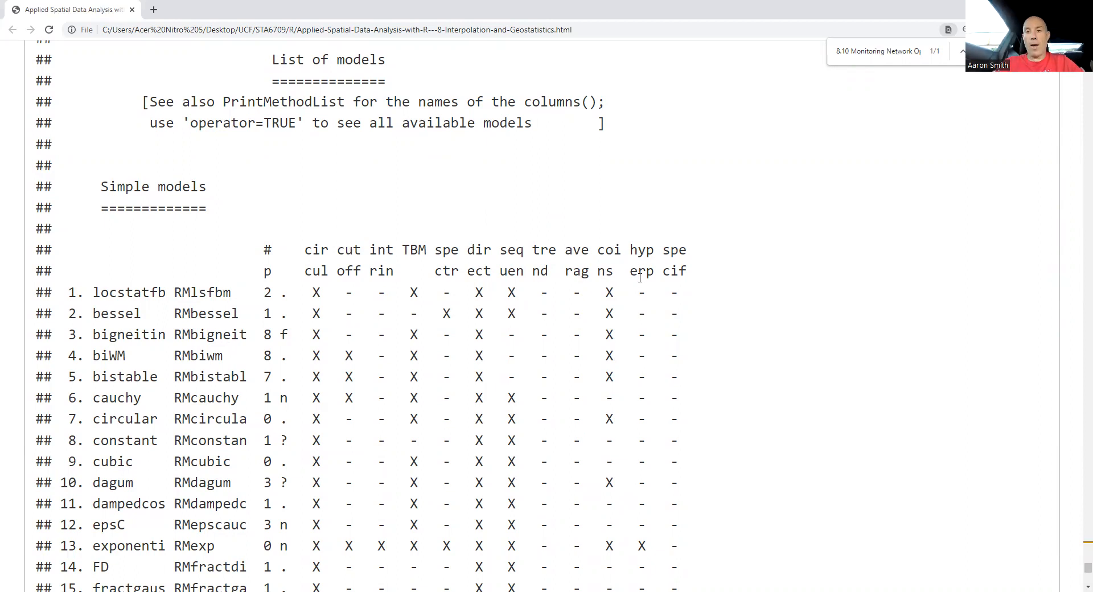
pyautogui.moveTo(675, 275)
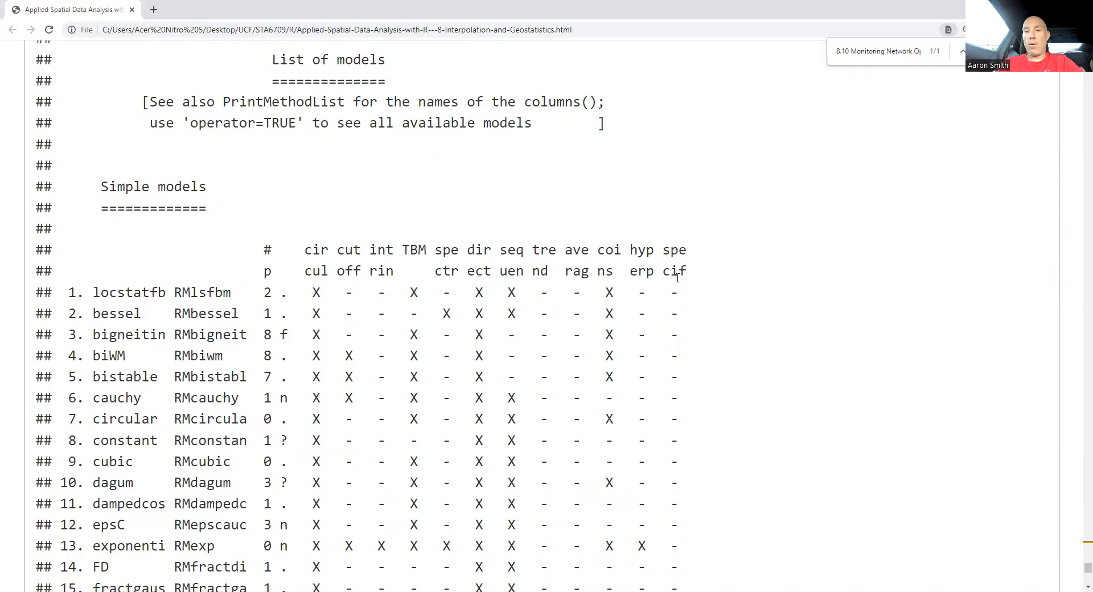
pyautogui.moveTo(677, 265)
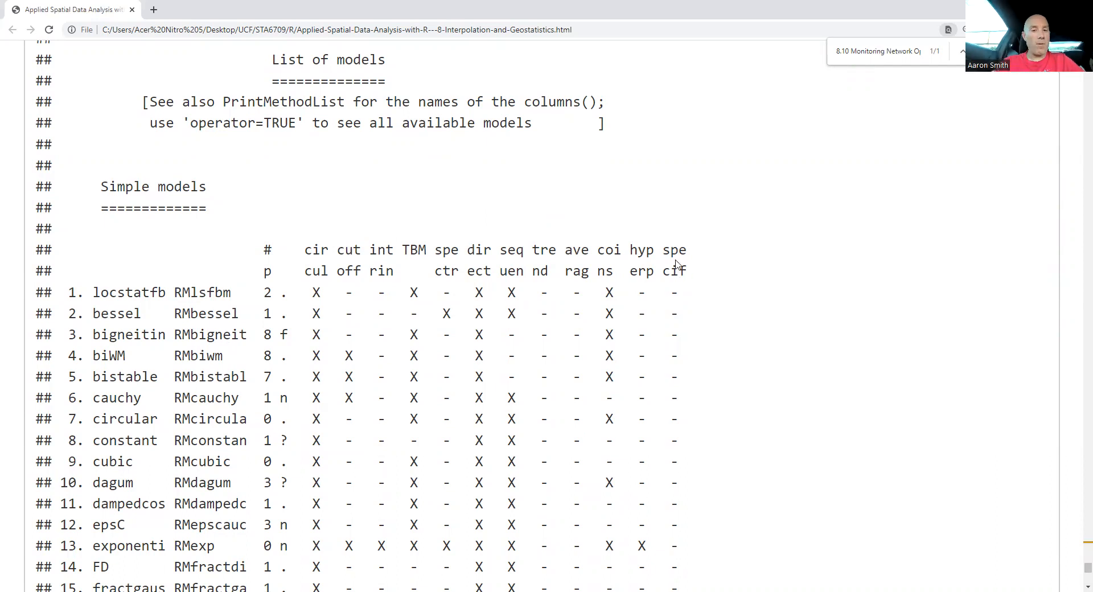
pyautogui.rightClick(623, 199)
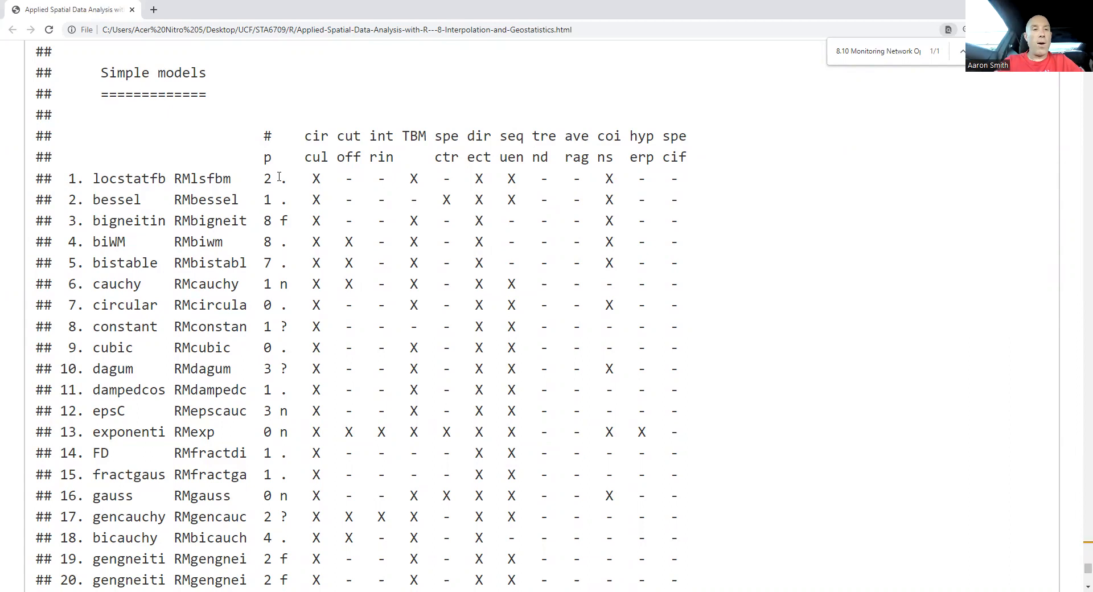
pyautogui.scroll(-3)
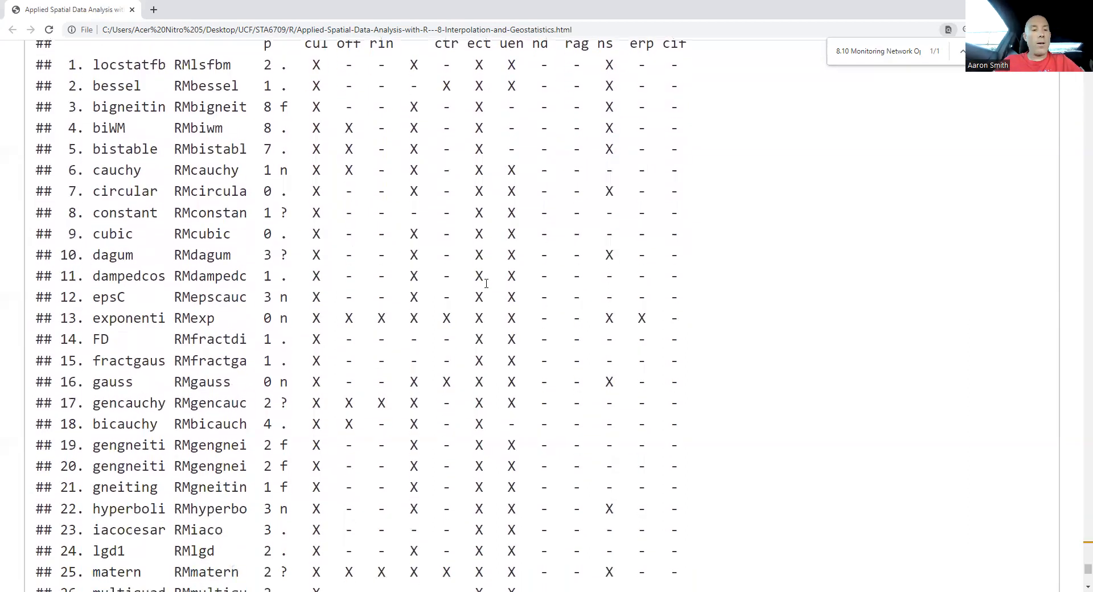
pyautogui.scroll(-3)
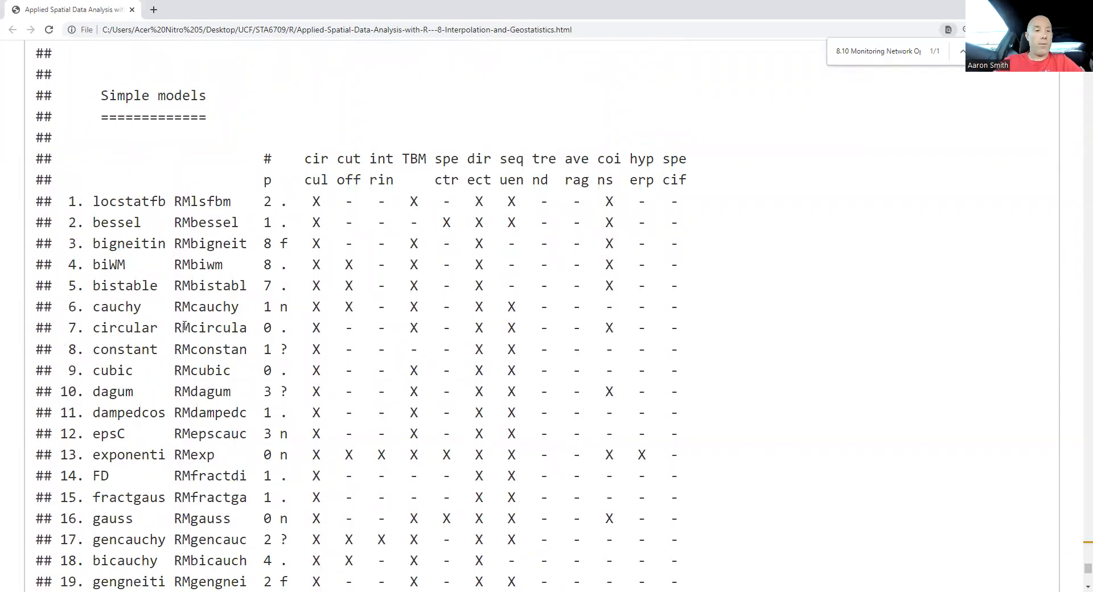
pyautogui.scroll(-3)
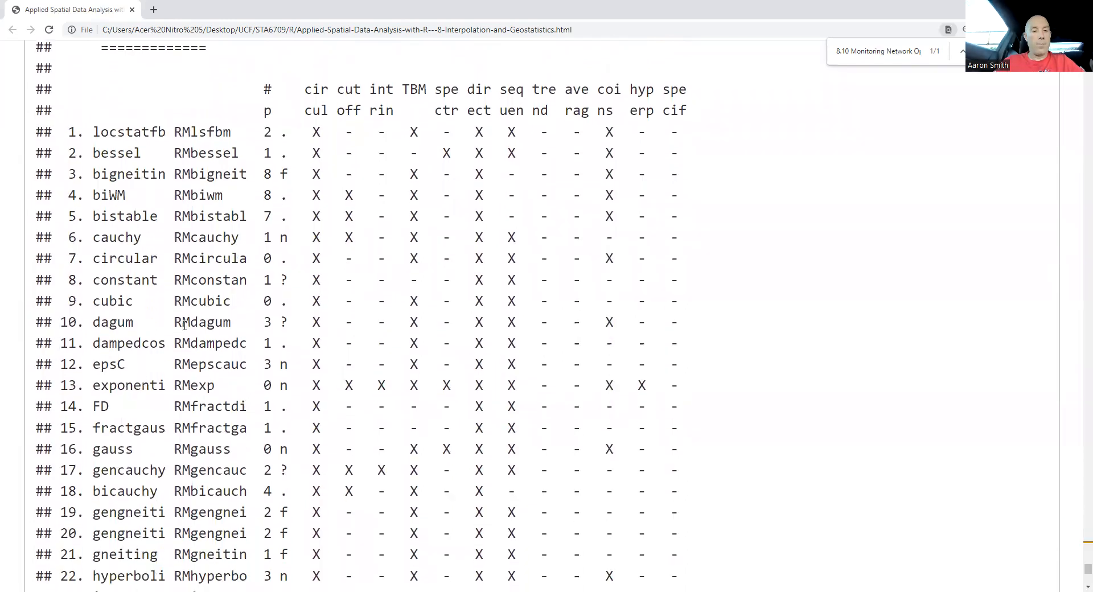
# Step: Move past the remaining model table and Legend to the 8.11.4 geoR and geoRglm heading
pyautogui.scroll(-3)
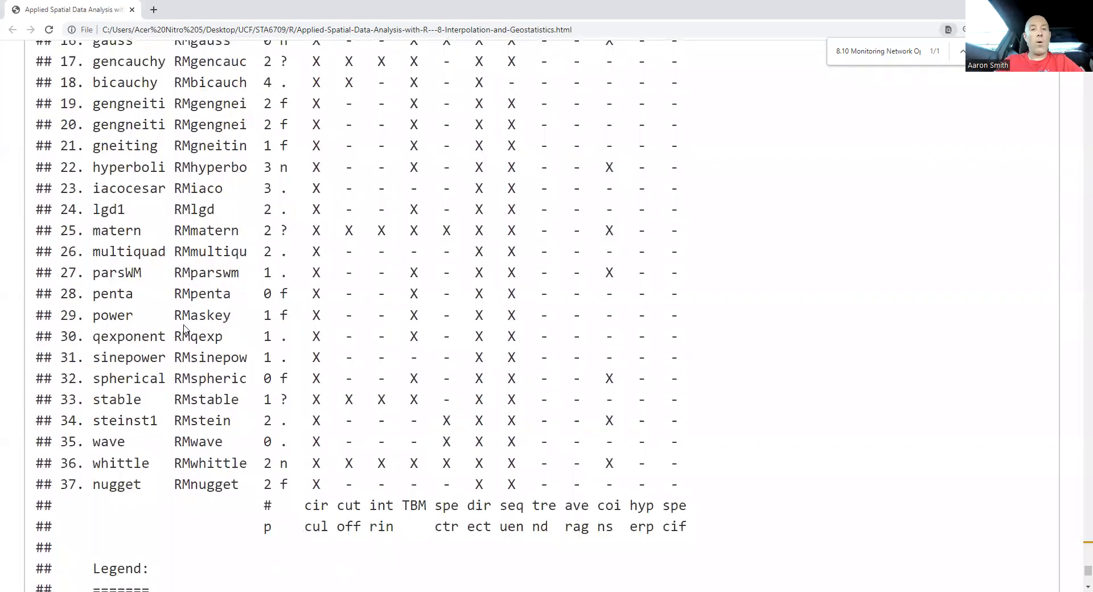
pyautogui.scroll(-3)
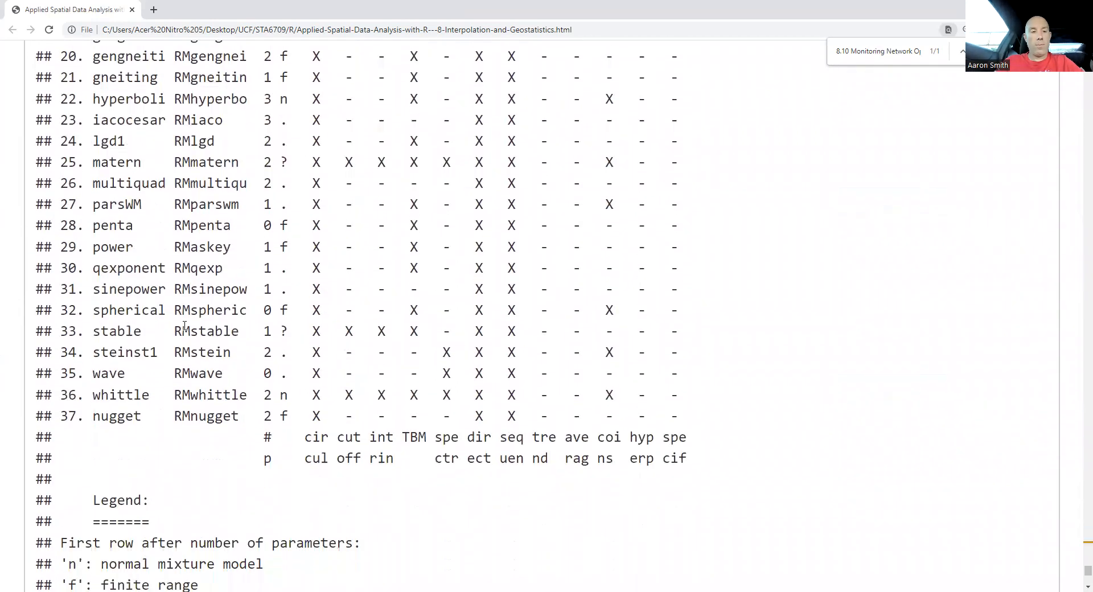
pyautogui.scroll(-3)
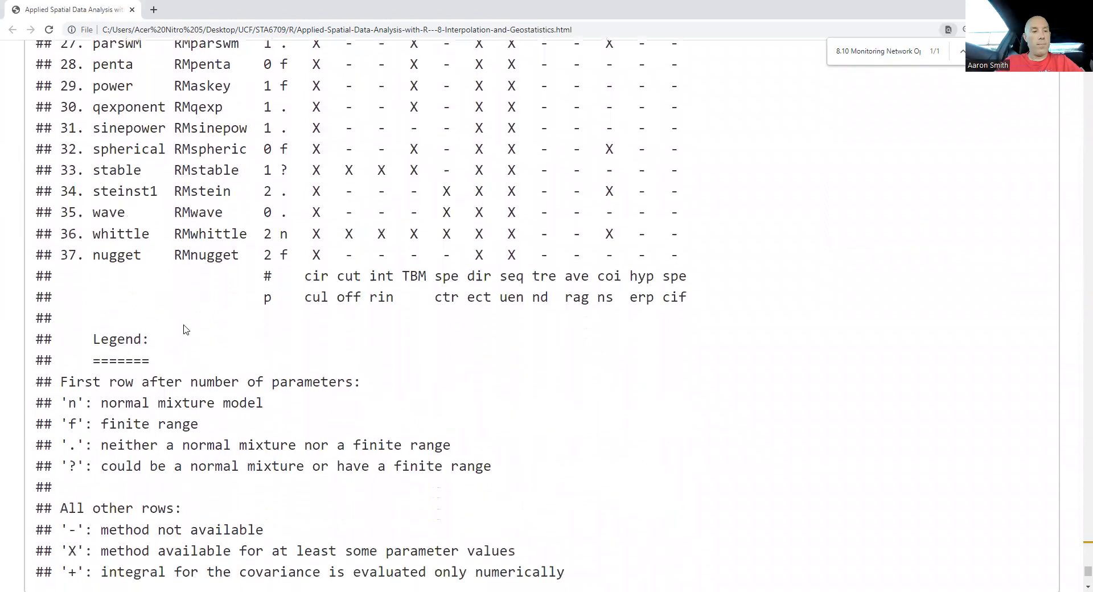
pyautogui.scroll(-3)
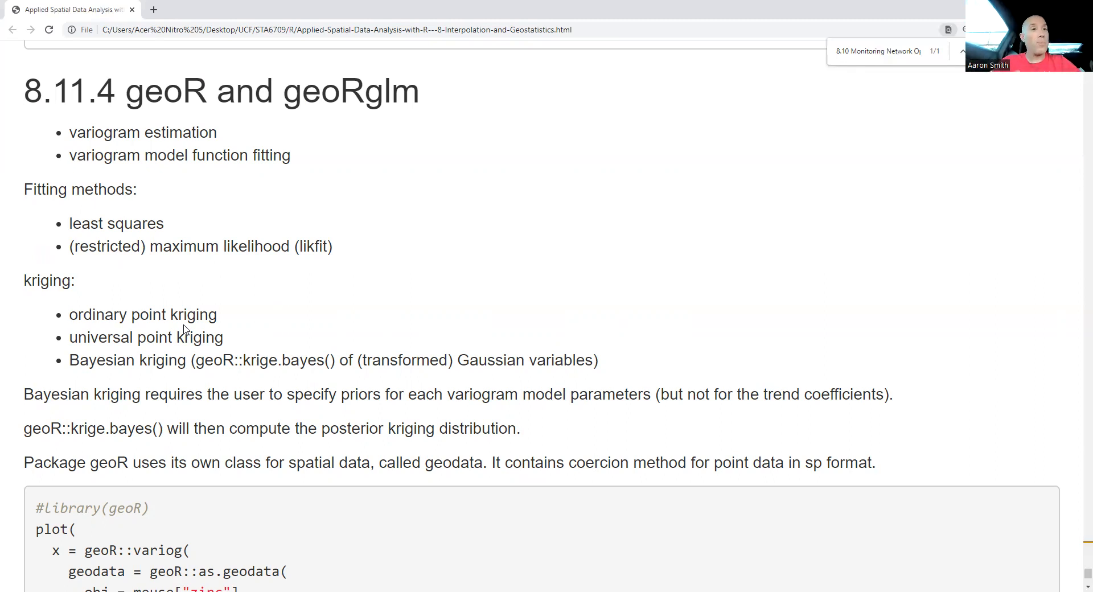
pyautogui.moveTo(101, 165)
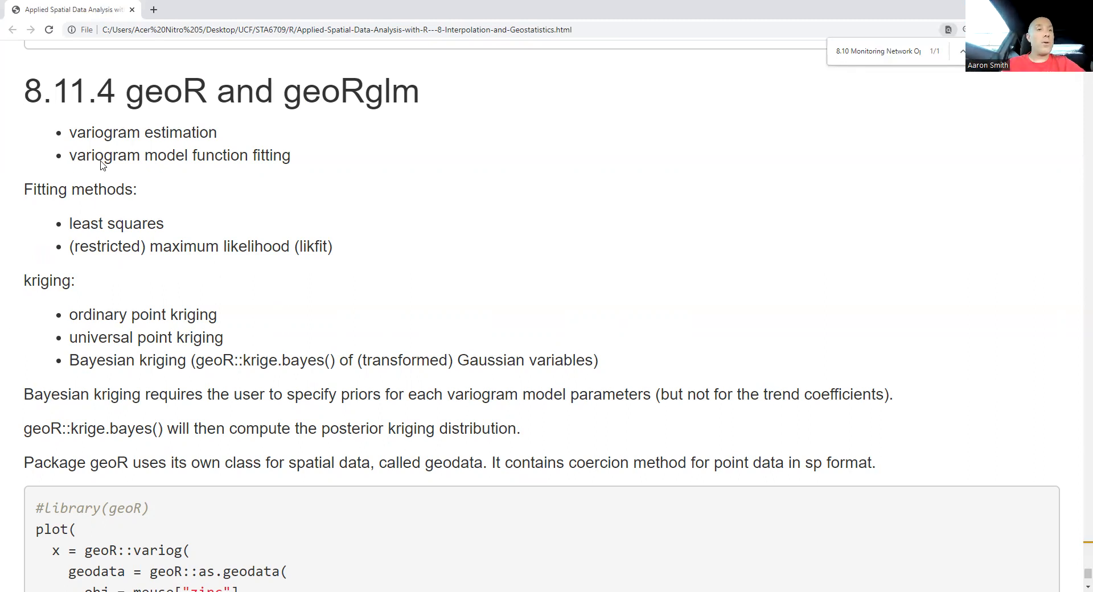
pyautogui.doubleClick(142, 132)
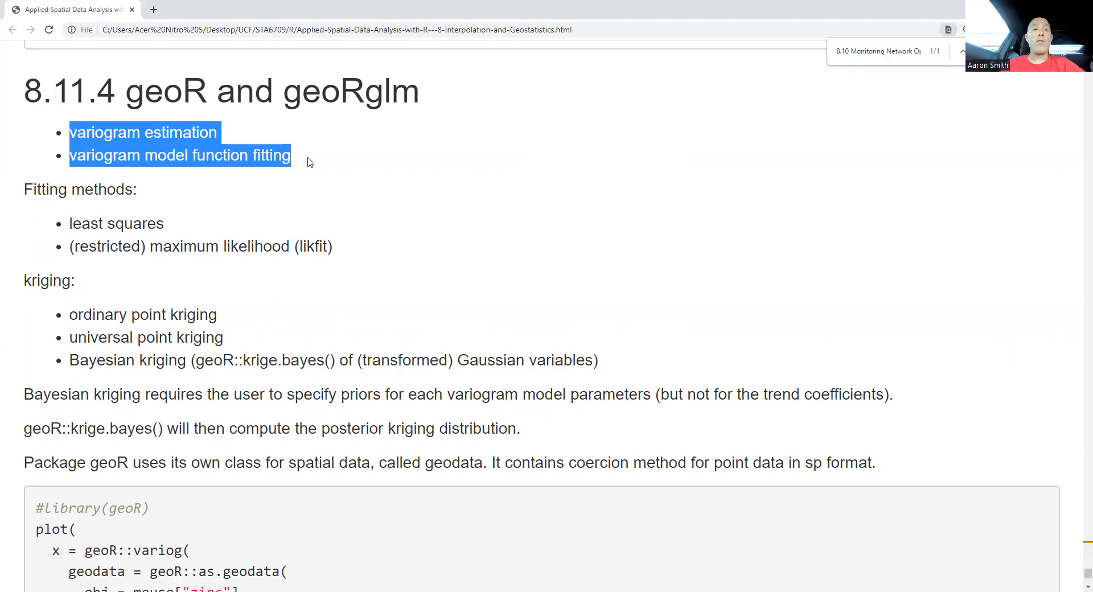
pyautogui.click(65, 224)
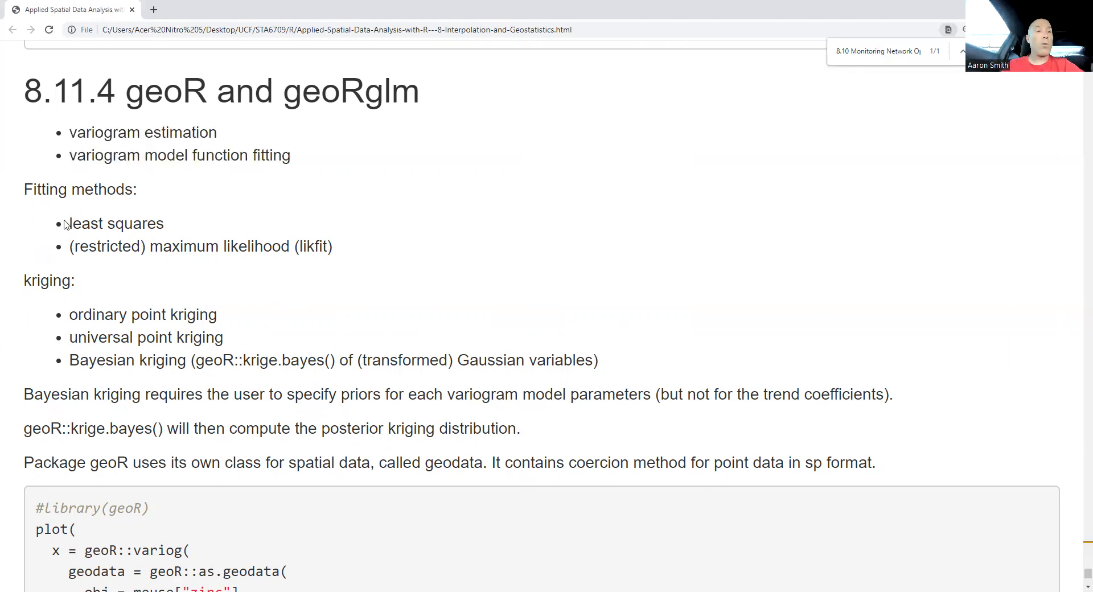
pyautogui.doubleClick(94, 224)
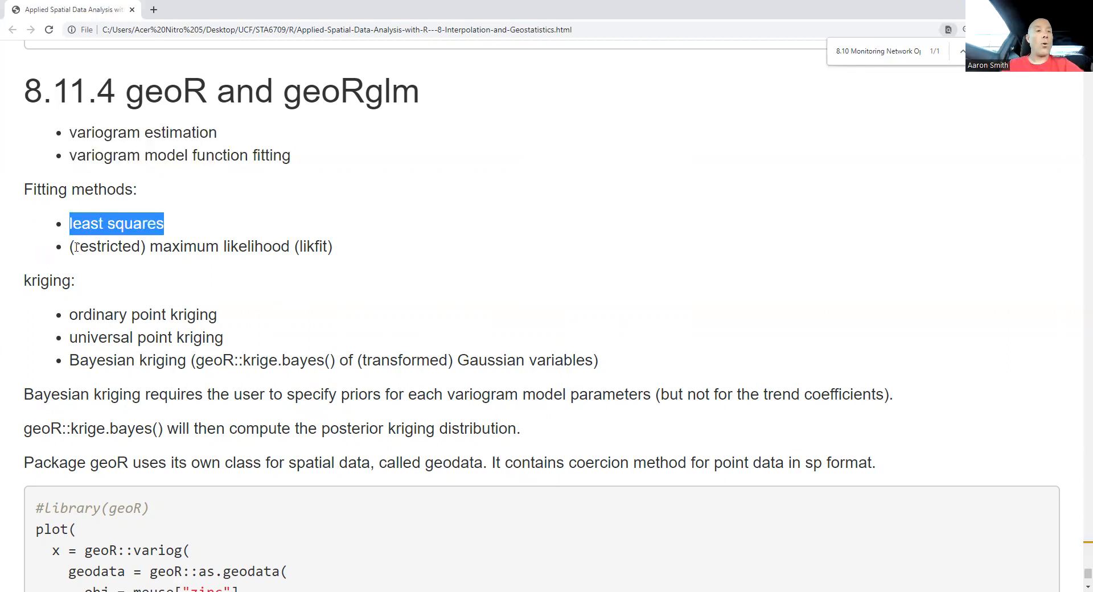
pyautogui.click(71, 246)
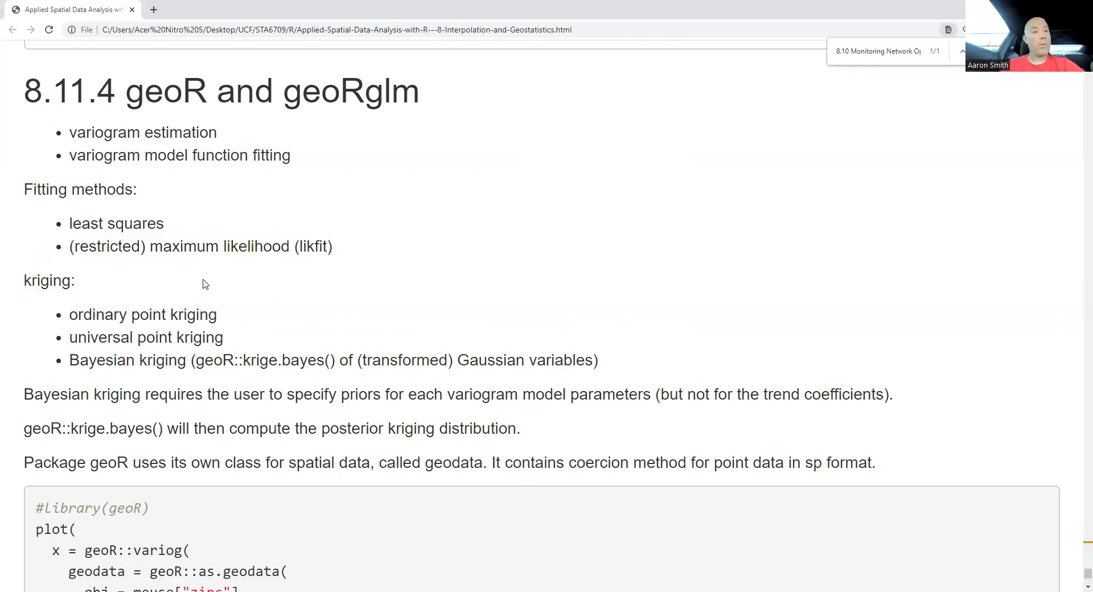
pyautogui.moveTo(69, 315); pyautogui.dragTo(181, 315)
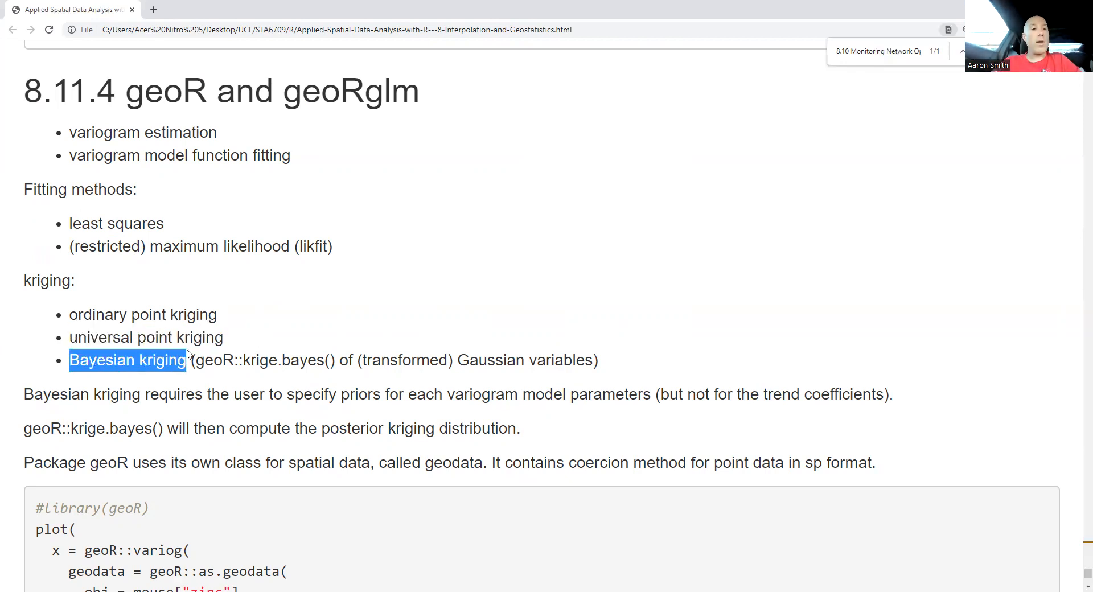
pyautogui.doubleClick(282, 360)
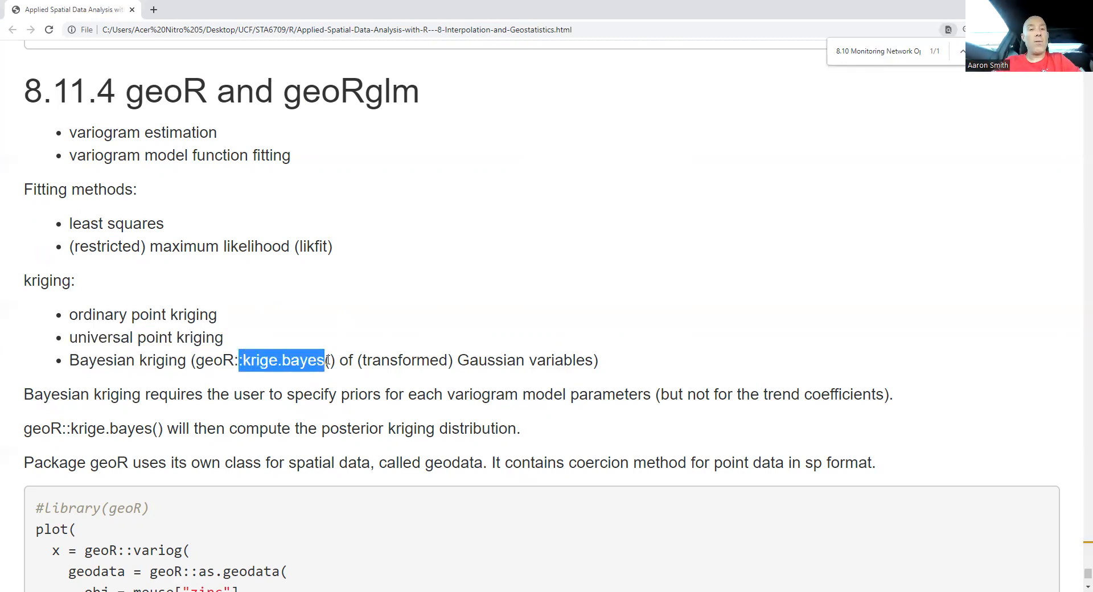
pyautogui.click(442, 356)
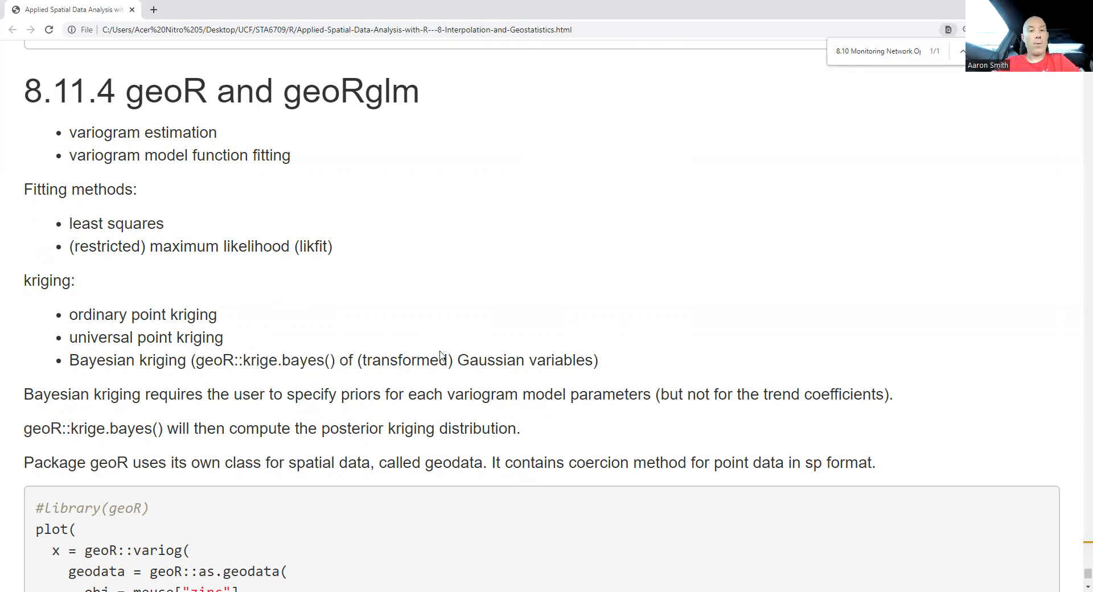
pyautogui.moveTo(459, 360); pyautogui.dragTo(591, 360)
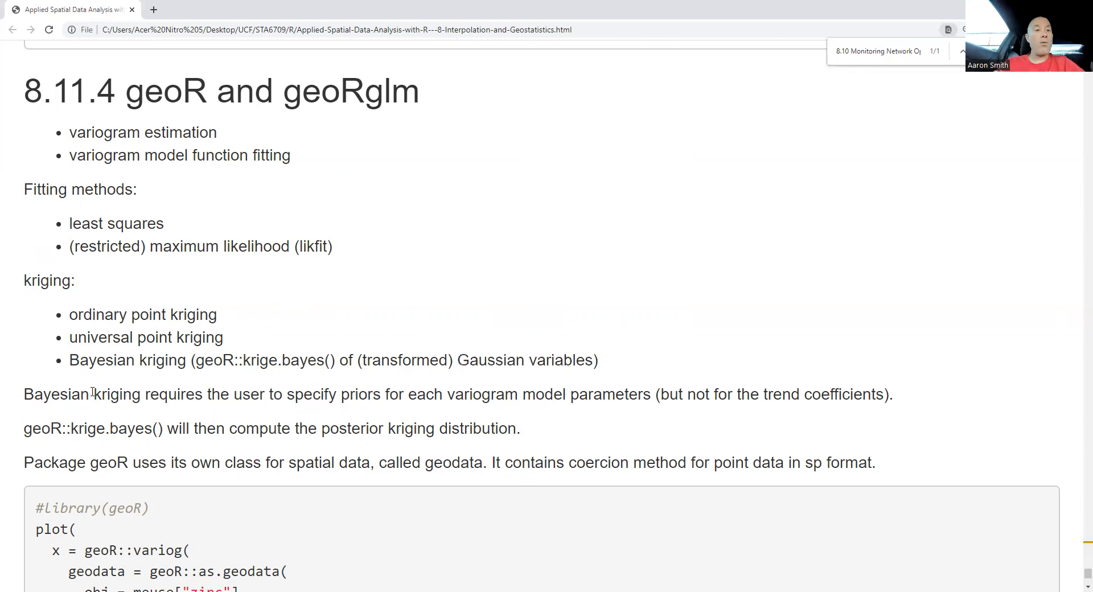
pyautogui.moveTo(90, 394); pyautogui.dragTo(397, 394)
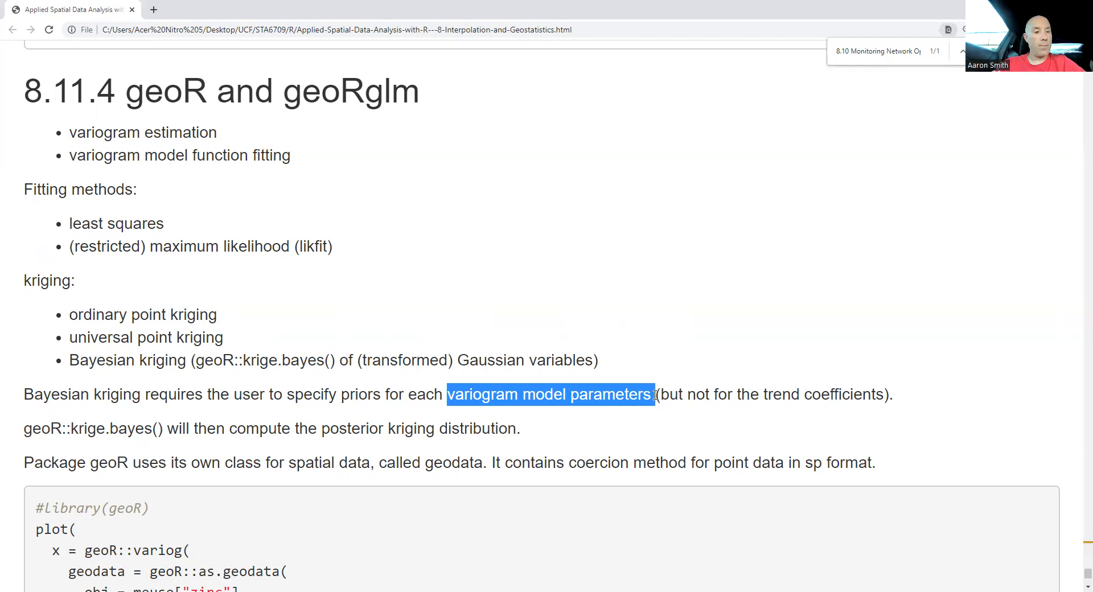
pyautogui.moveTo(279, 442)
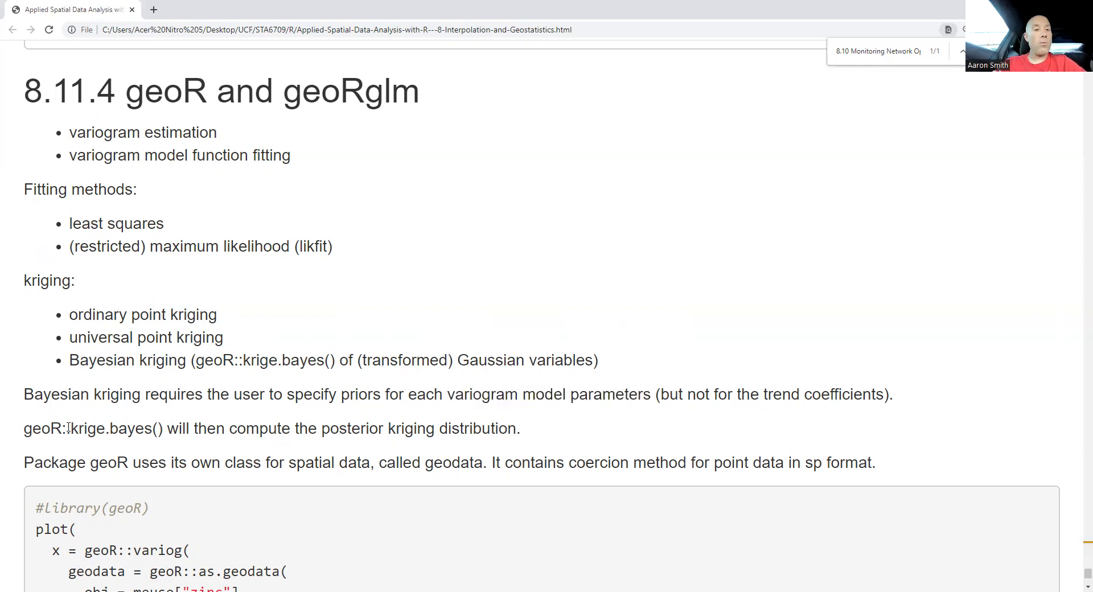
pyautogui.moveTo(67, 428); pyautogui.dragTo(177, 428)
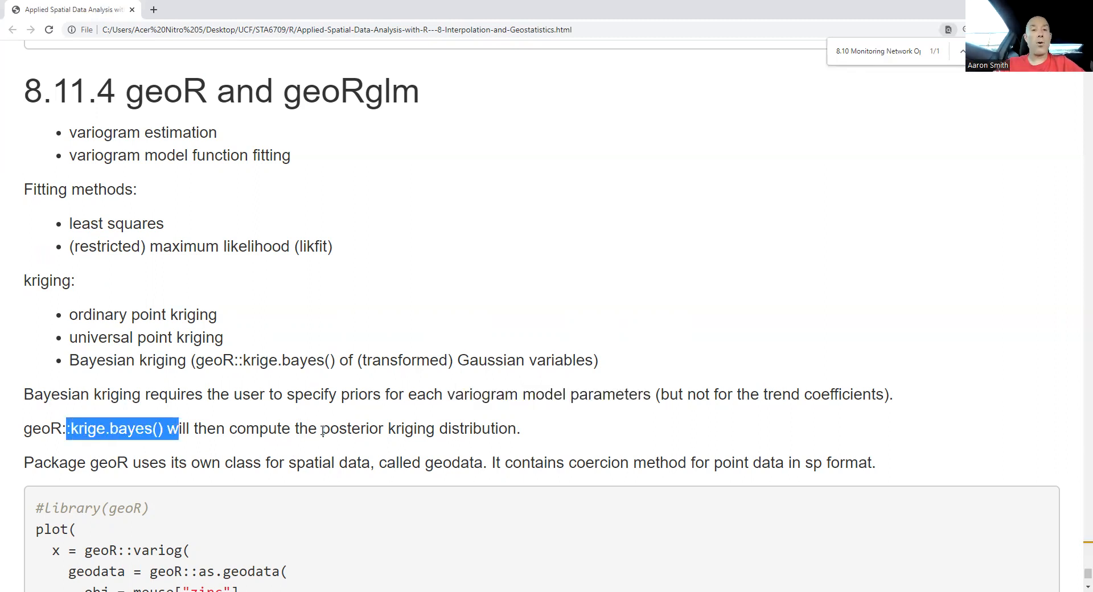
pyautogui.doubleClick(352, 428)
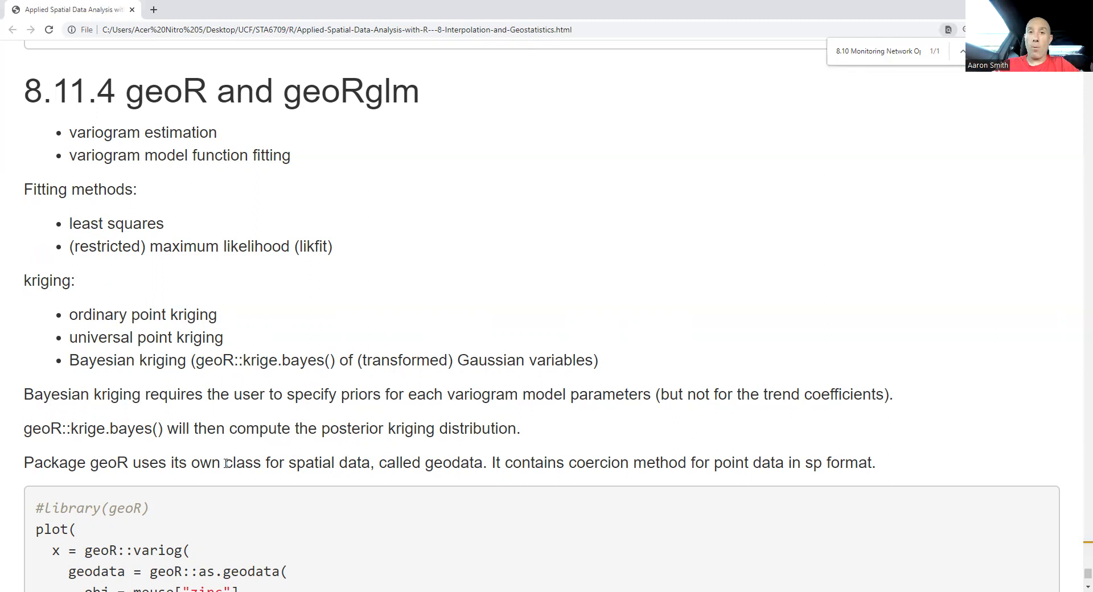
# Step: Scroll to the geoR::variog code and highlight the meuse zinc data passed to as.geodata
pyautogui.scroll(-3)
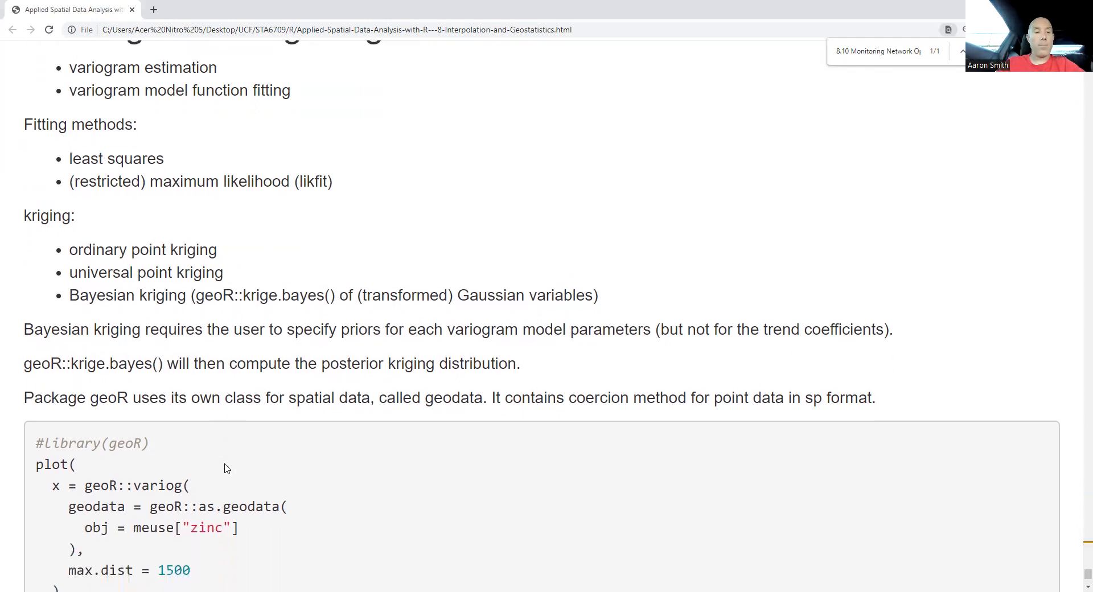
pyautogui.scroll(-3)
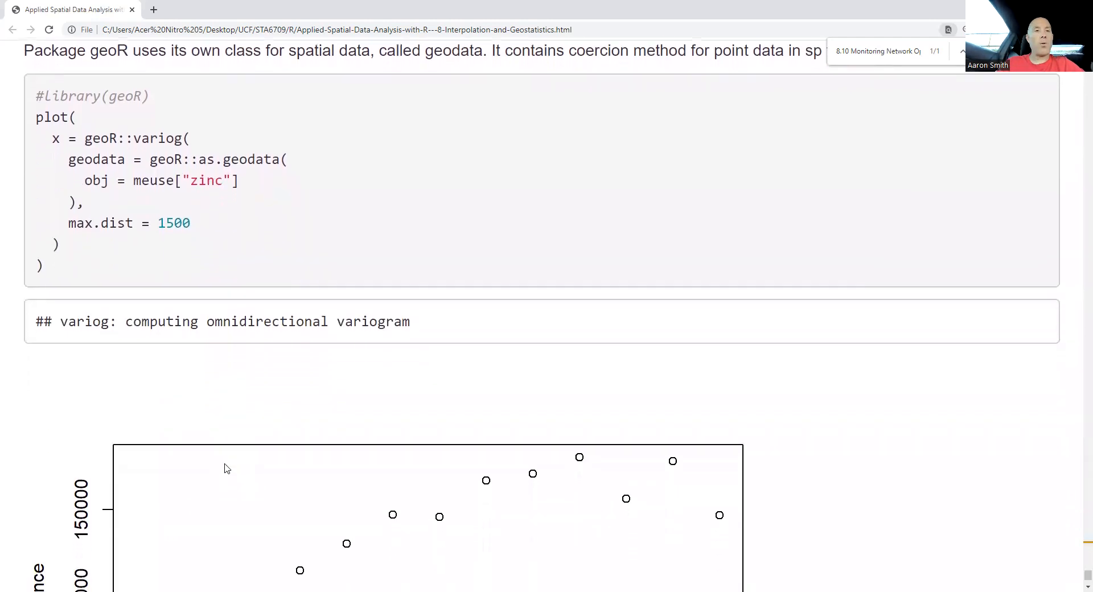
pyautogui.scroll(-3)
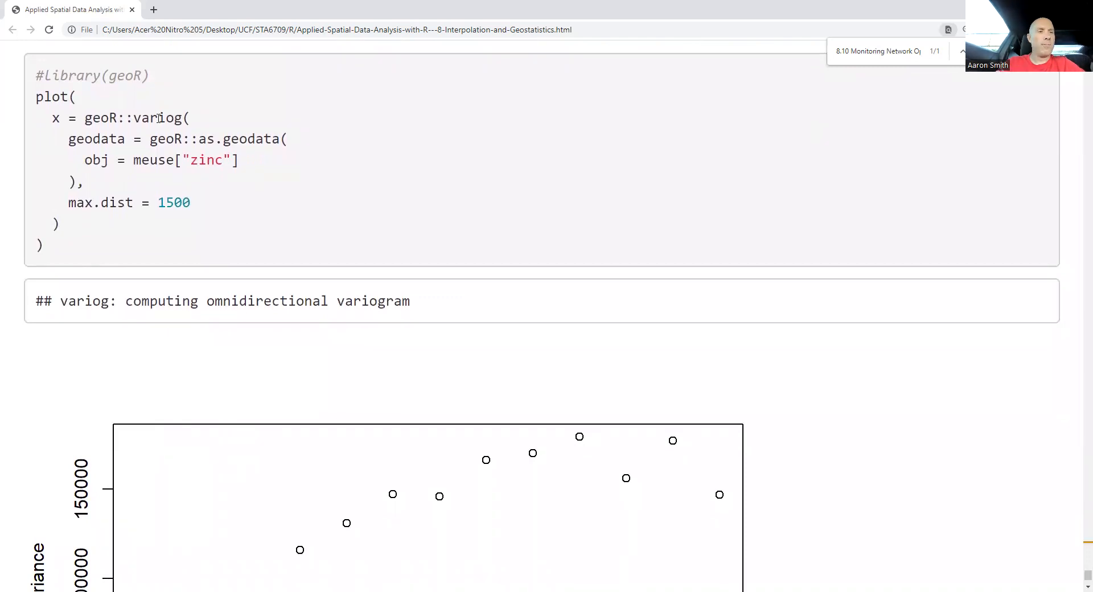
pyautogui.doubleClick(159, 117)
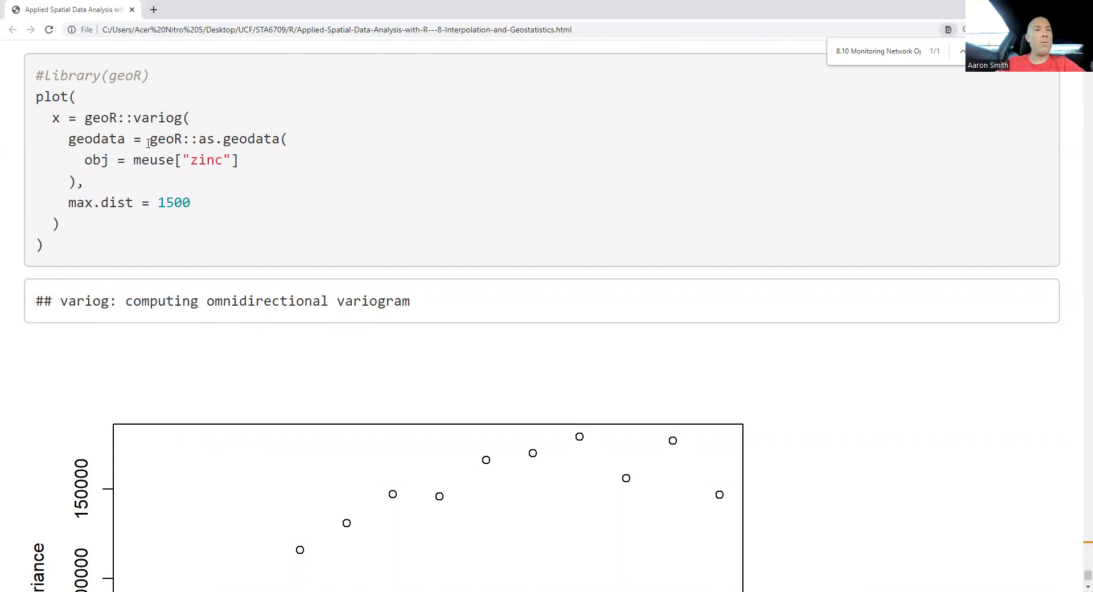
pyautogui.moveTo(149, 139); pyautogui.dragTo(84, 183)
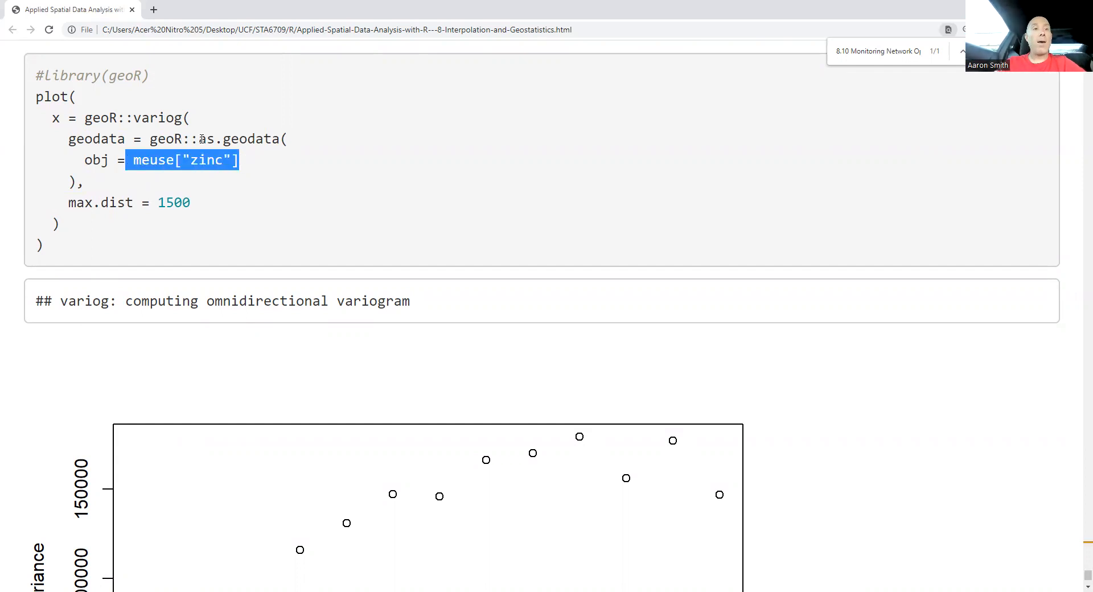
pyautogui.doubleClick(237, 139)
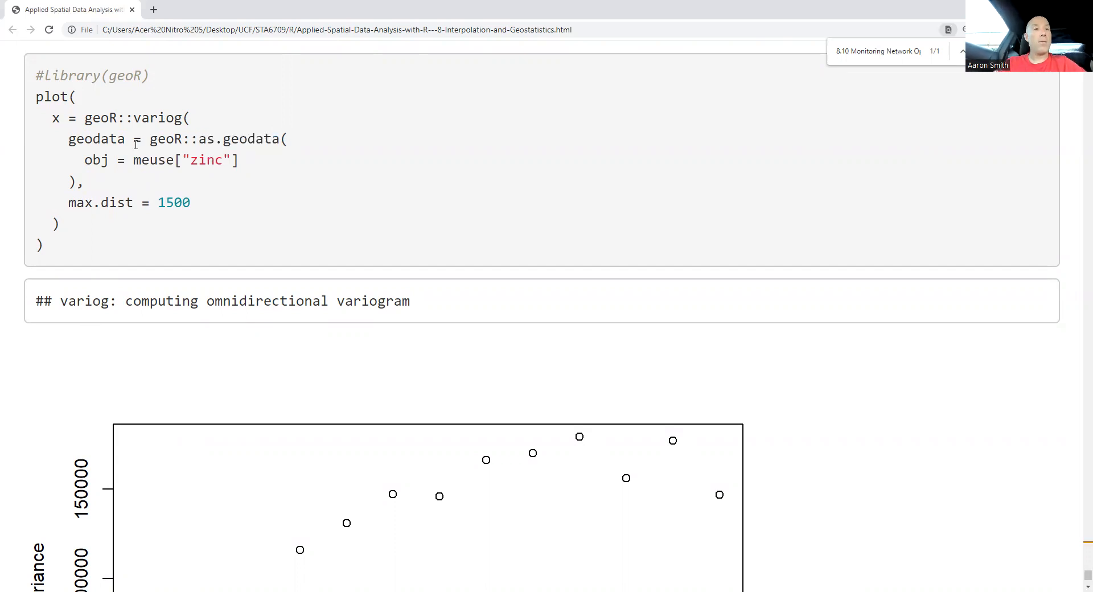
pyautogui.doubleClick(173, 203)
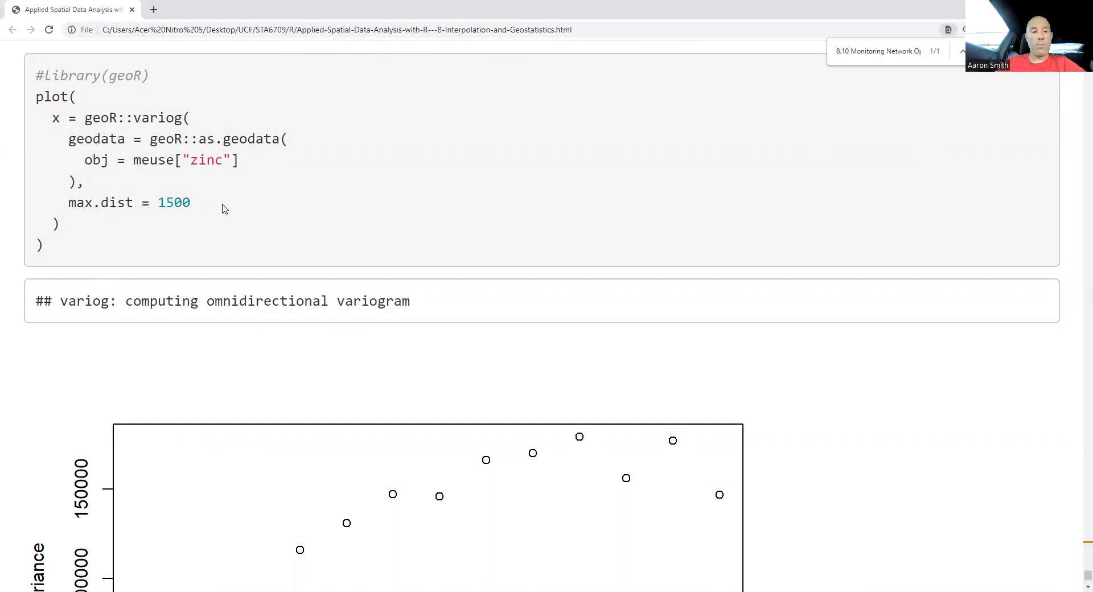
# Step: Highlight the leave-one-out cross validation, re-estimates model parameters and geoR::eyefit() phrases
pyautogui.scroll(-3)
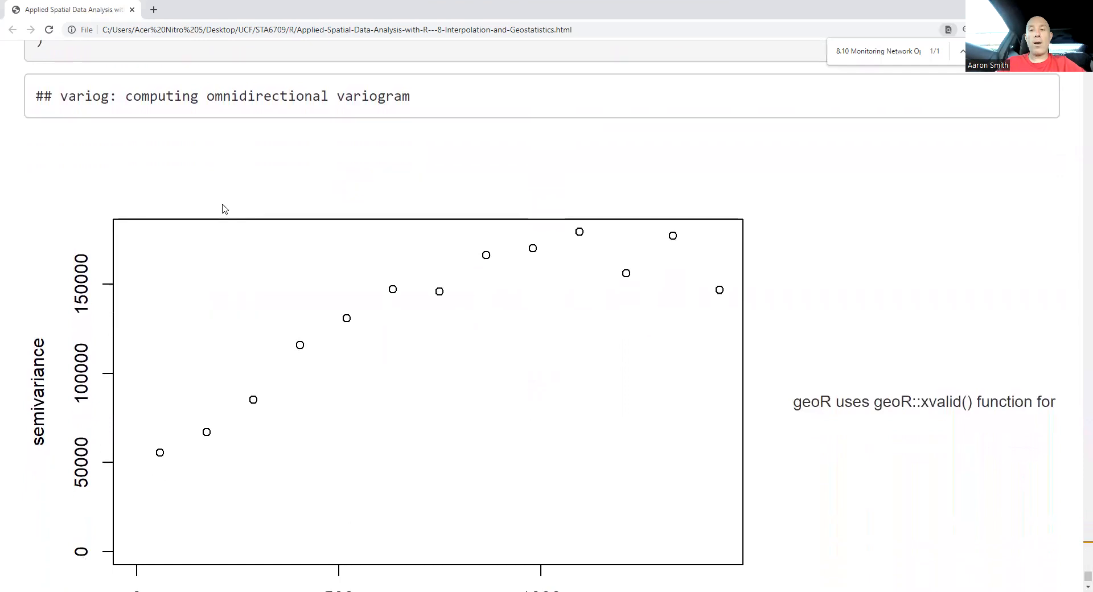
pyautogui.scroll(-3)
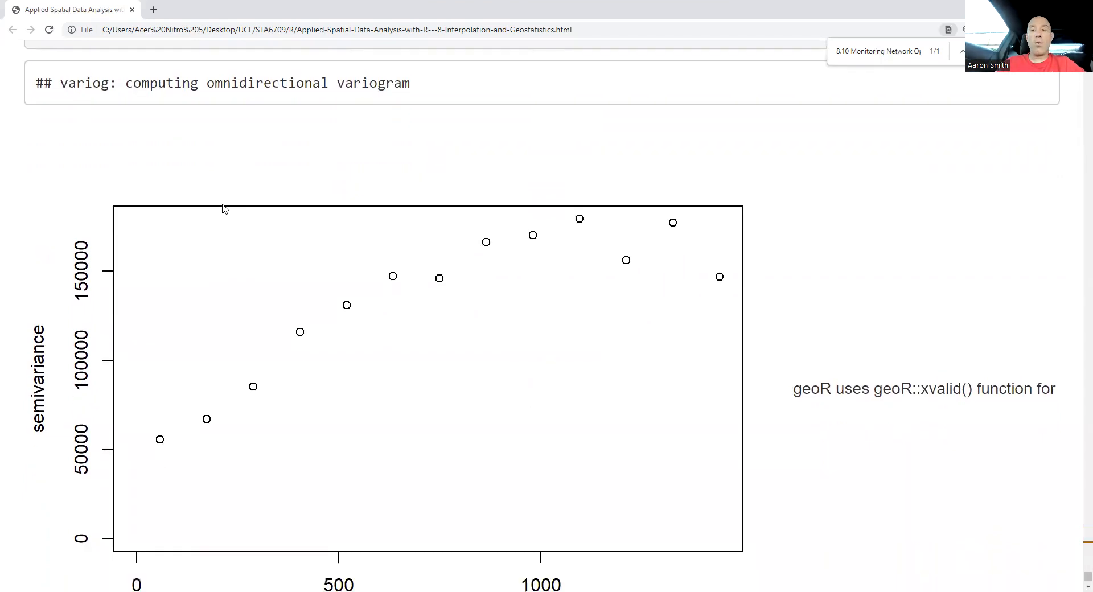
pyautogui.scroll(-3)
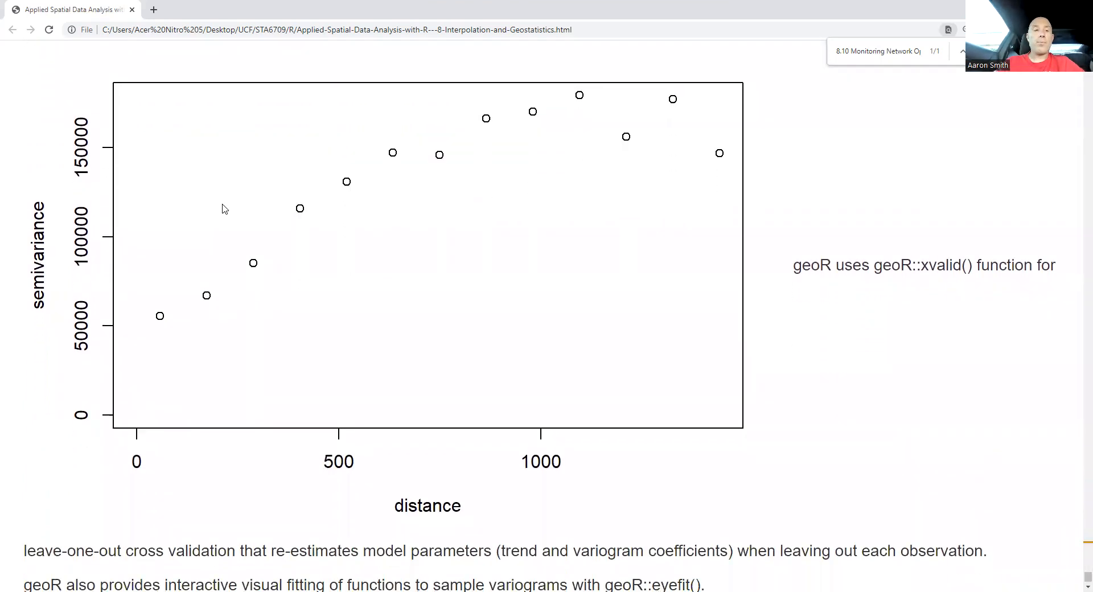
pyautogui.moveTo(829, 269)
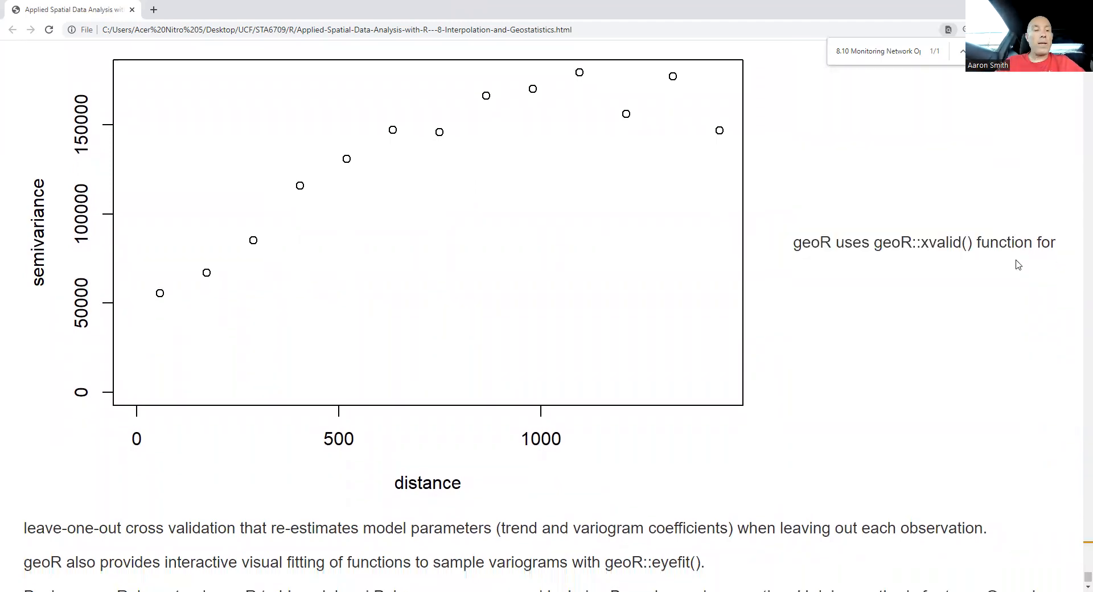
pyautogui.scroll(-3)
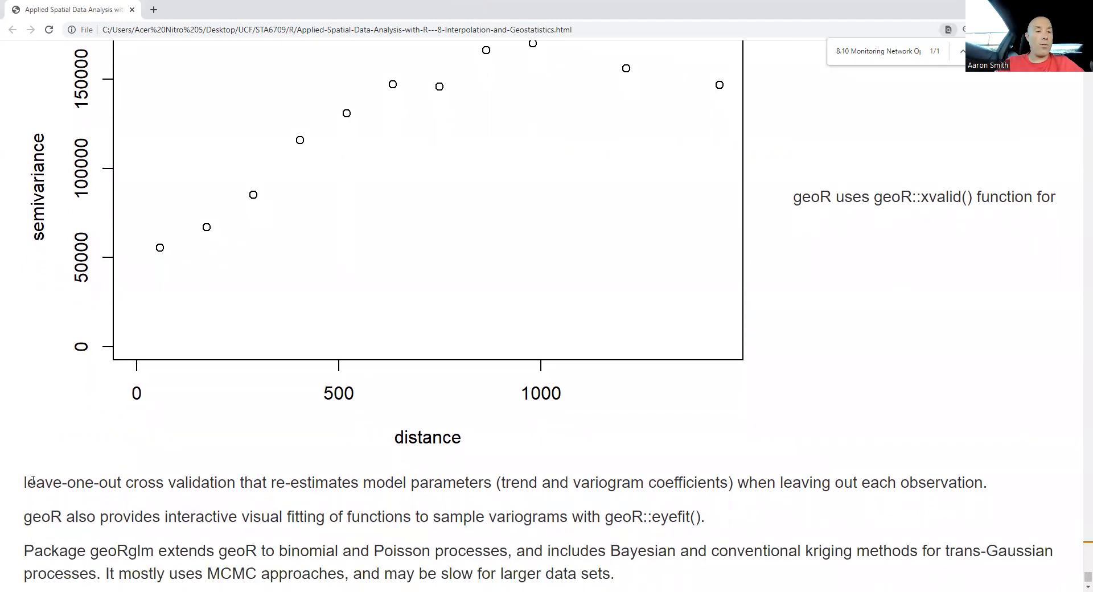
pyautogui.moveTo(24, 482); pyautogui.dragTo(183, 482)
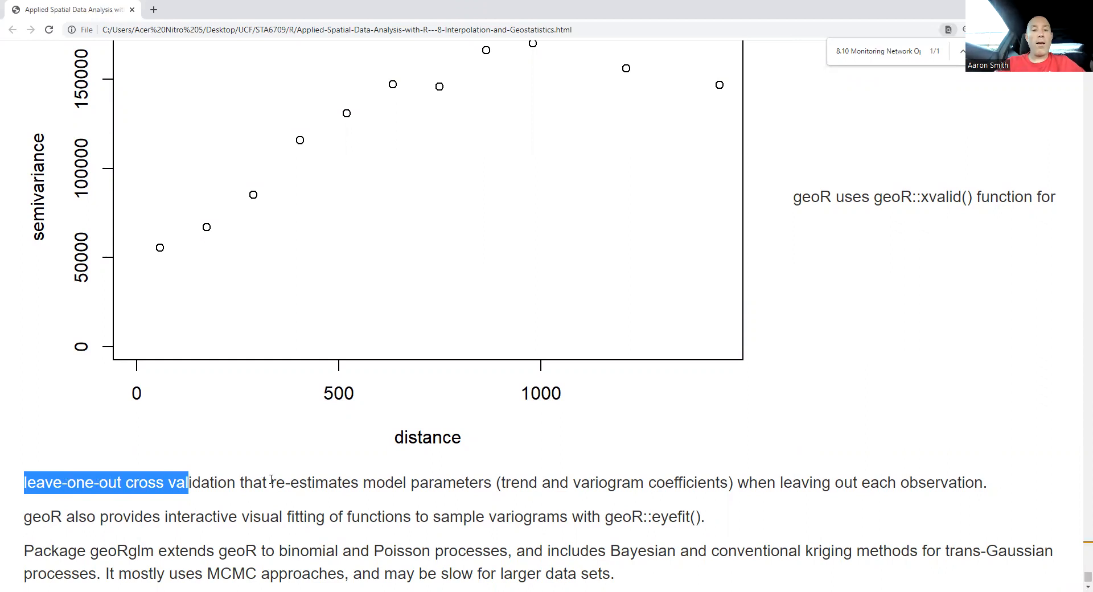
pyautogui.moveTo(272, 483); pyautogui.dragTo(488, 483)
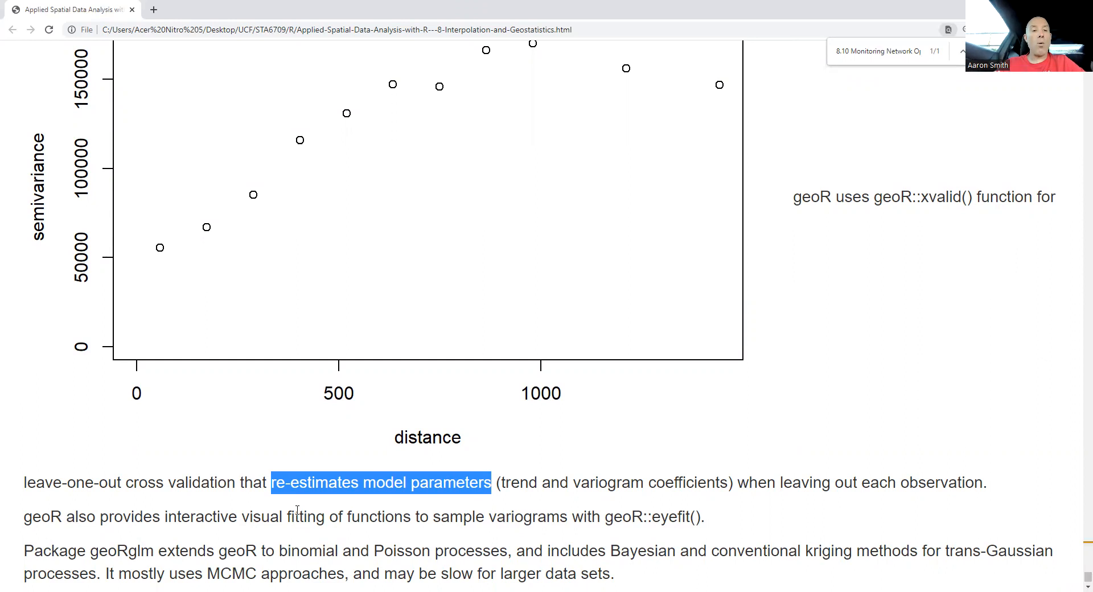
pyautogui.click(639, 518)
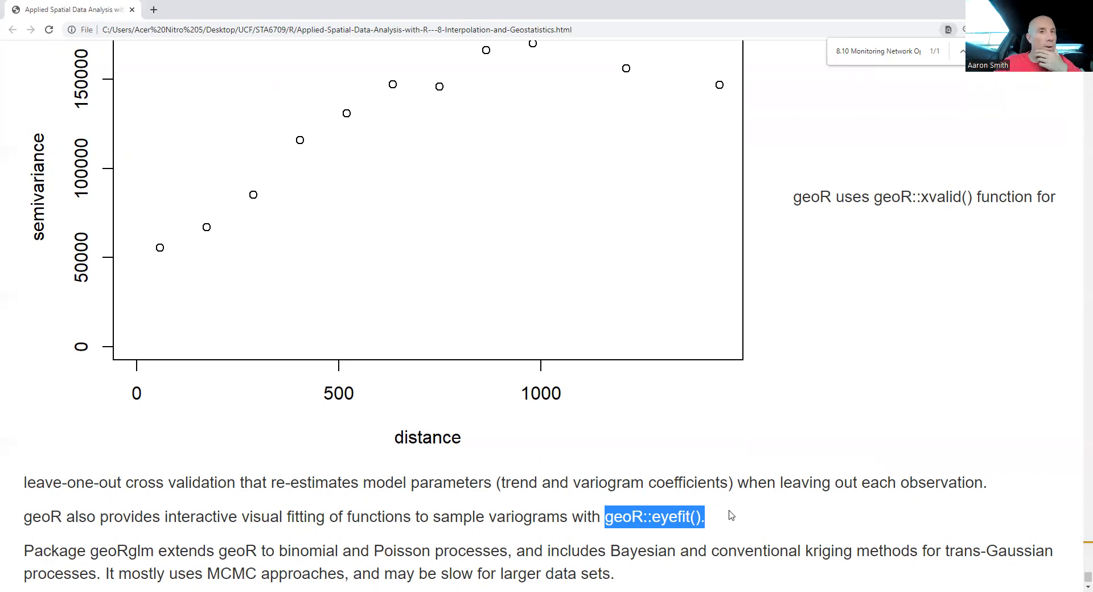
pyautogui.scroll(-3)
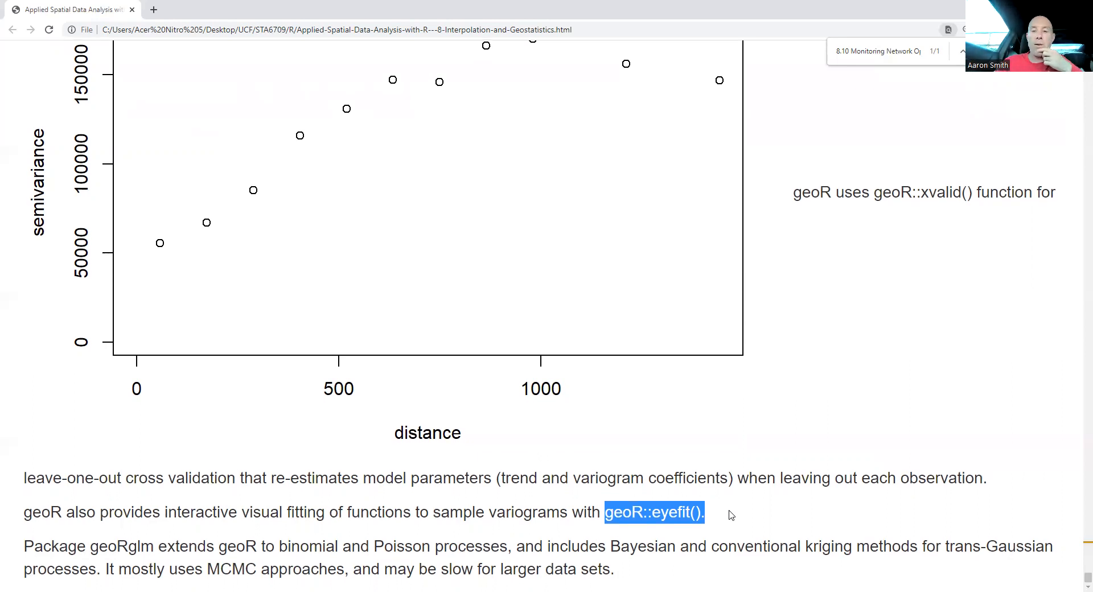
pyautogui.moveTo(558, 568)
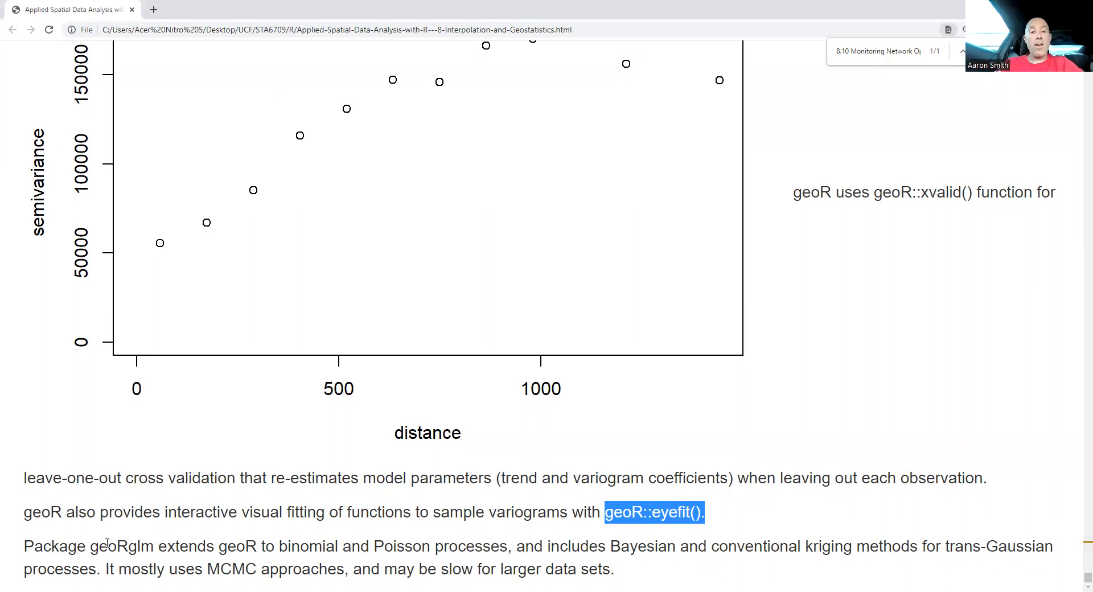
pyautogui.doubleClick(126, 561)
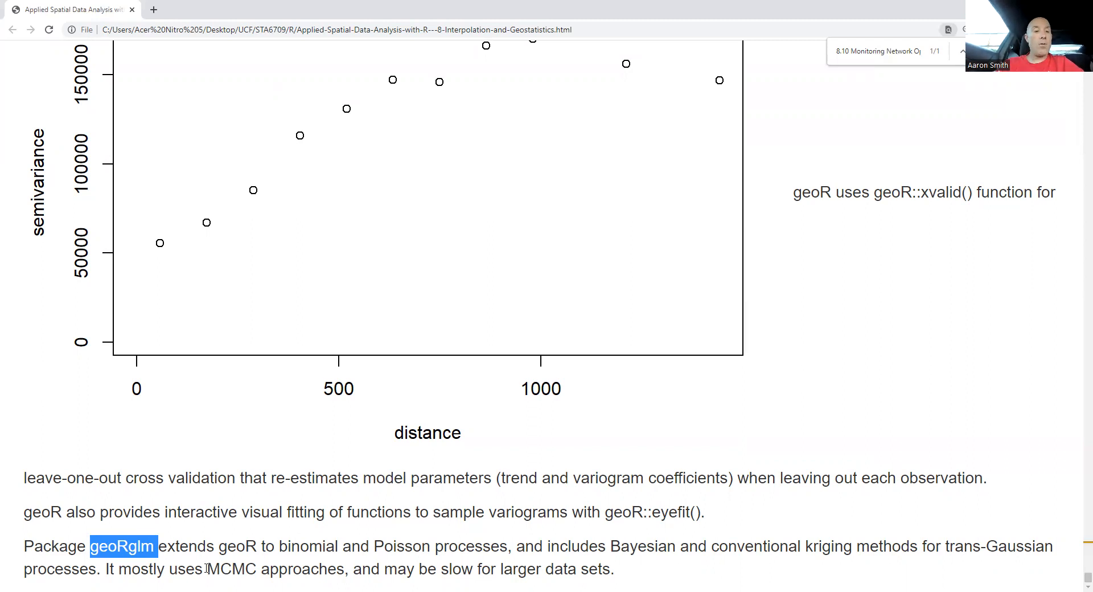
pyautogui.doubleClick(230, 585)
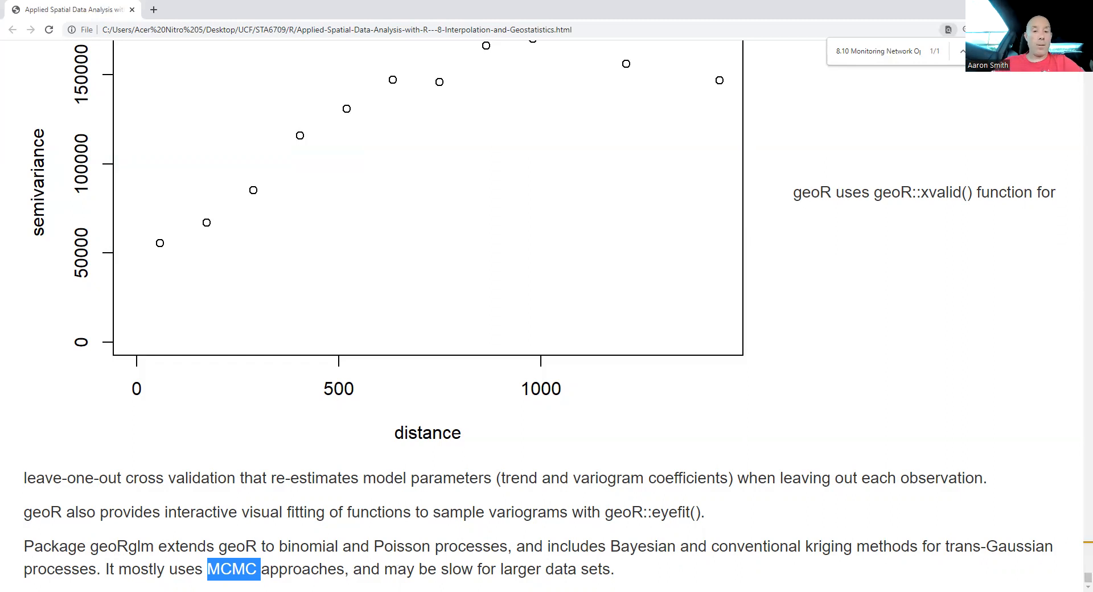
pyautogui.click(233, 567)
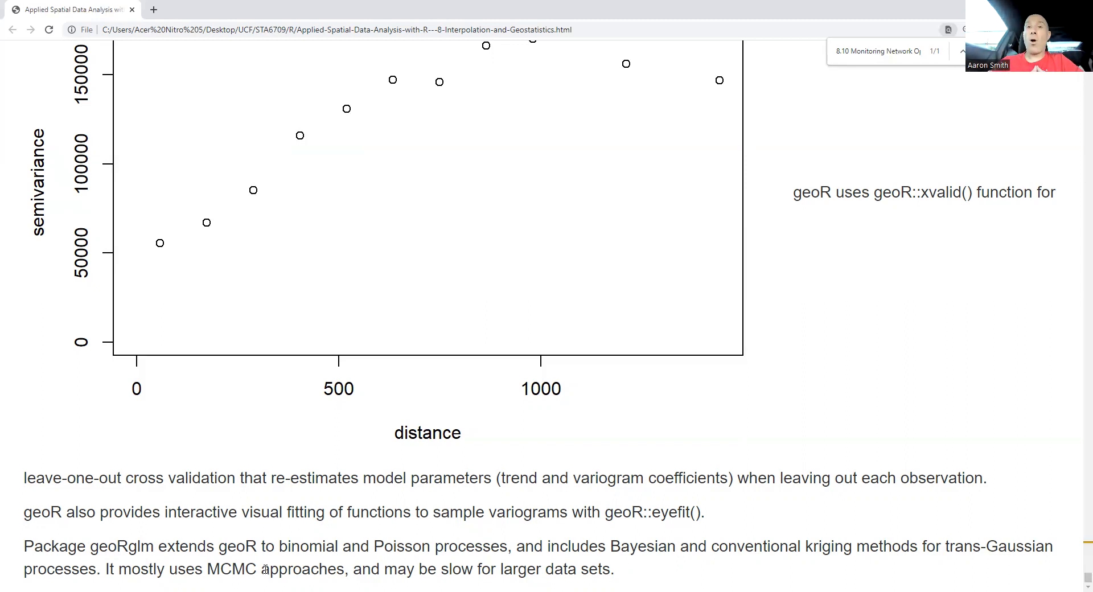
pyautogui.moveTo(477, 260)
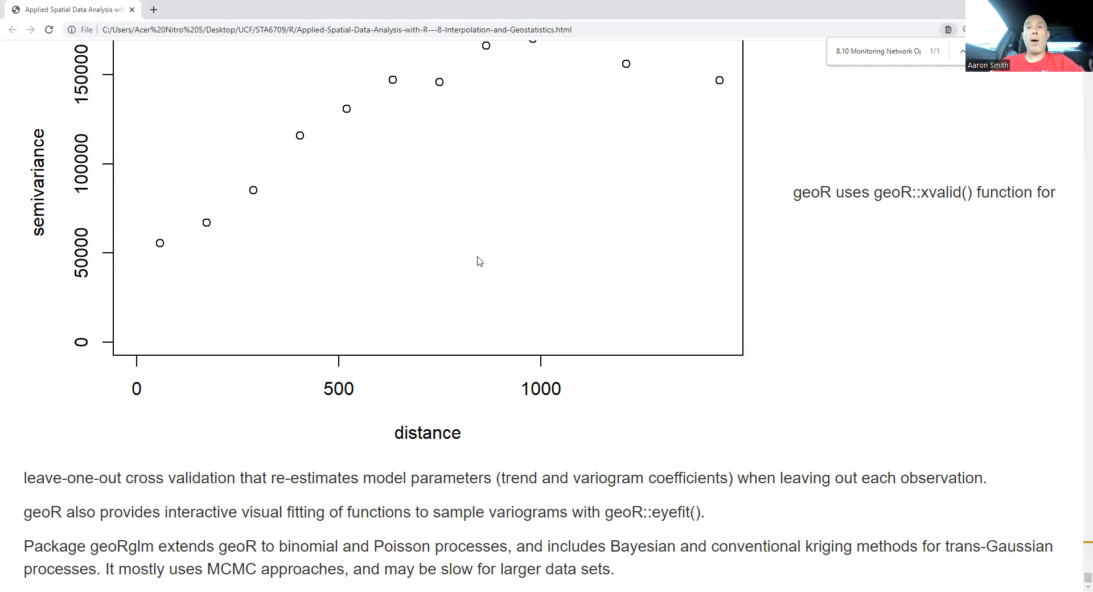